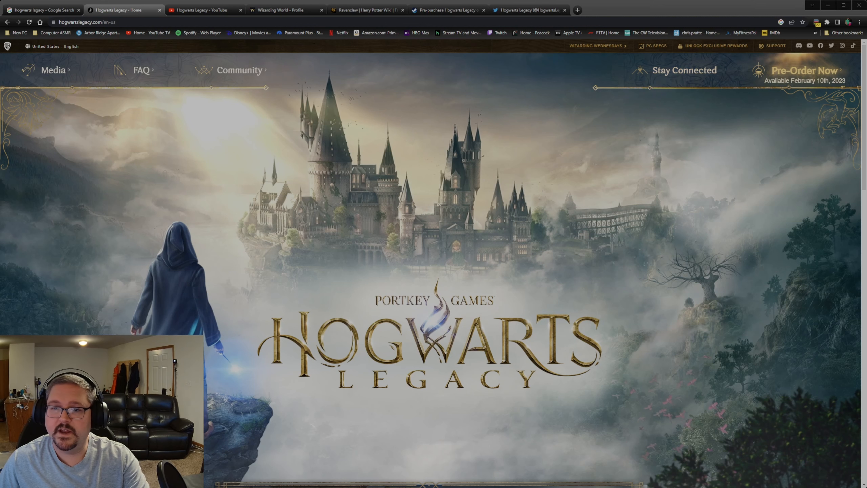
Show the Hogwarts Legacy channel's Videos list and scroll down to the Official 4K Reveal Trailer
{"action": "left_click", "coordinate": [205, 10]}
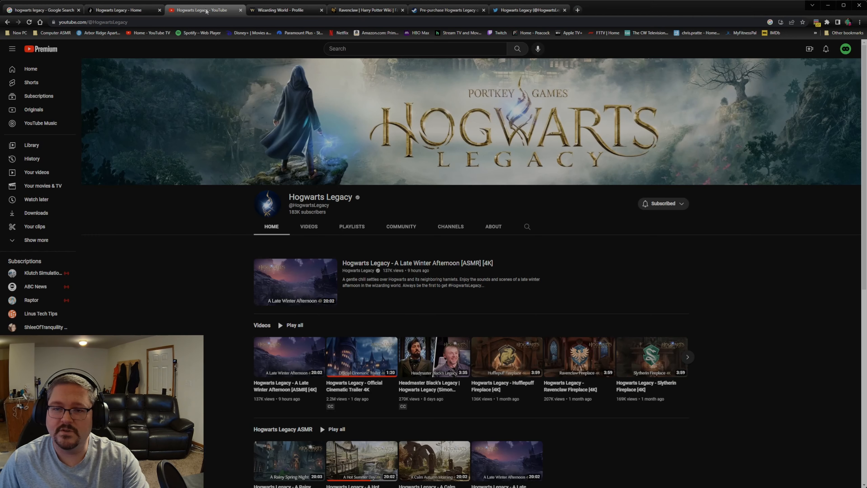
{"action": "mouse_move", "coordinate": [309, 214]}
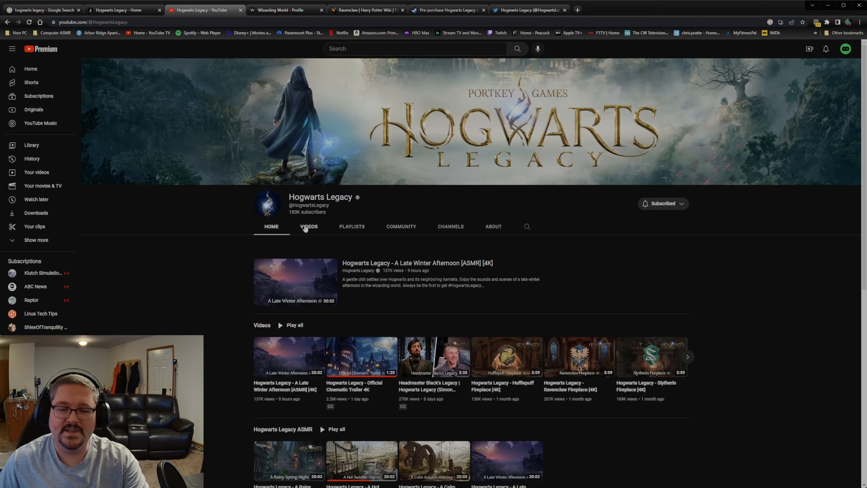
{"action": "left_click", "coordinate": [309, 226]}
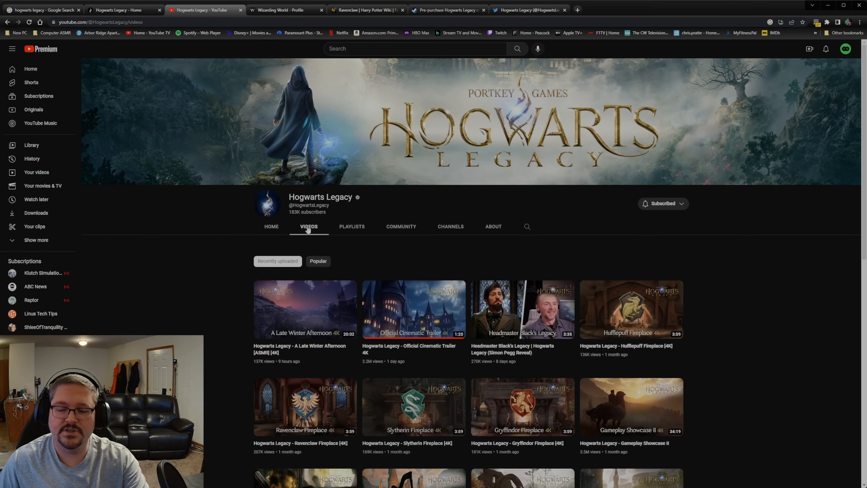
{"action": "scroll", "scroll_direction": "down", "scroll_amount": 3}
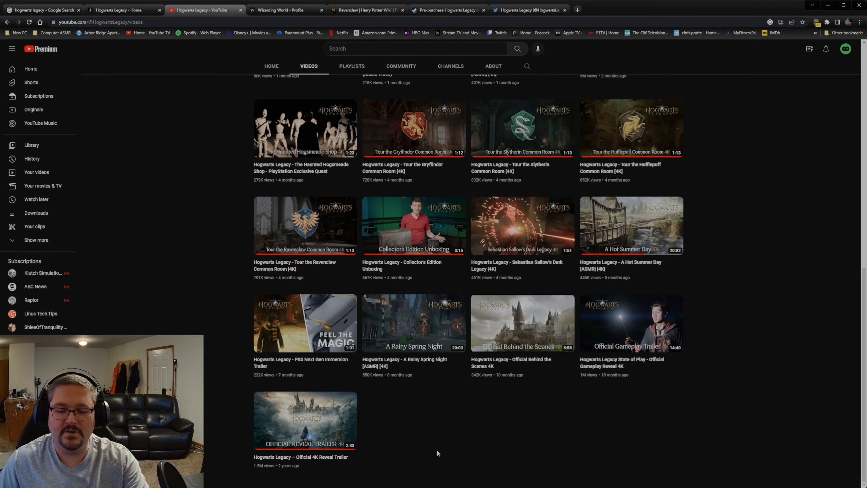
{"action": "mouse_move", "coordinate": [310, 411]}
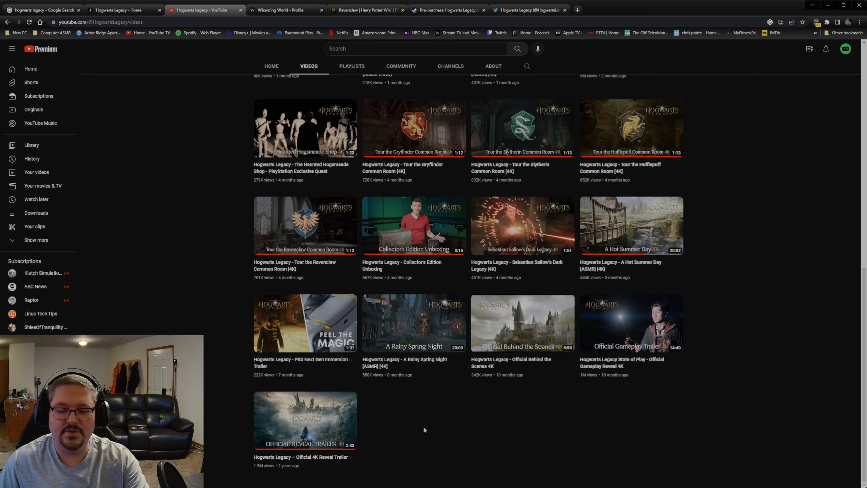
{"action": "mouse_move", "coordinate": [426, 417]}
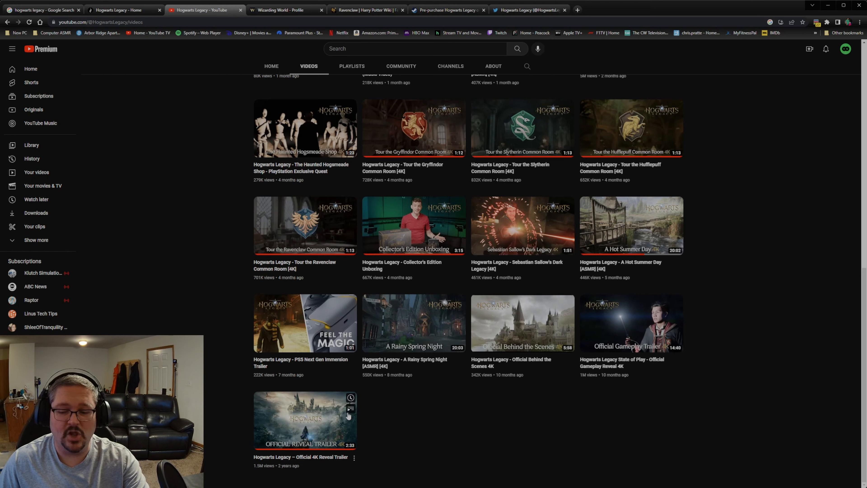
{"action": "mouse_move", "coordinate": [294, 388]}
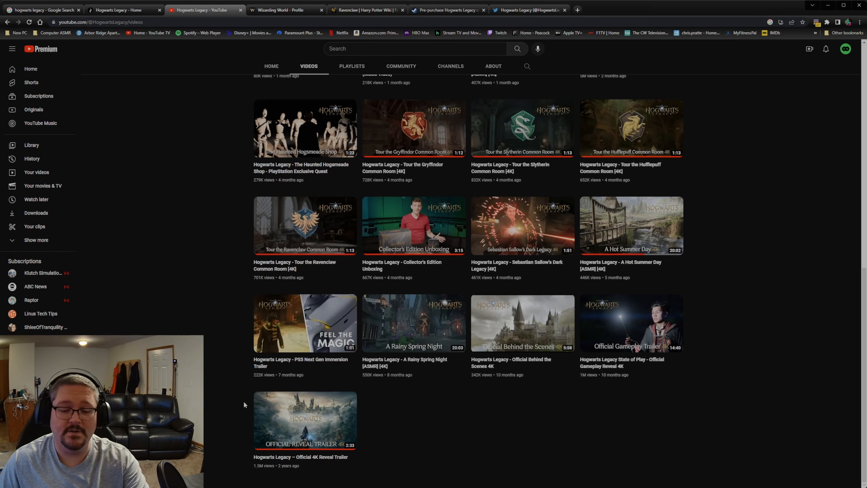
{"action": "mouse_move", "coordinate": [305, 421]}
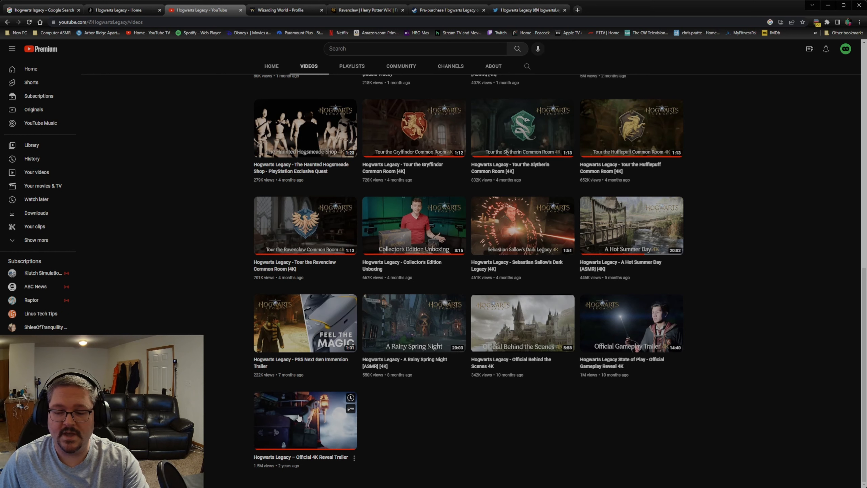
{"action": "left_click", "coordinate": [304, 420]}
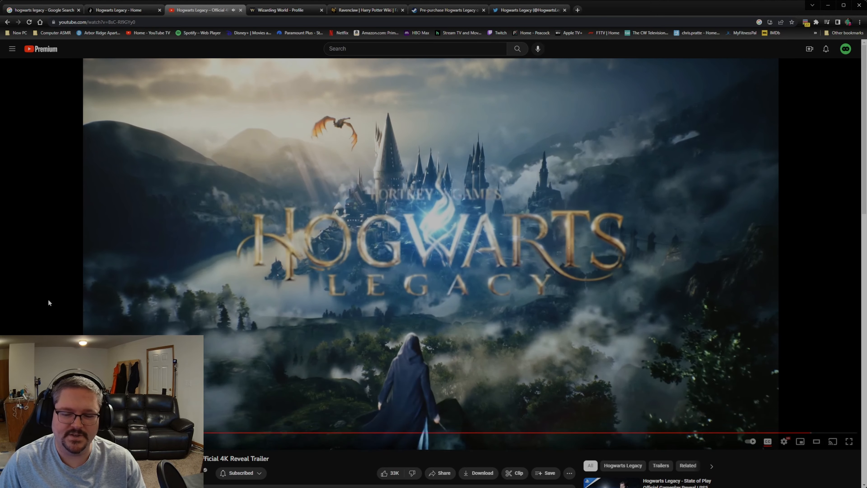
{"action": "mouse_move", "coordinate": [284, 186]}
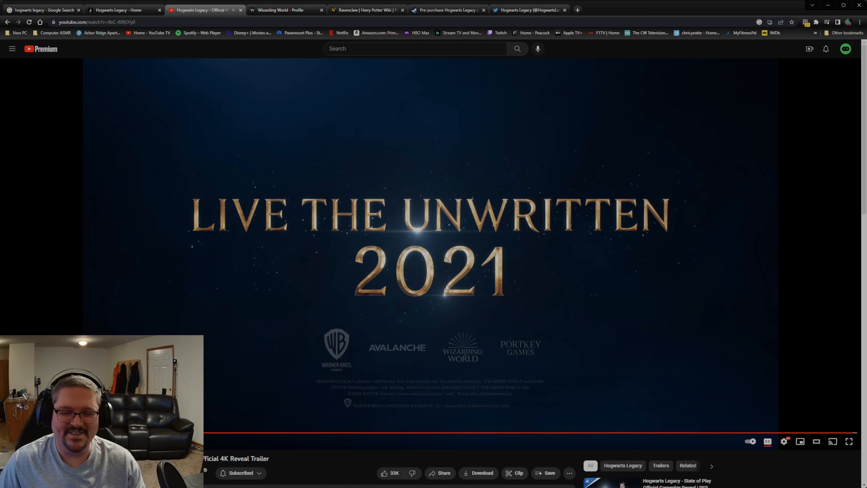
{"action": "mouse_move", "coordinate": [350, 254]}
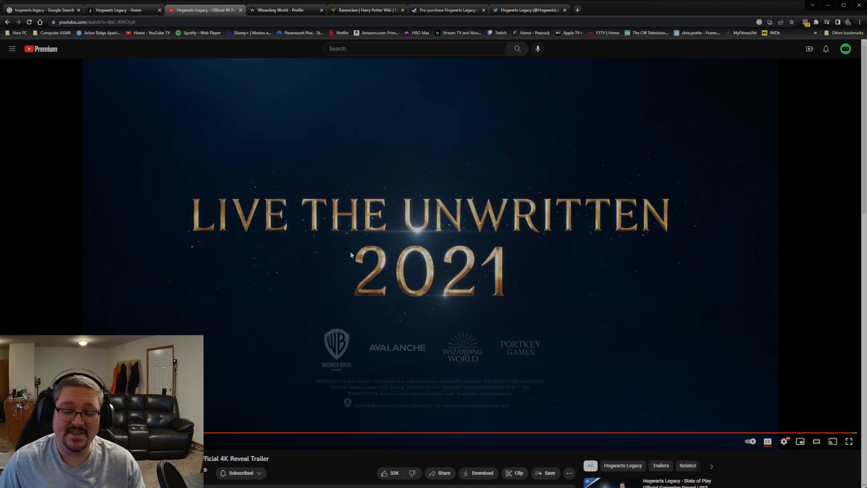
{"action": "mouse_move", "coordinate": [343, 231]}
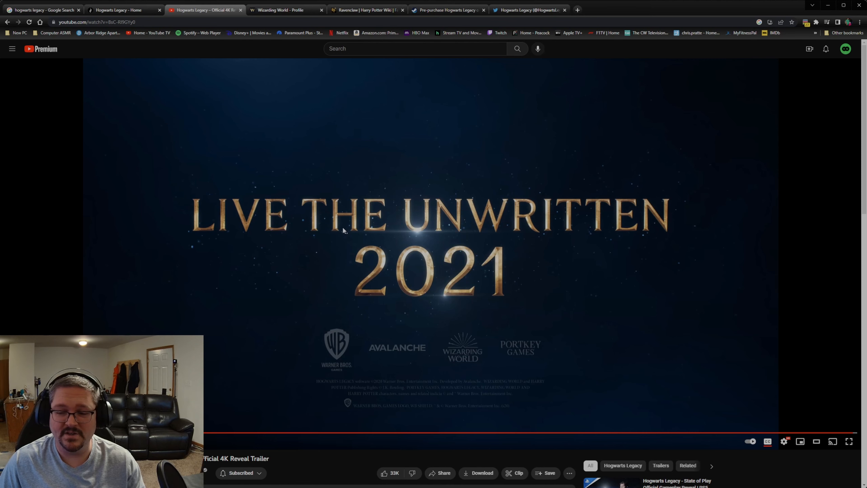
{"action": "mouse_move", "coordinate": [23, 65]}
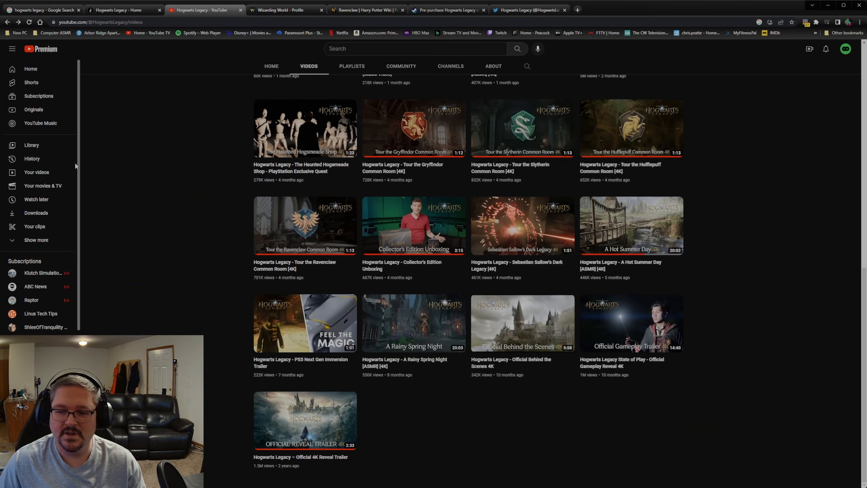
Scroll the Videos list back up to the newest uploads, including the Official Cinematic Trailer
{"action": "scroll", "scroll_direction": "up", "scroll_amount": 3}
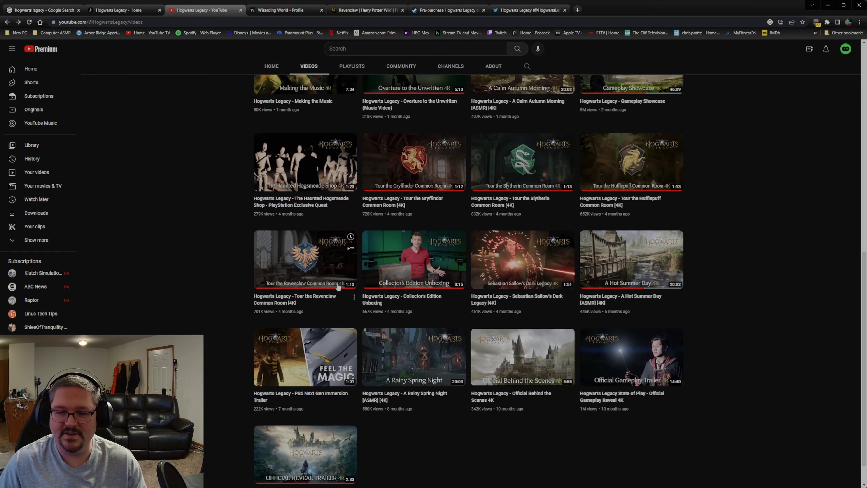
{"action": "scroll", "scroll_direction": "up", "scroll_amount": 3}
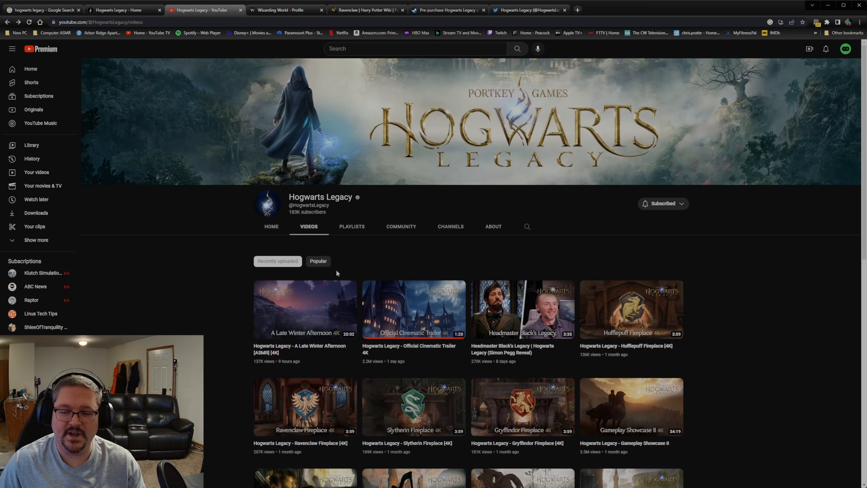
{"action": "scroll", "scroll_direction": "down", "scroll_amount": 3}
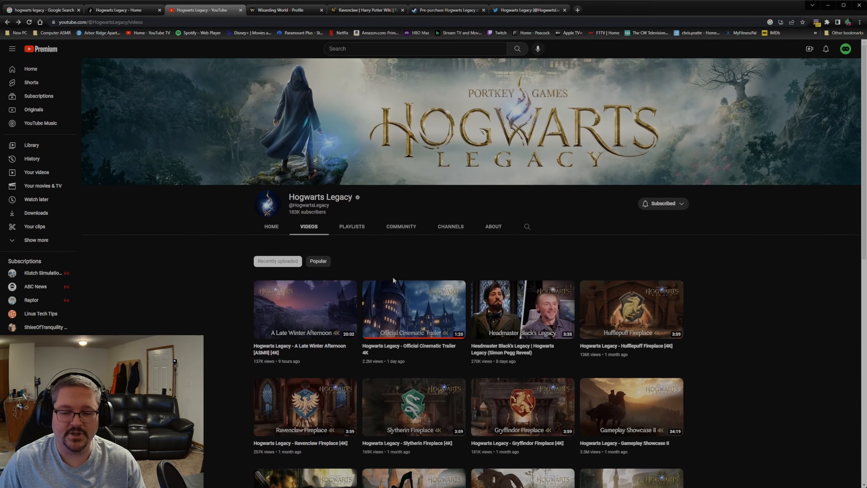
{"action": "scroll", "scroll_direction": "down", "scroll_amount": 3}
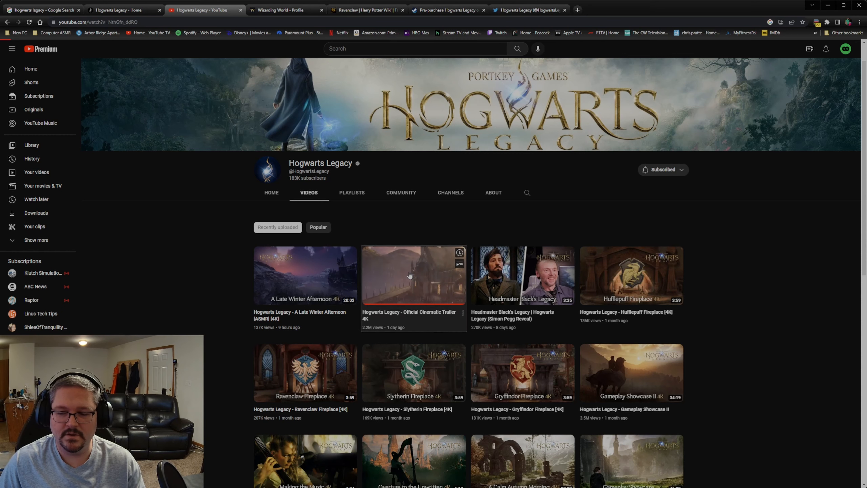
{"action": "left_click", "coordinate": [414, 275]}
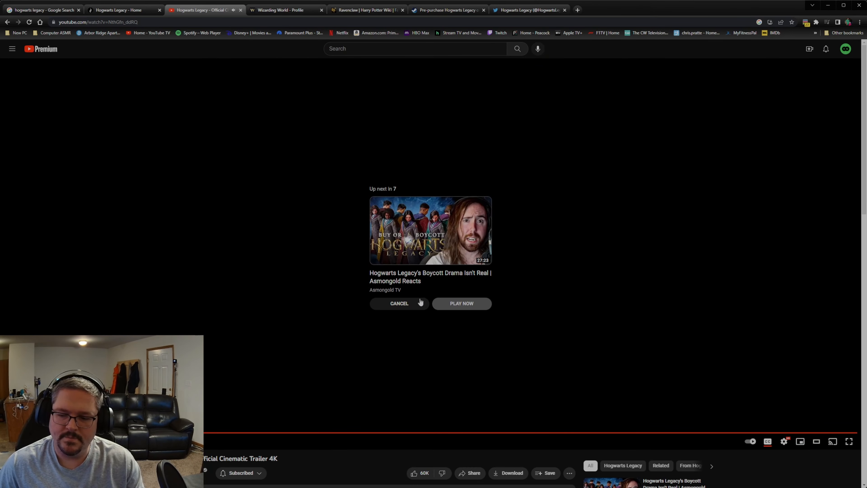
{"action": "left_click", "coordinate": [399, 304]}
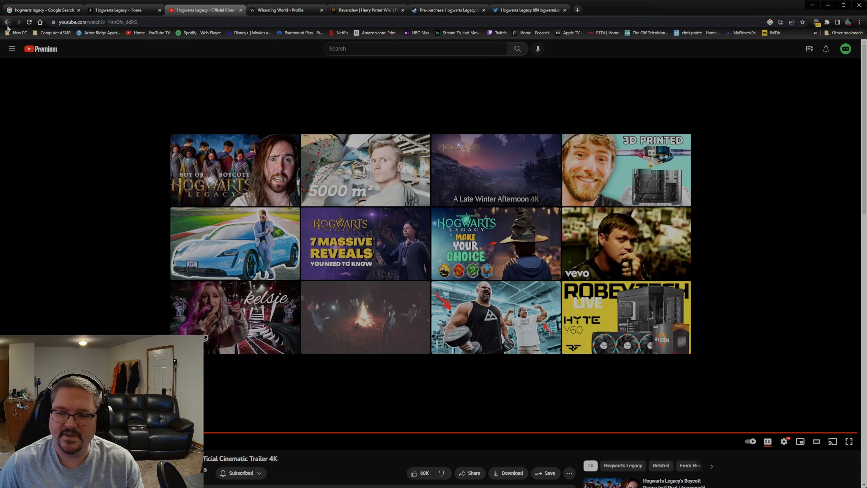
{"action": "left_click", "coordinate": [8, 22]}
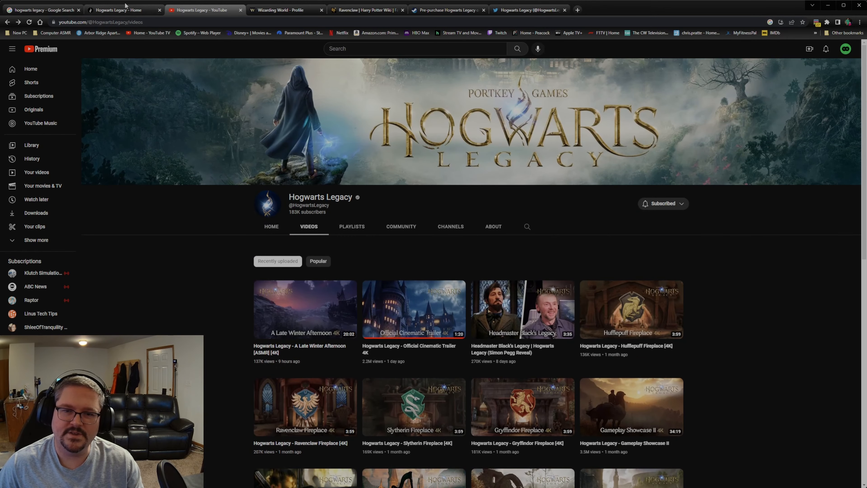
Switch to the official Hogwarts Legacy site's home page with its pre-order banner
{"action": "left_click", "coordinate": [121, 10]}
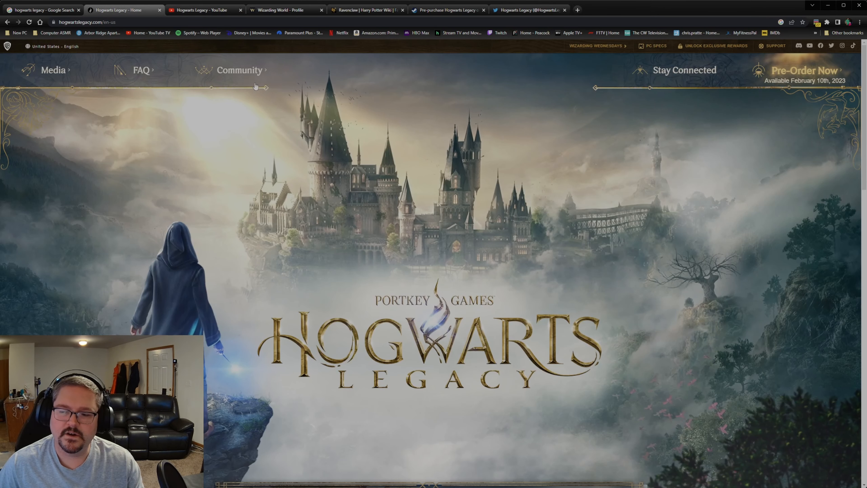
{"action": "mouse_move", "coordinate": [420, 221]}
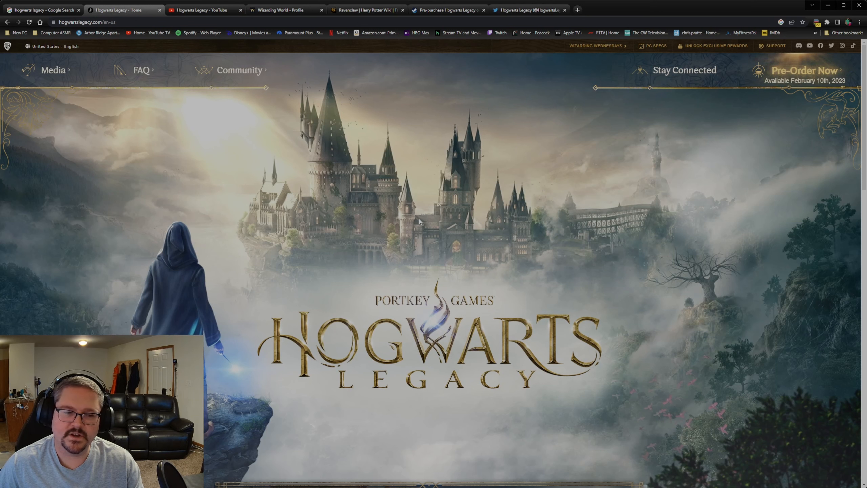
{"action": "mouse_move", "coordinate": [412, 180]}
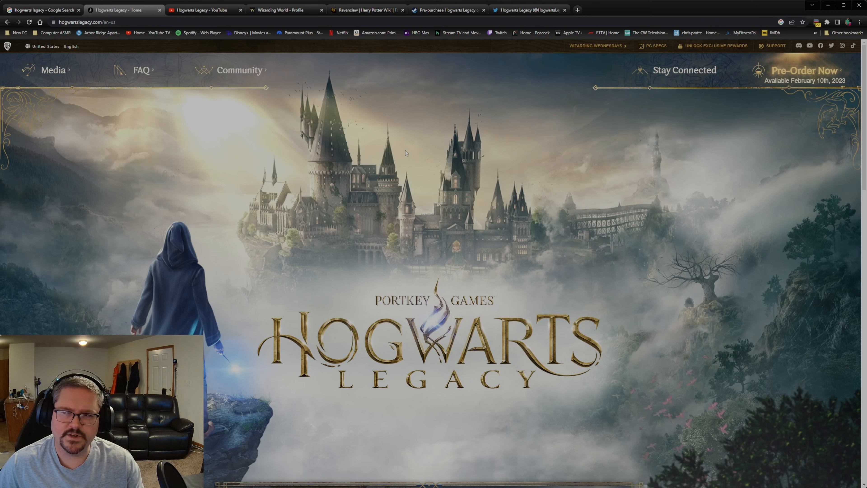
{"action": "mouse_move", "coordinate": [509, 62]}
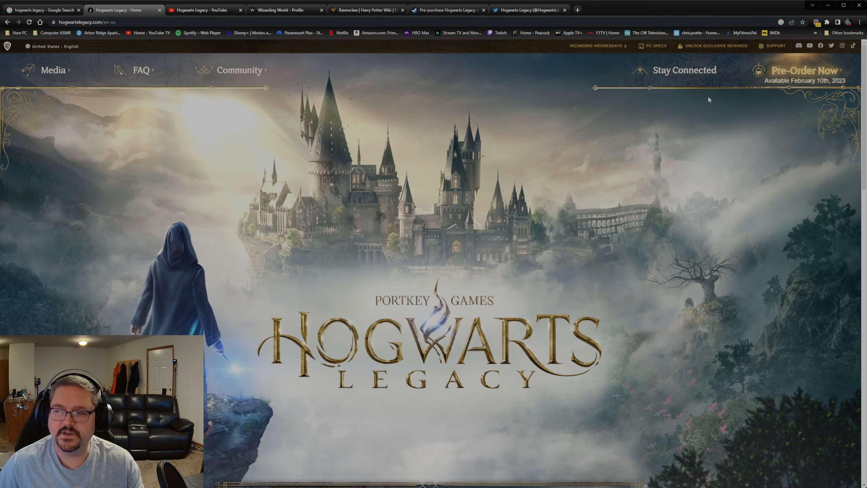
{"action": "mouse_move", "coordinate": [819, 86]}
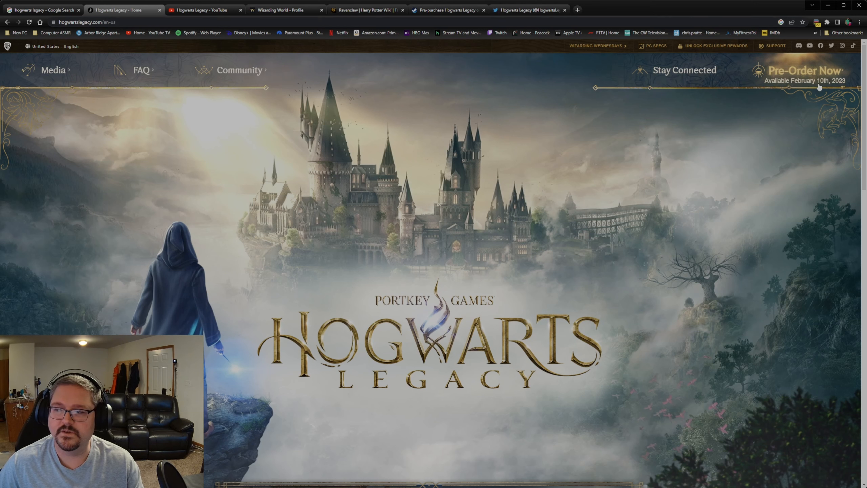
{"action": "mouse_move", "coordinate": [516, 143]}
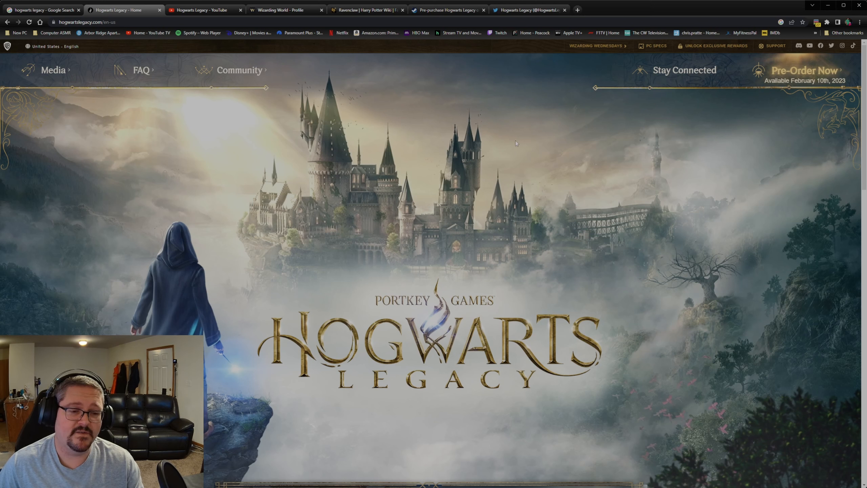
{"action": "mouse_move", "coordinate": [511, 136]}
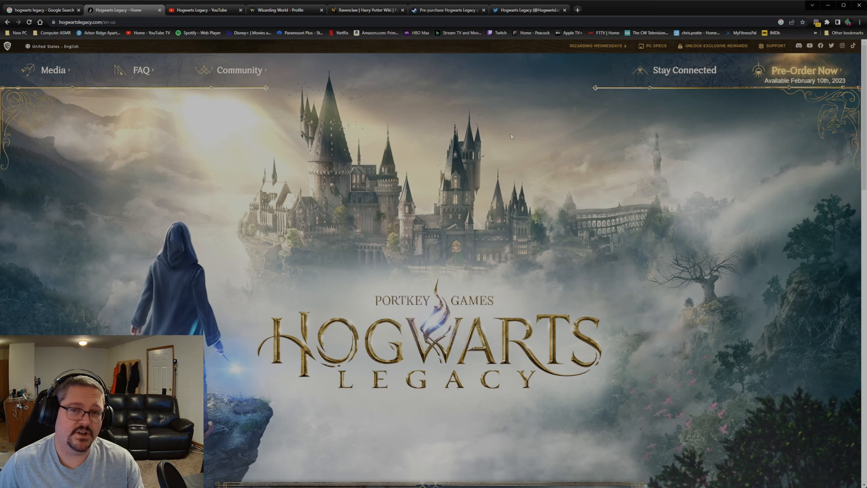
{"action": "mouse_move", "coordinate": [508, 137]}
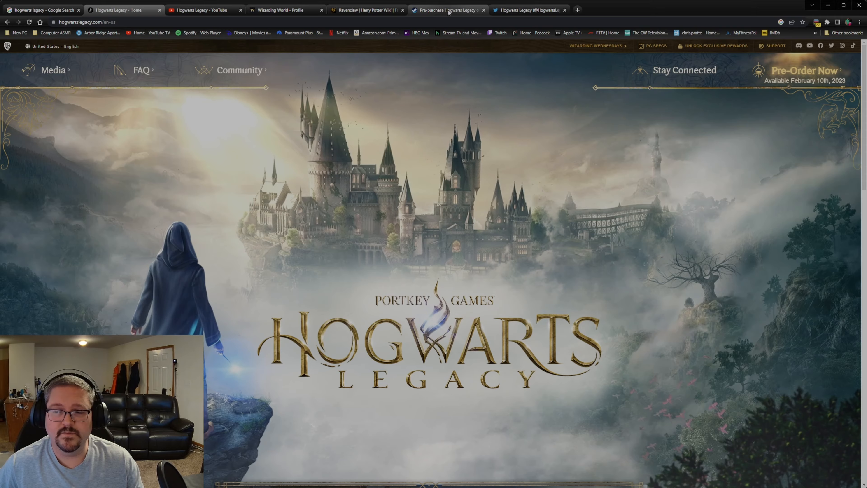
Return to the top of the Steam page and show the grand staircase screenshot in the large viewer
{"action": "left_click", "coordinate": [447, 10]}
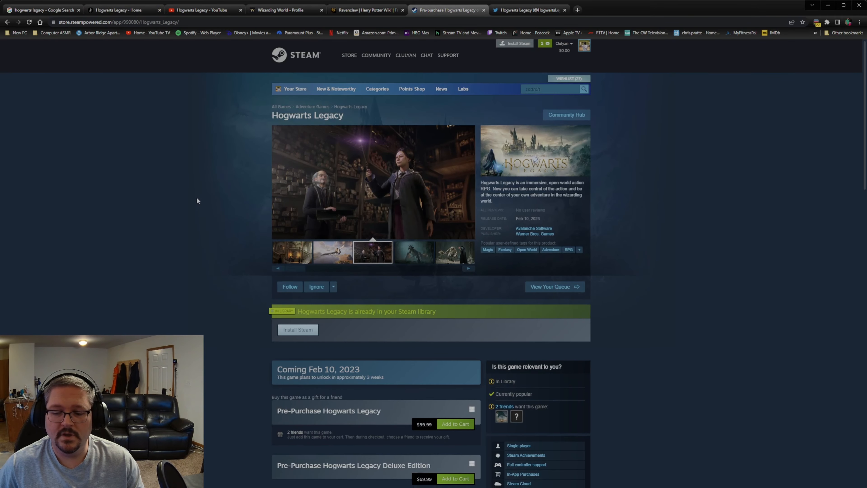
{"action": "scroll", "scroll_direction": "down", "scroll_amount": 3}
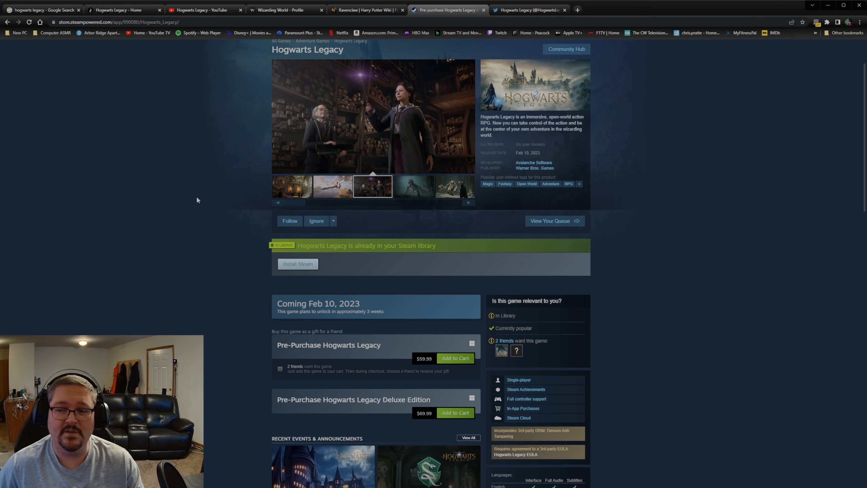
{"action": "scroll", "scroll_direction": "down", "scroll_amount": 3}
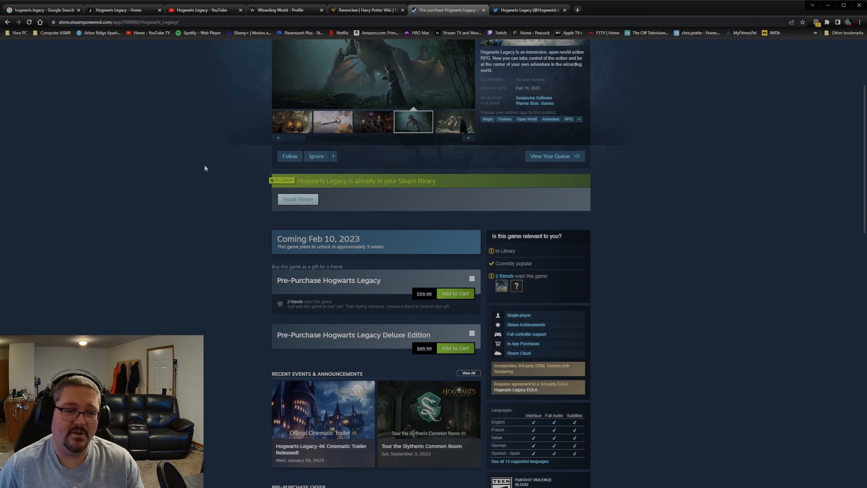
{"action": "scroll", "scroll_direction": "up", "scroll_amount": 3}
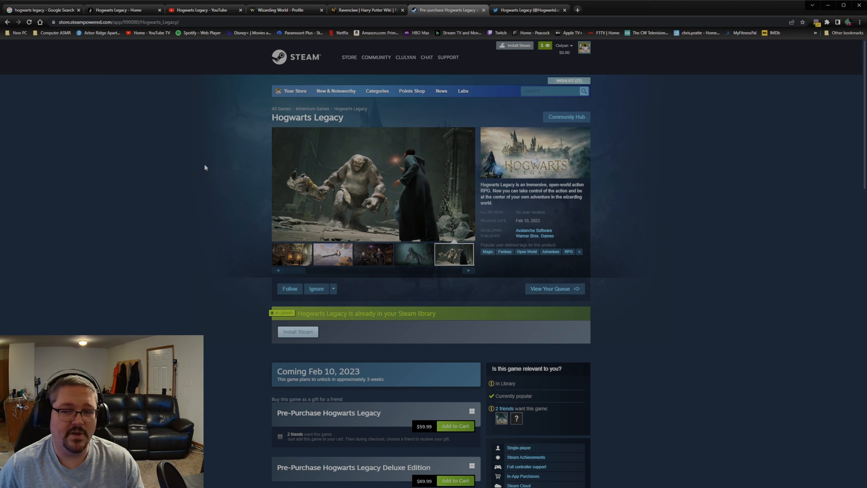
{"action": "left_click", "coordinate": [292, 254]}
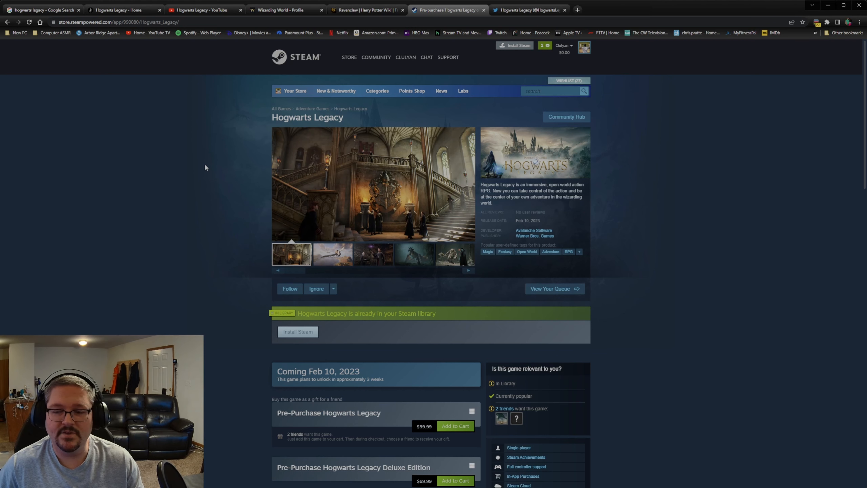
{"action": "mouse_move", "coordinate": [466, 253]}
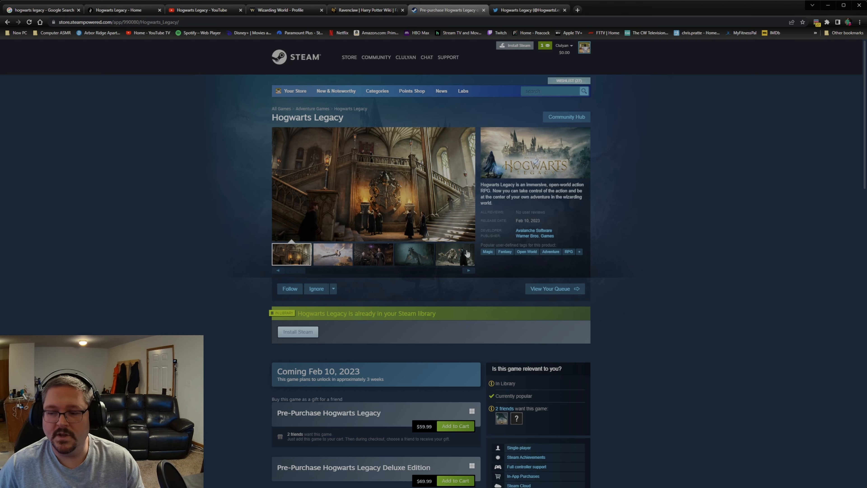
{"action": "mouse_move", "coordinate": [519, 220]}
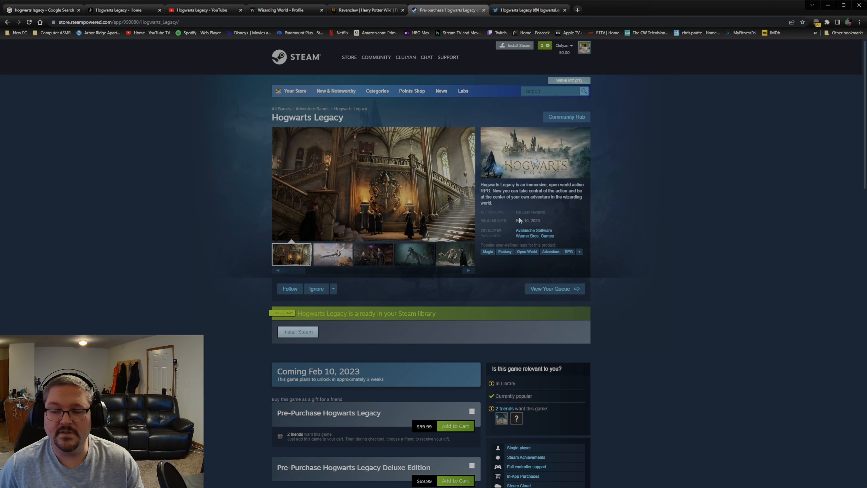
{"action": "mouse_move", "coordinate": [434, 201]}
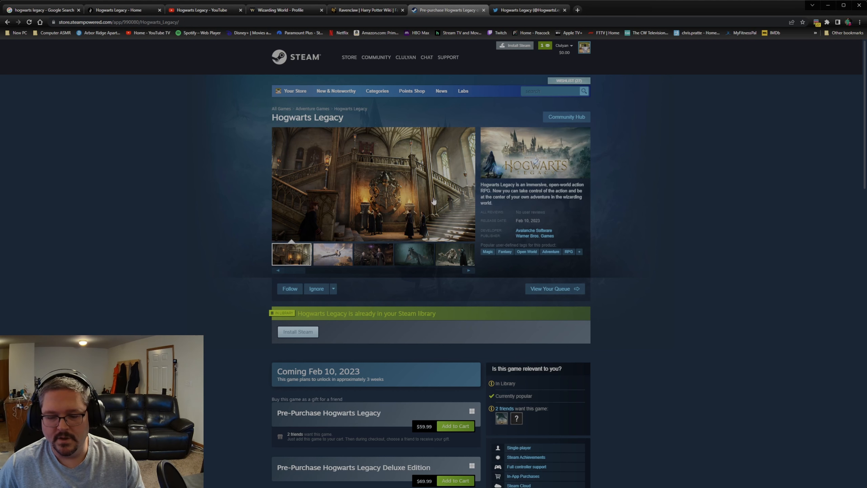
Scroll past the Deluxe Edition and About This Game to the Minimum and Recommended system requirements
{"action": "scroll", "scroll_direction": "down", "scroll_amount": 3}
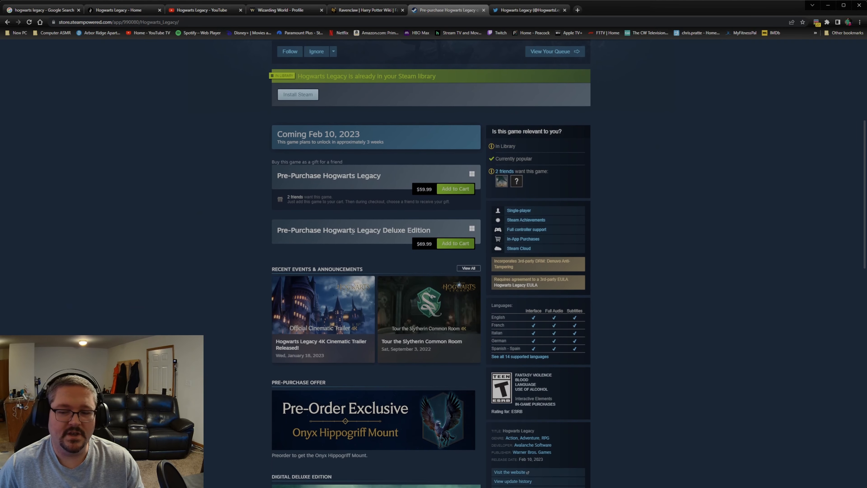
{"action": "mouse_move", "coordinate": [333, 247]}
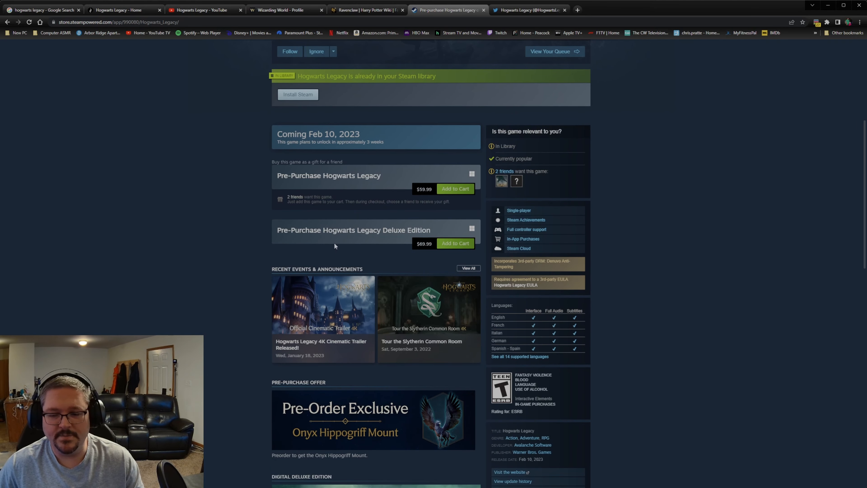
{"action": "scroll", "scroll_direction": "down", "scroll_amount": 3}
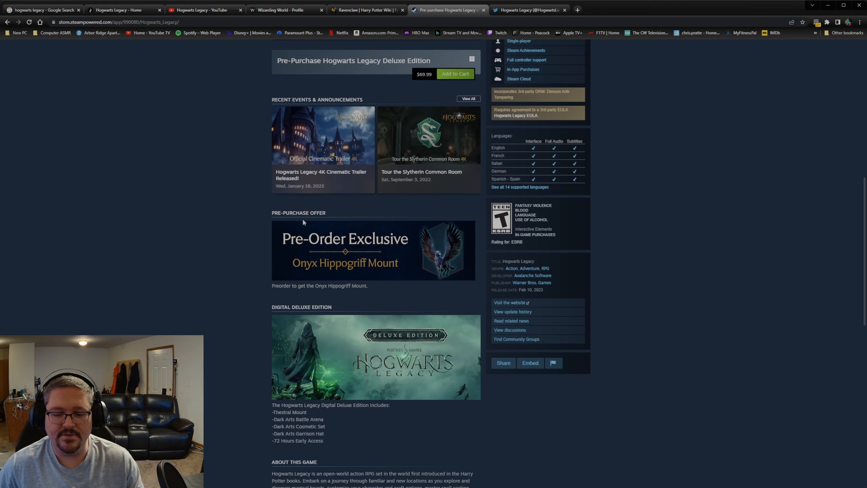
{"action": "mouse_move", "coordinate": [355, 194]}
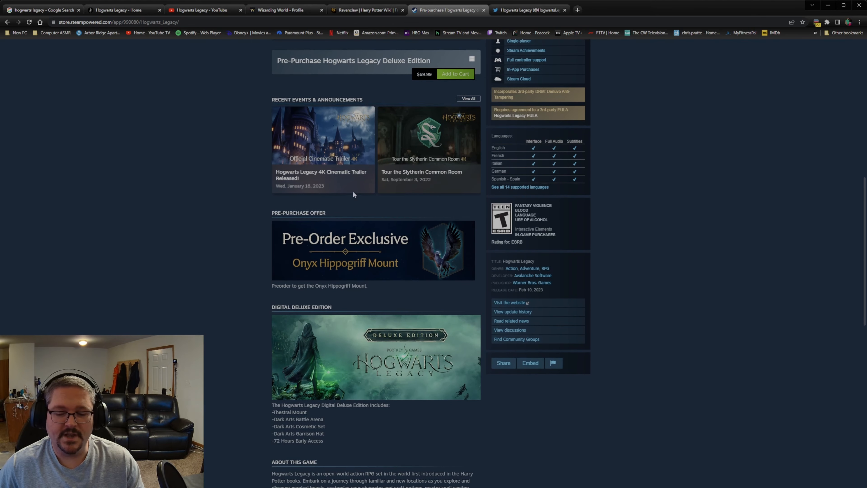
{"action": "scroll", "scroll_direction": "up", "scroll_amount": 3}
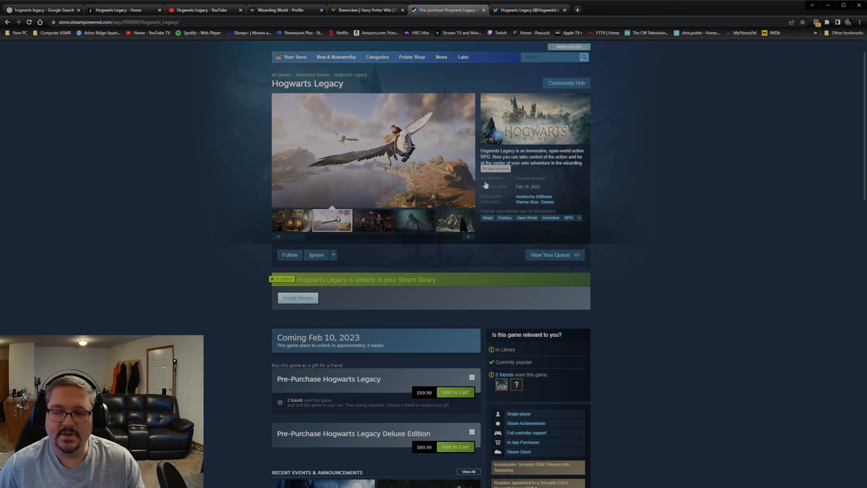
{"action": "scroll", "scroll_direction": "down", "scroll_amount": 3}
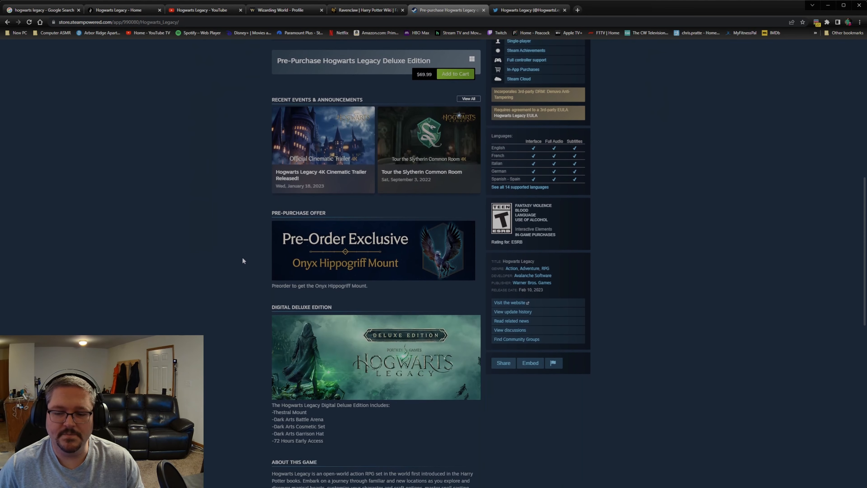
{"action": "scroll", "scroll_direction": "down", "scroll_amount": 3}
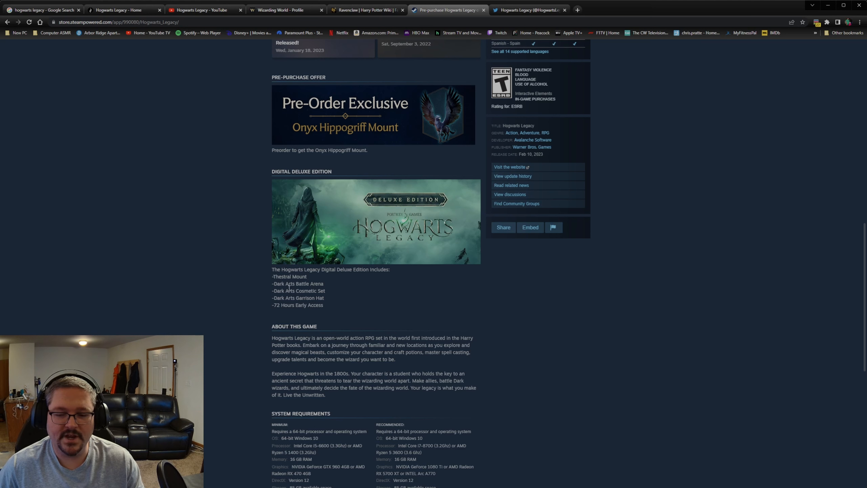
{"action": "mouse_move", "coordinate": [314, 283]}
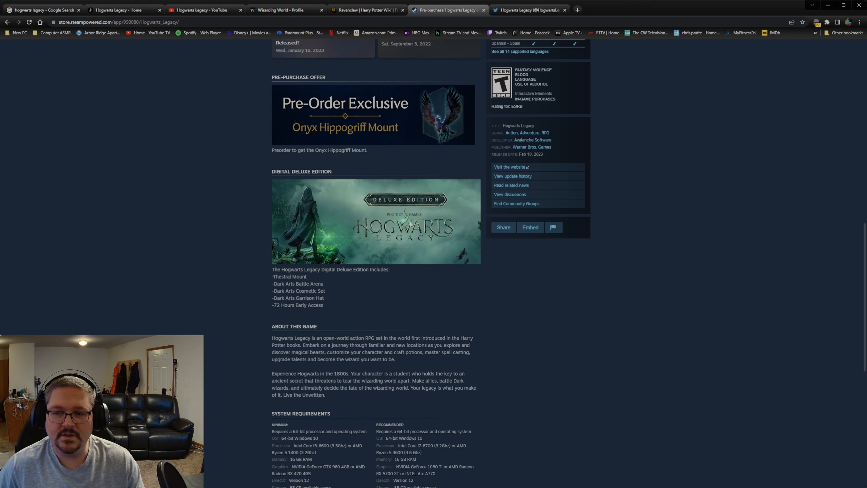
{"action": "scroll", "scroll_direction": "up", "scroll_amount": 3}
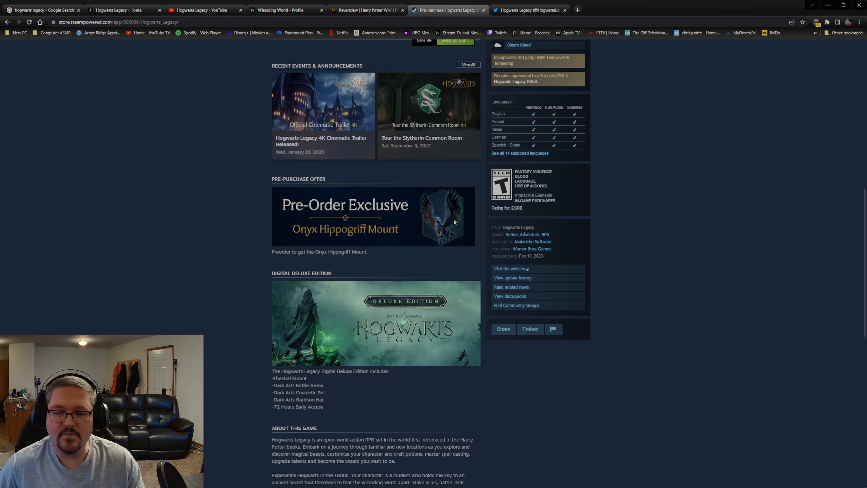
{"action": "mouse_move", "coordinate": [293, 236]}
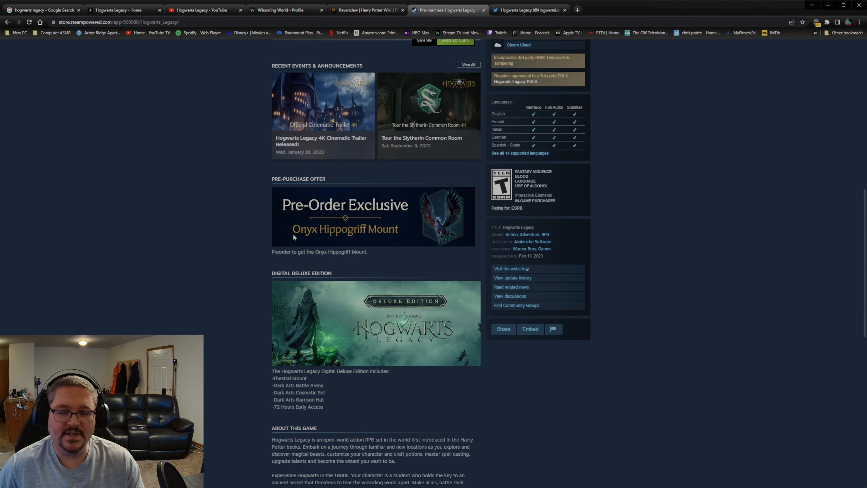
{"action": "mouse_move", "coordinate": [320, 242]}
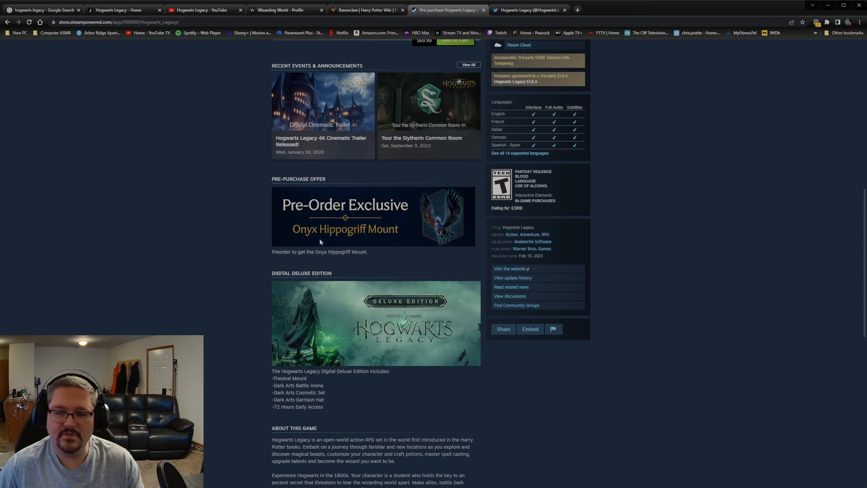
{"action": "scroll", "scroll_direction": "down", "scroll_amount": 3}
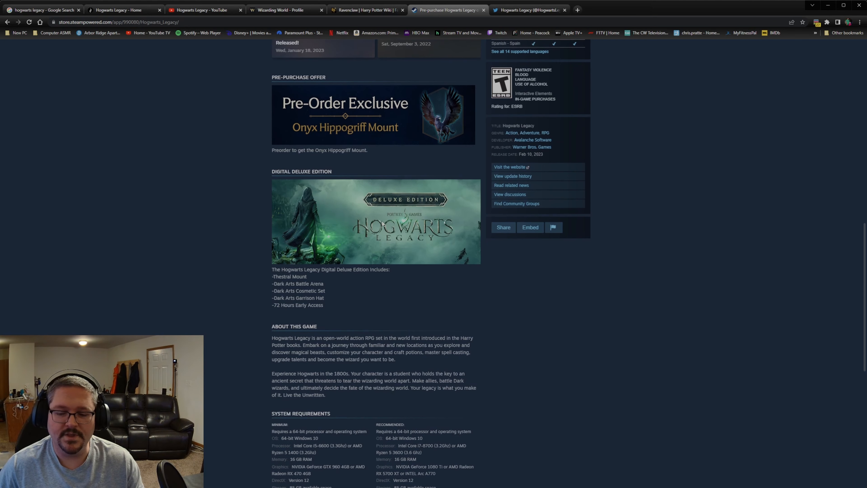
{"action": "scroll", "scroll_direction": "down", "scroll_amount": 3}
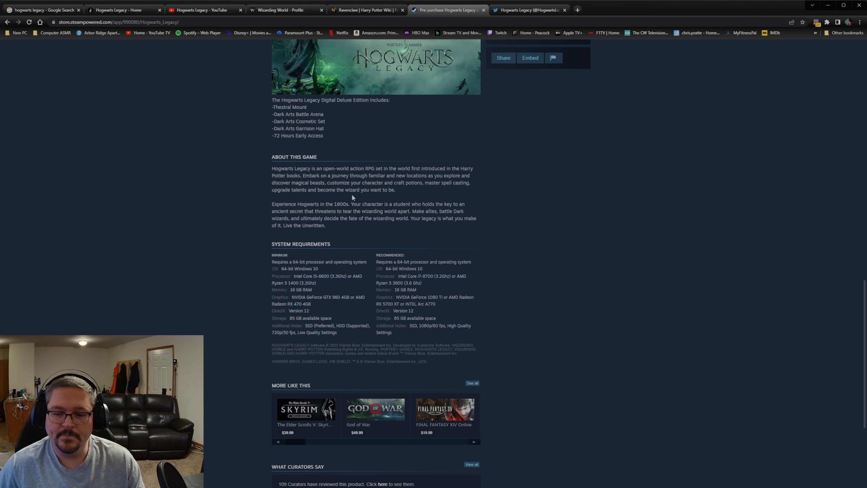
{"action": "mouse_move", "coordinate": [274, 245]}
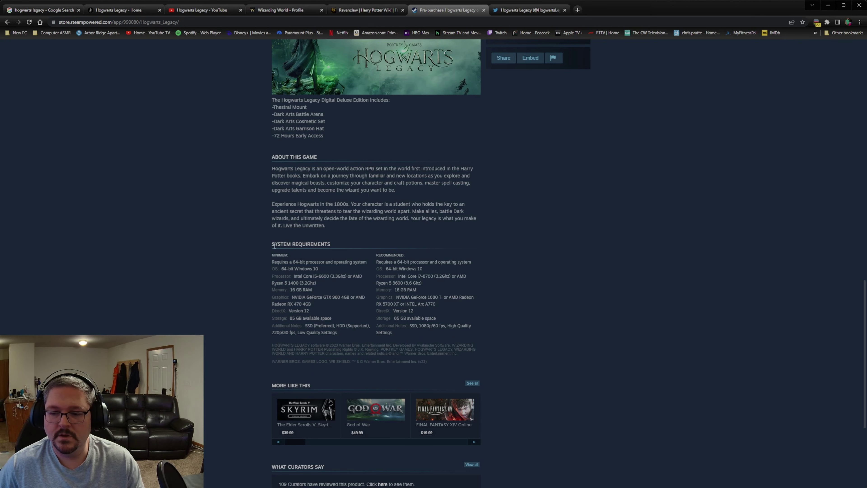
Go to hogwartslegacy.com's PC Specs page listing Minimum, Recommended, Ultra and Ultra 4K requirements
{"action": "left_click", "coordinate": [122, 10]}
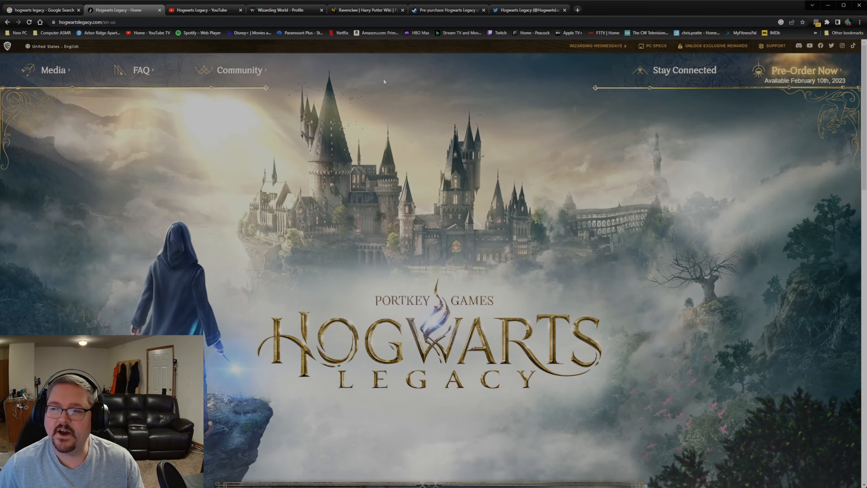
{"action": "left_click", "coordinate": [655, 46]}
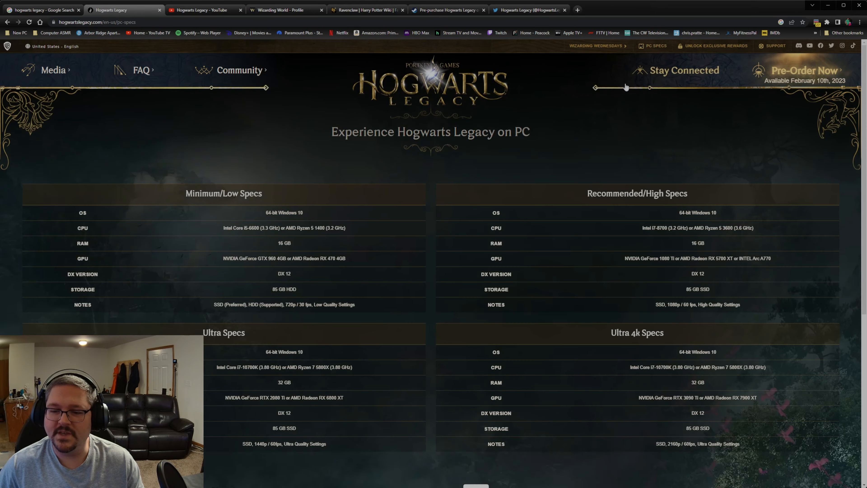
{"action": "left_click", "coordinate": [448, 10]}
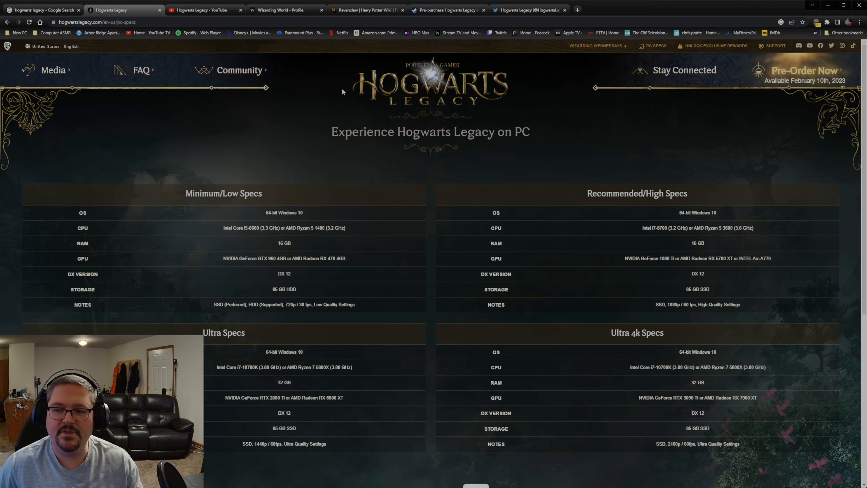
{"action": "mouse_move", "coordinate": [365, 52]}
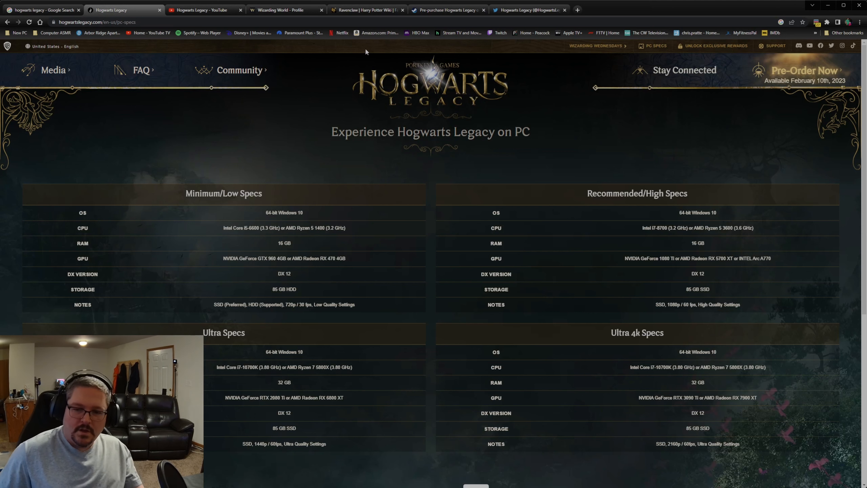
{"action": "mouse_move", "coordinate": [354, 197]}
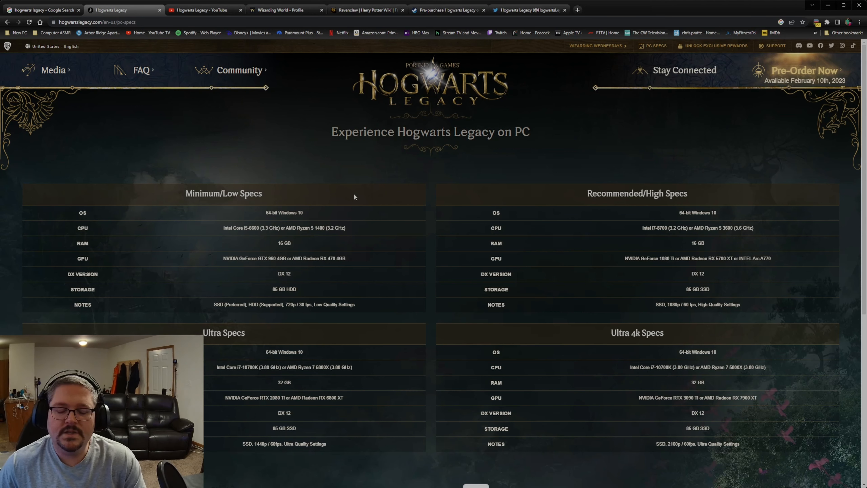
{"action": "mouse_move", "coordinate": [151, 225]}
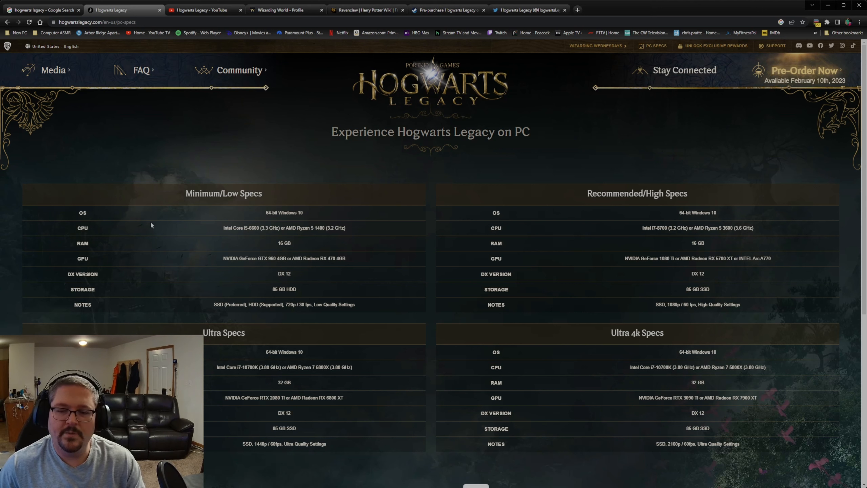
{"action": "mouse_move", "coordinate": [338, 207]}
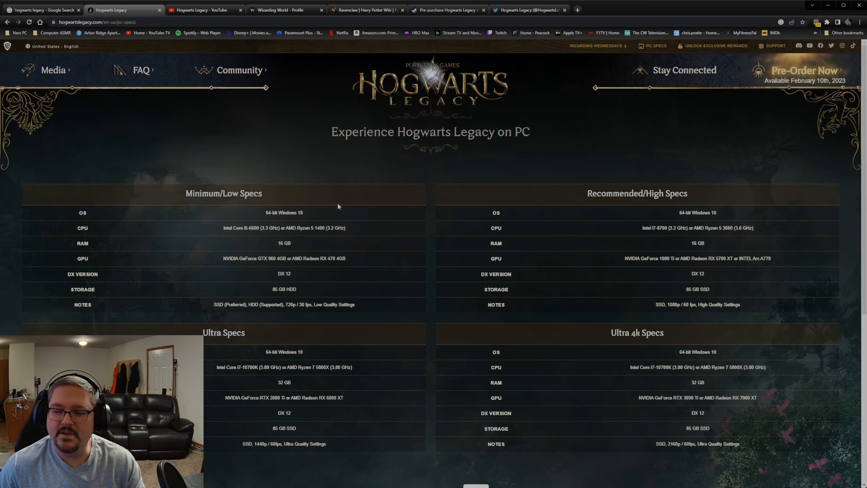
{"action": "mouse_move", "coordinate": [247, 170]}
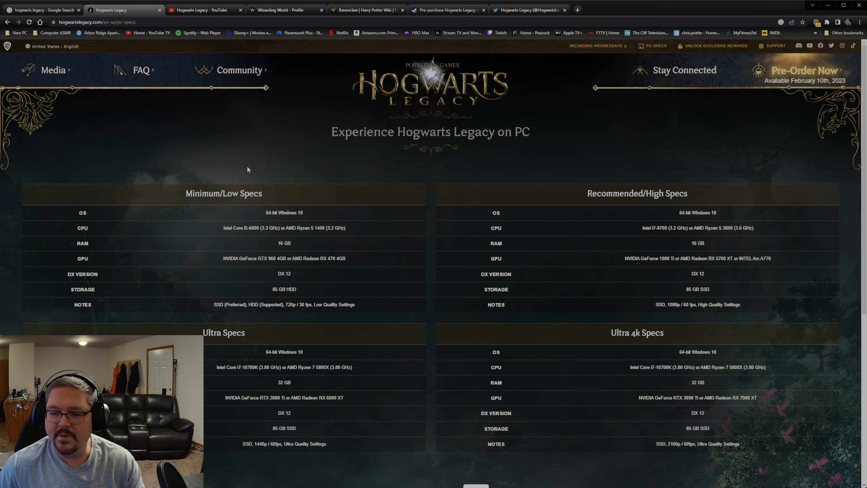
{"action": "mouse_move", "coordinate": [559, 210]}
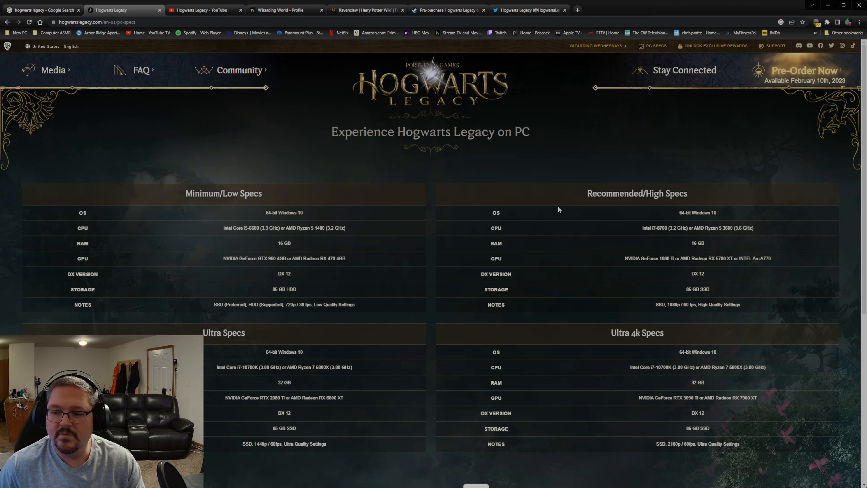
{"action": "mouse_move", "coordinate": [262, 217]}
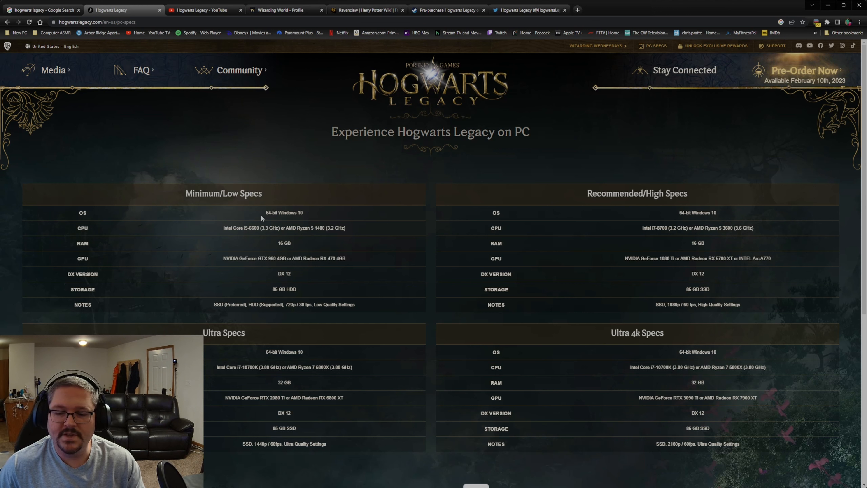
{"action": "mouse_move", "coordinate": [384, 352]}
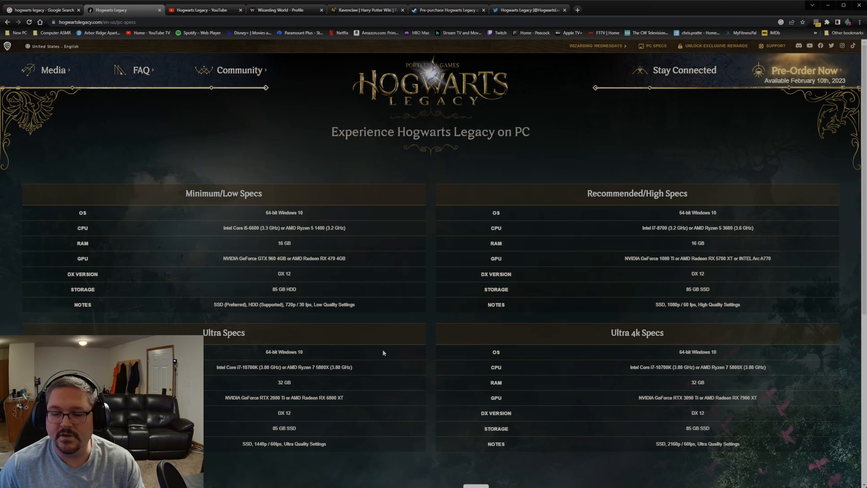
{"action": "scroll", "scroll_direction": "down", "scroll_amount": 3}
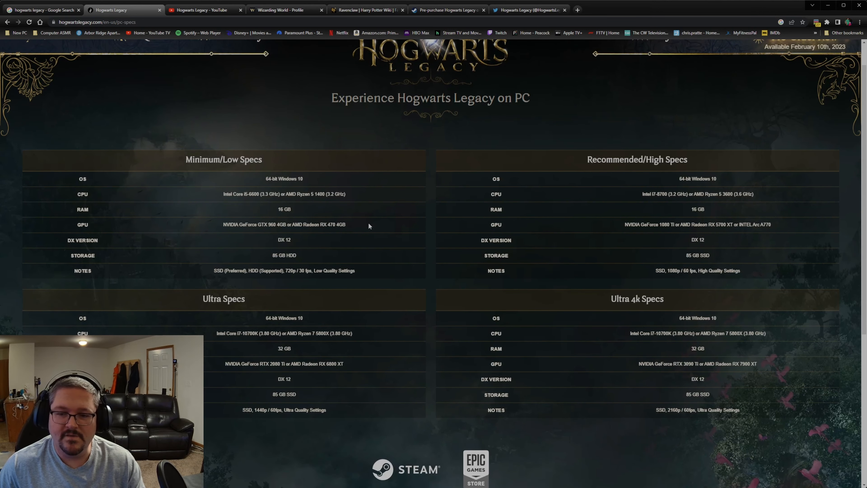
{"action": "mouse_move", "coordinate": [334, 186]}
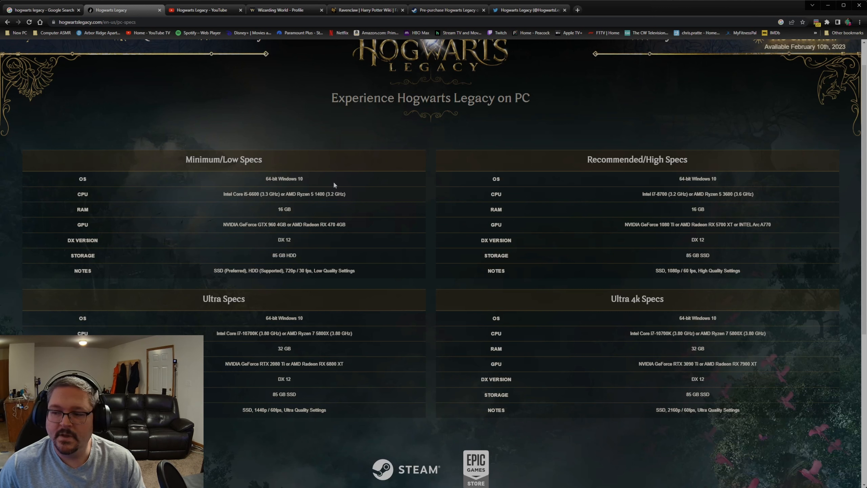
{"action": "mouse_move", "coordinate": [370, 283]}
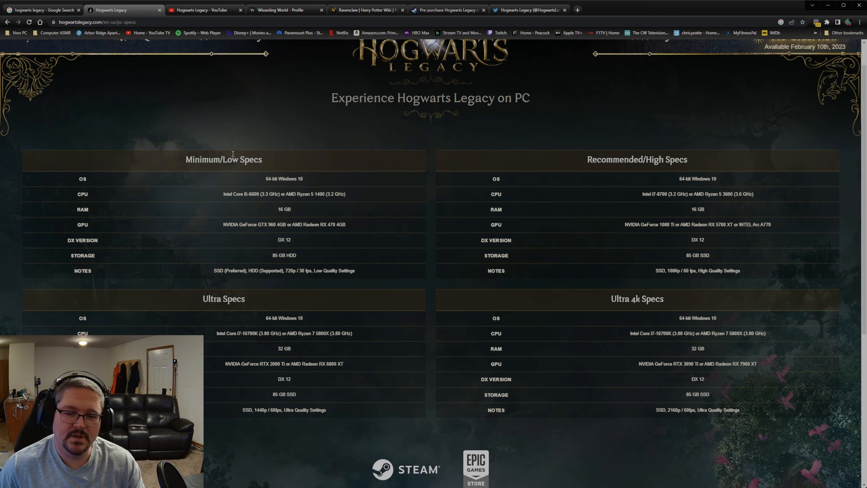
{"action": "mouse_move", "coordinate": [279, 209]}
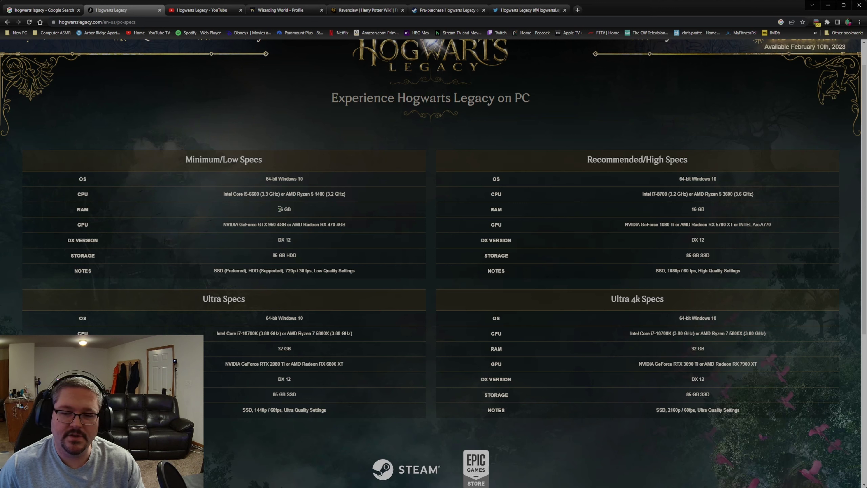
{"action": "mouse_move", "coordinate": [225, 205]}
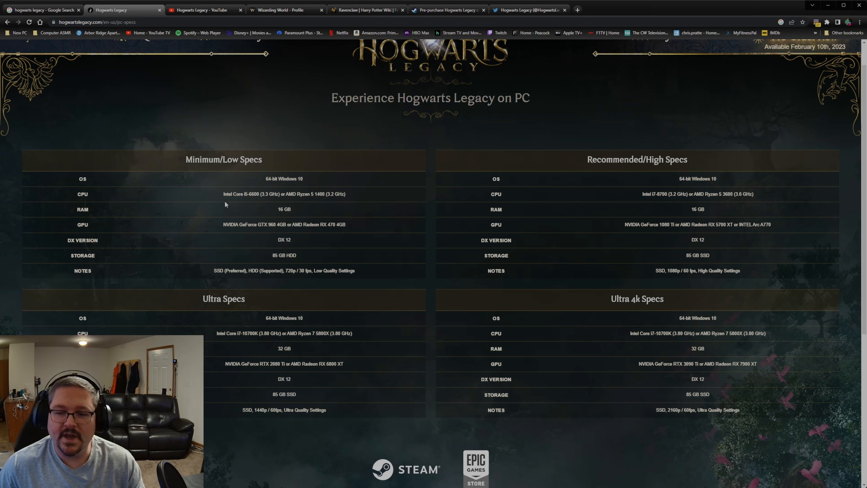
{"action": "mouse_move", "coordinate": [257, 195]}
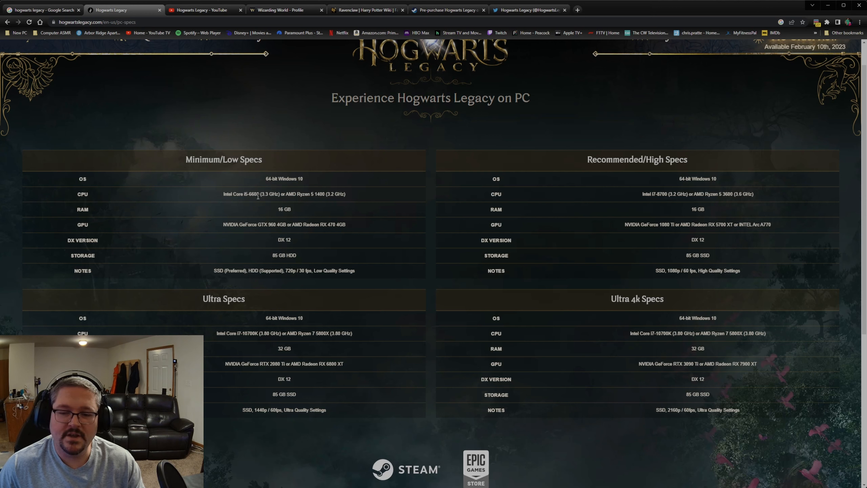
{"action": "mouse_move", "coordinate": [317, 199]}
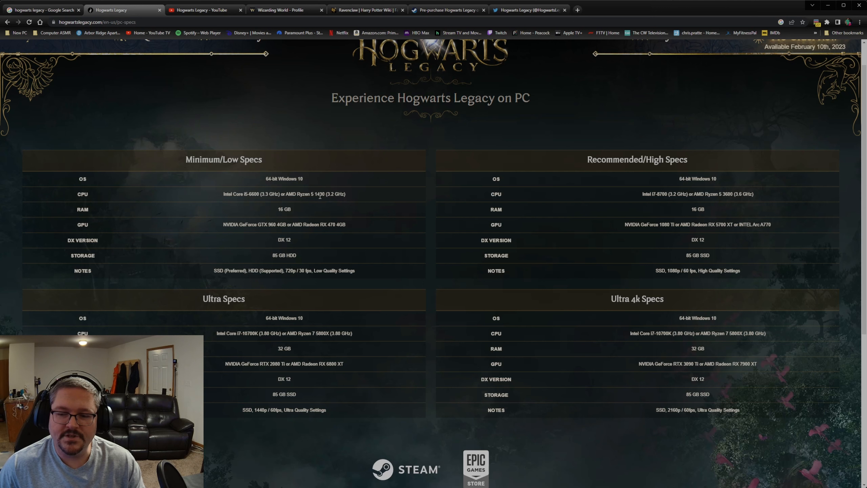
{"action": "mouse_move", "coordinate": [629, 190]}
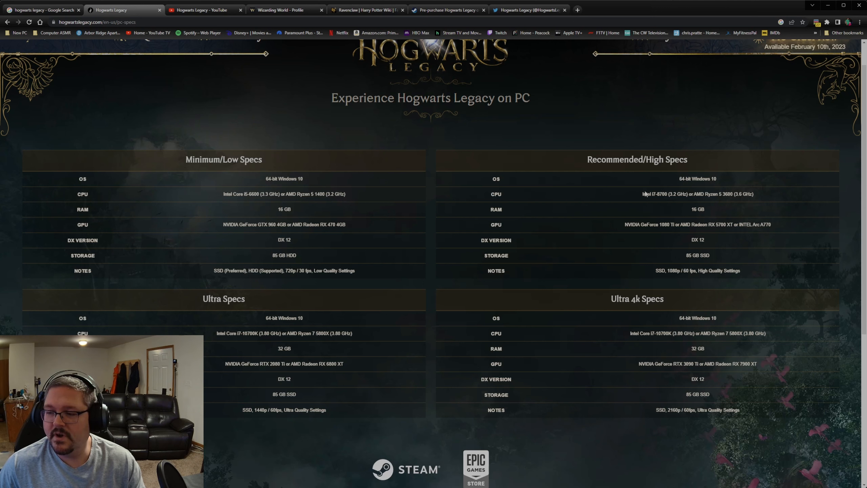
{"action": "mouse_move", "coordinate": [651, 201]}
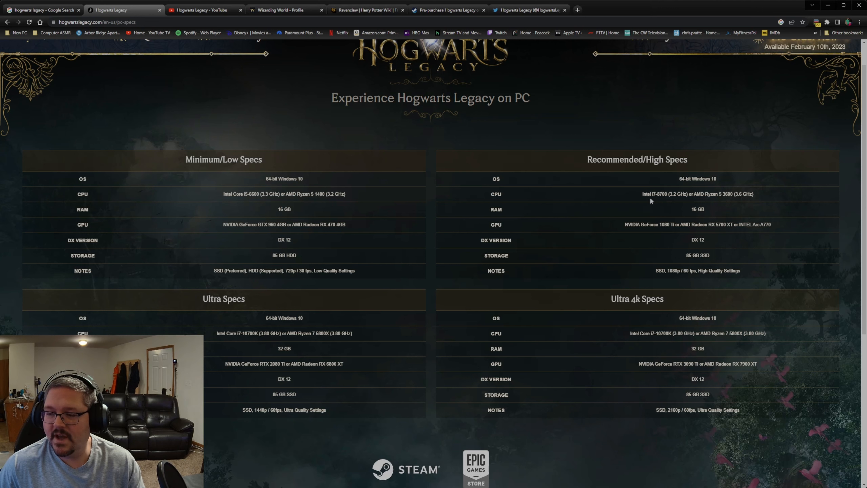
{"action": "mouse_move", "coordinate": [715, 202]}
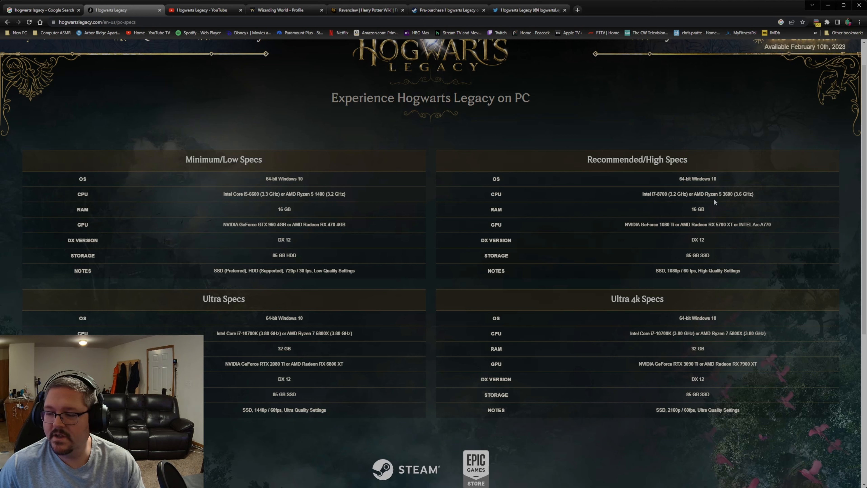
{"action": "mouse_move", "coordinate": [739, 201]}
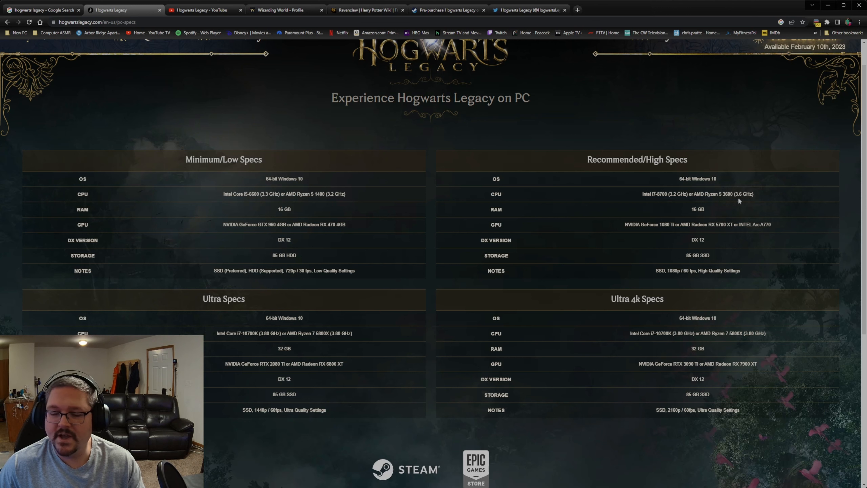
{"action": "mouse_move", "coordinate": [256, 341]}
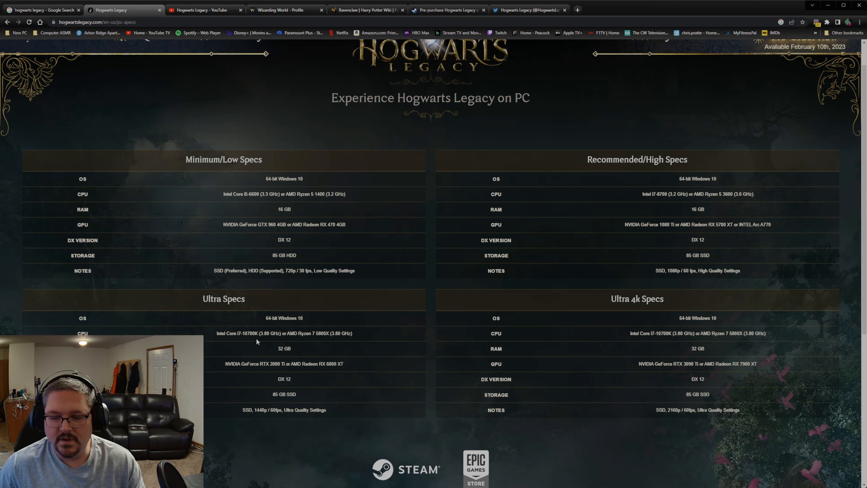
{"action": "mouse_move", "coordinate": [195, 309]}
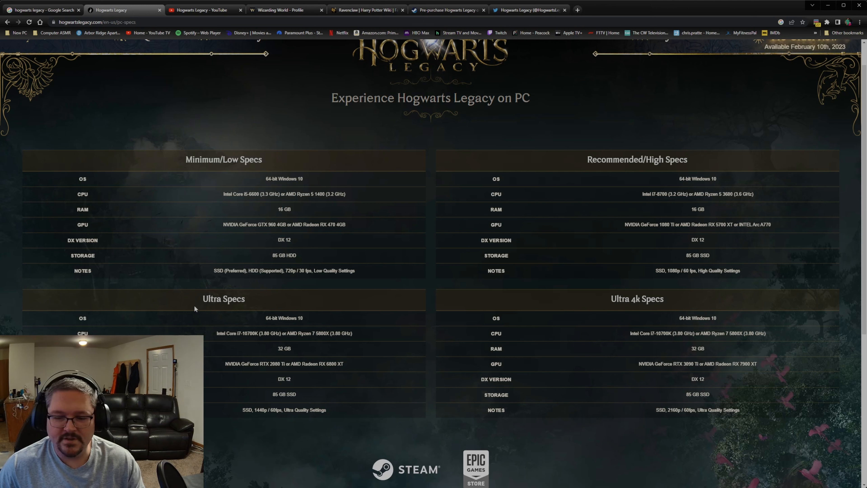
{"action": "mouse_move", "coordinate": [214, 337]}
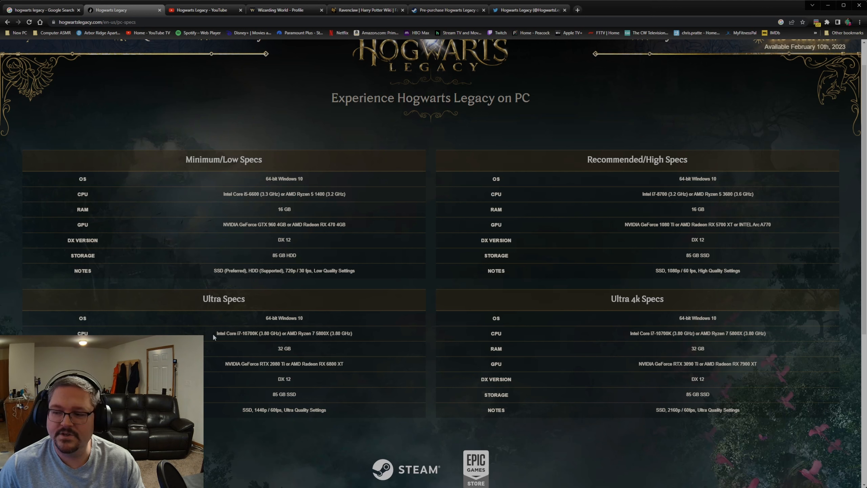
{"action": "mouse_move", "coordinate": [266, 330]}
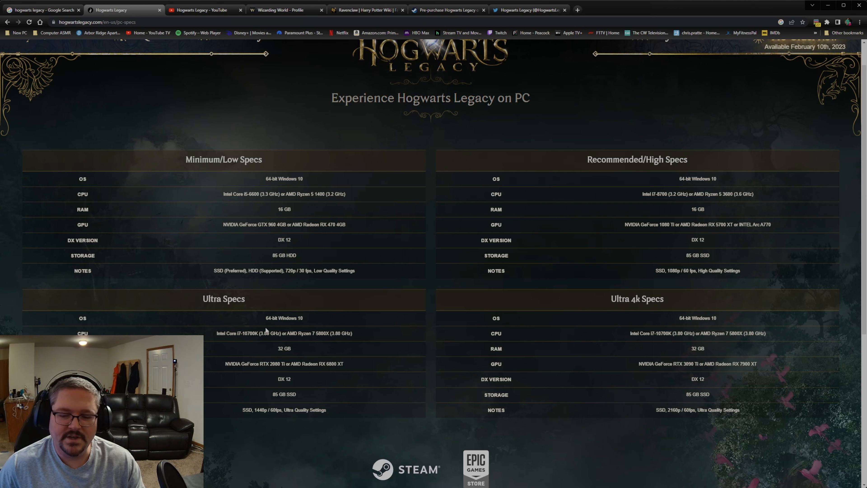
{"action": "mouse_move", "coordinate": [358, 337]}
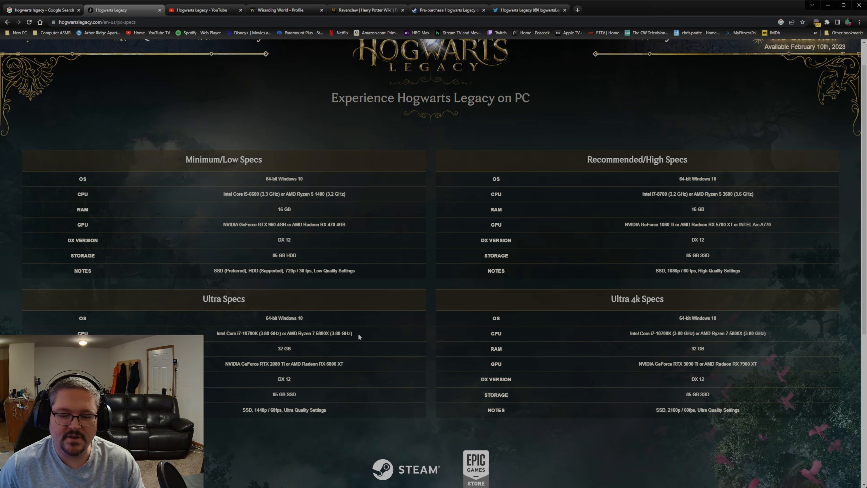
{"action": "mouse_move", "coordinate": [355, 342]}
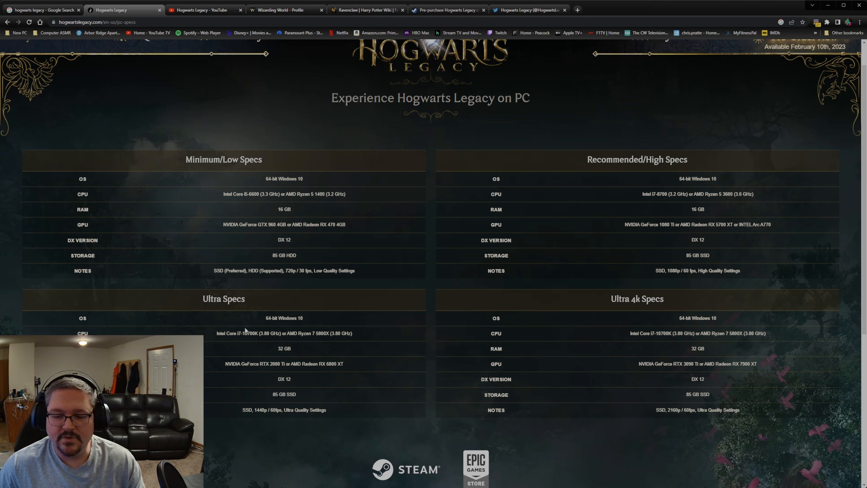
{"action": "mouse_move", "coordinate": [592, 342]}
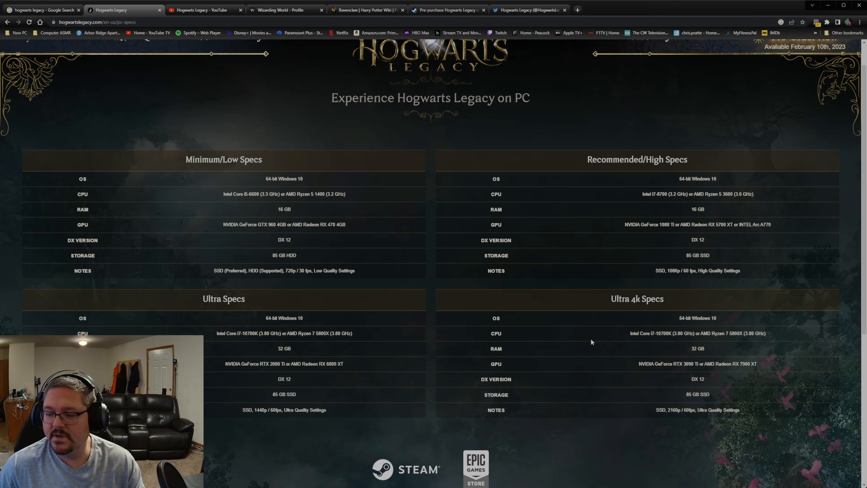
{"action": "mouse_move", "coordinate": [717, 340]}
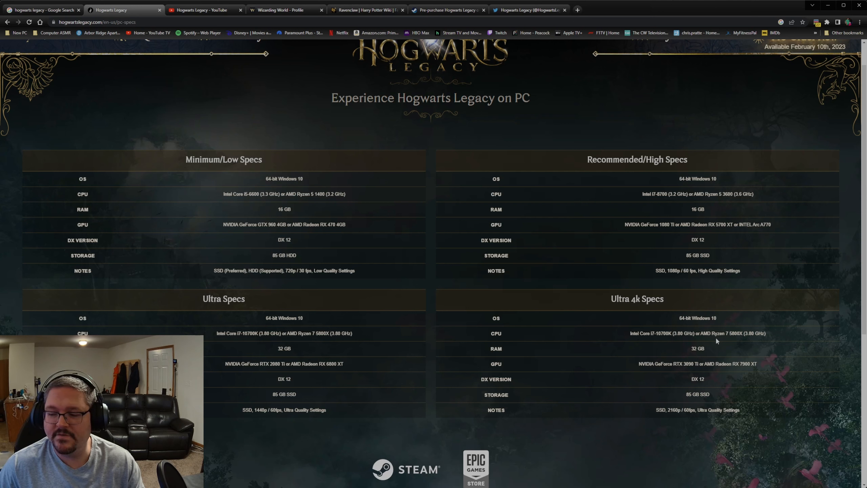
{"action": "mouse_move", "coordinate": [736, 343]}
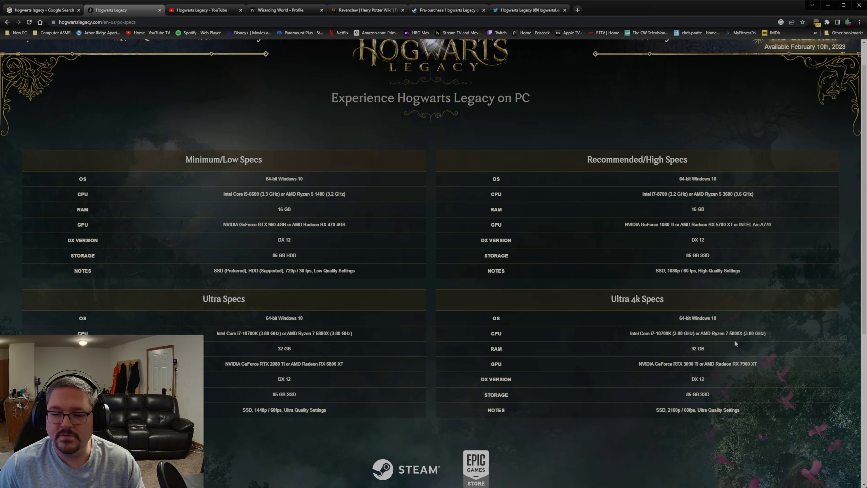
{"action": "mouse_move", "coordinate": [588, 318]}
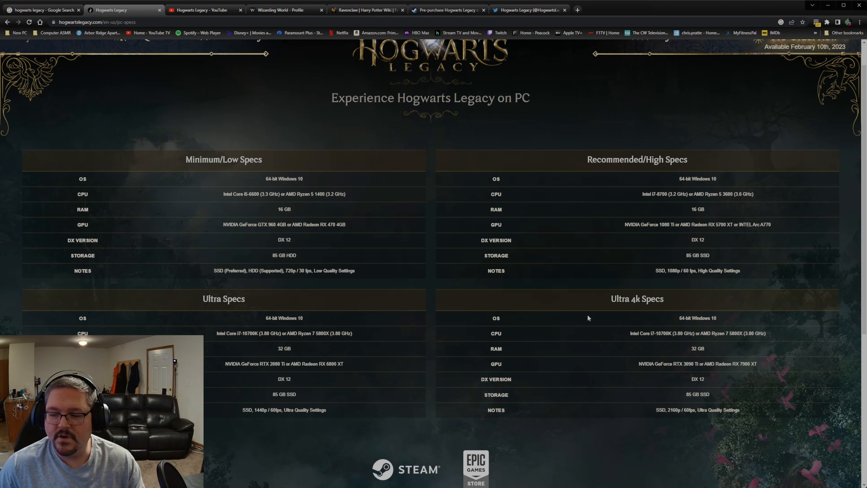
{"action": "mouse_move", "coordinate": [423, 321]}
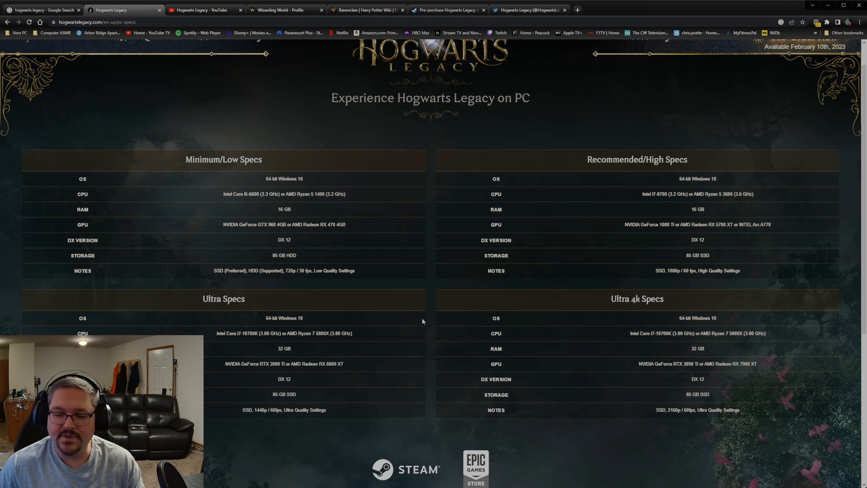
{"action": "mouse_move", "coordinate": [400, 250]}
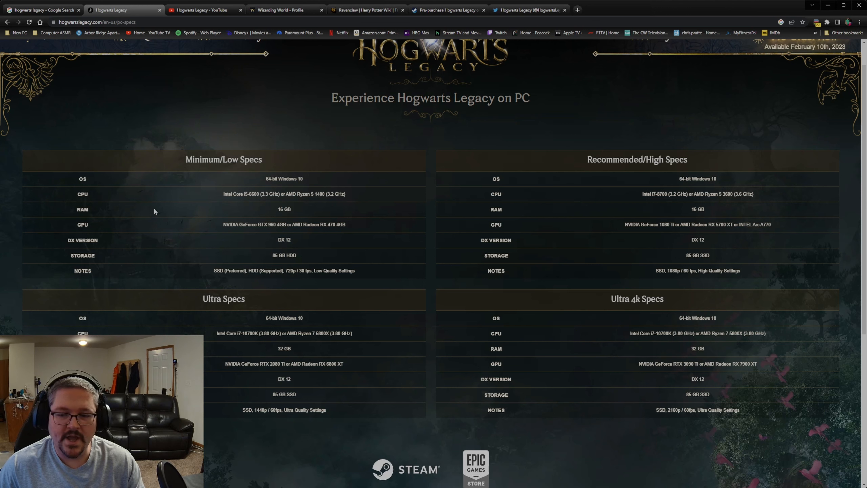
{"action": "mouse_move", "coordinate": [556, 231]}
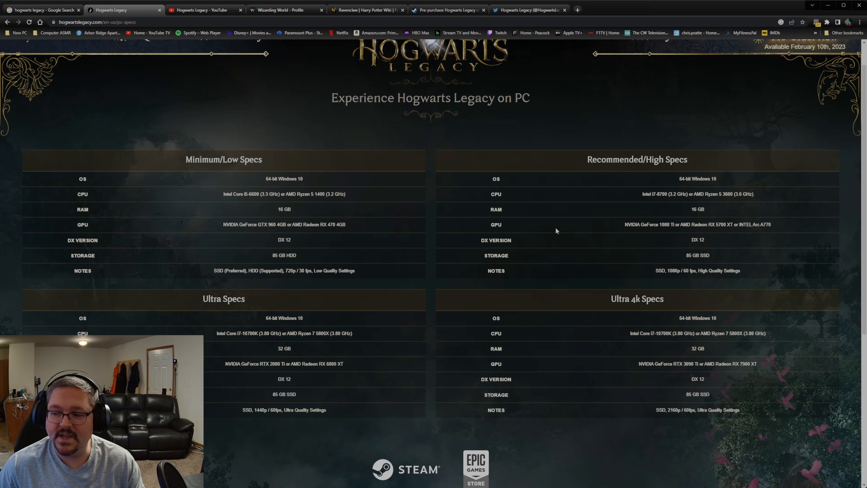
{"action": "mouse_move", "coordinate": [276, 346]}
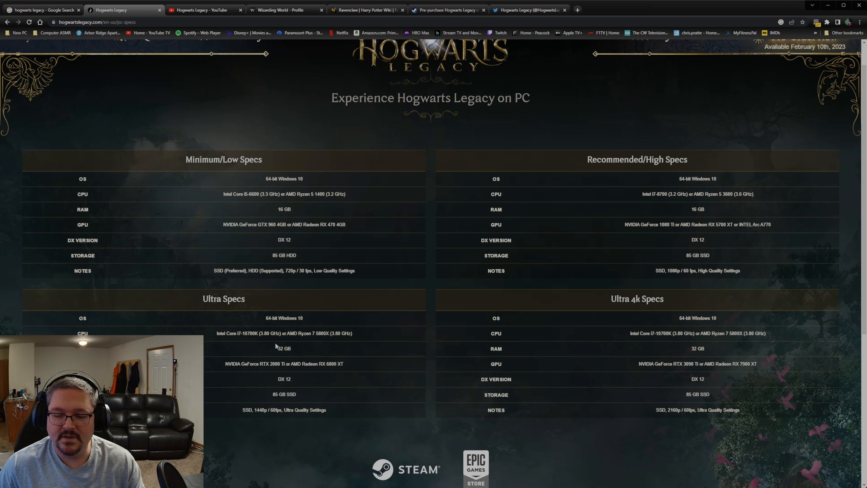
{"action": "mouse_move", "coordinate": [390, 279]}
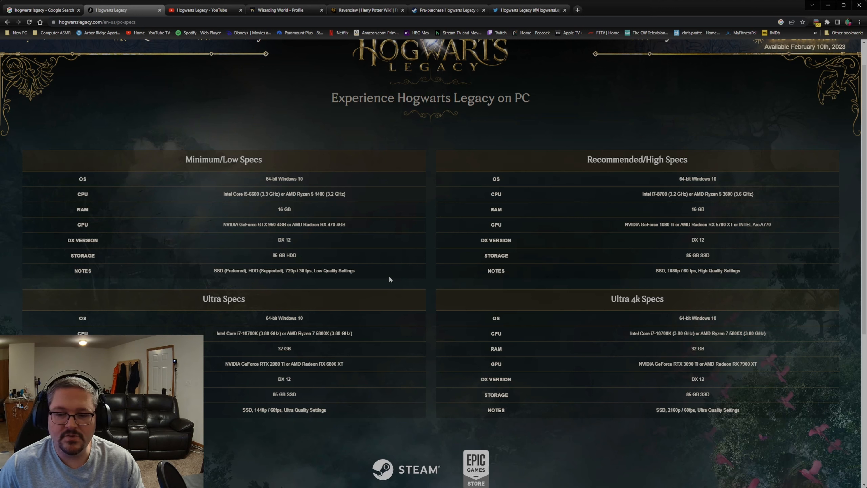
{"action": "mouse_move", "coordinate": [225, 224]}
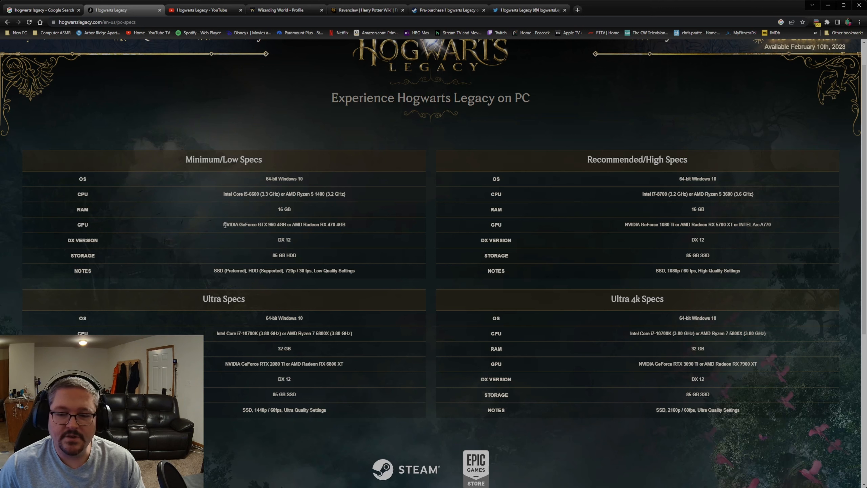
{"action": "mouse_move", "coordinate": [263, 232]}
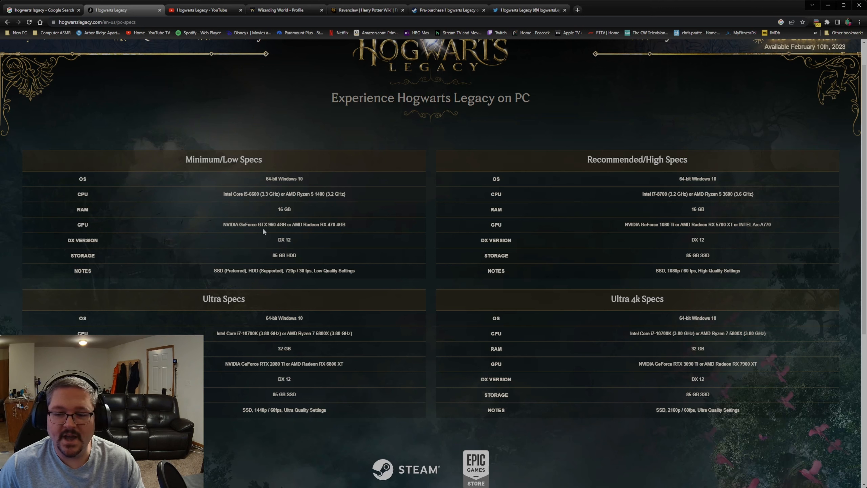
{"action": "mouse_move", "coordinate": [298, 225]}
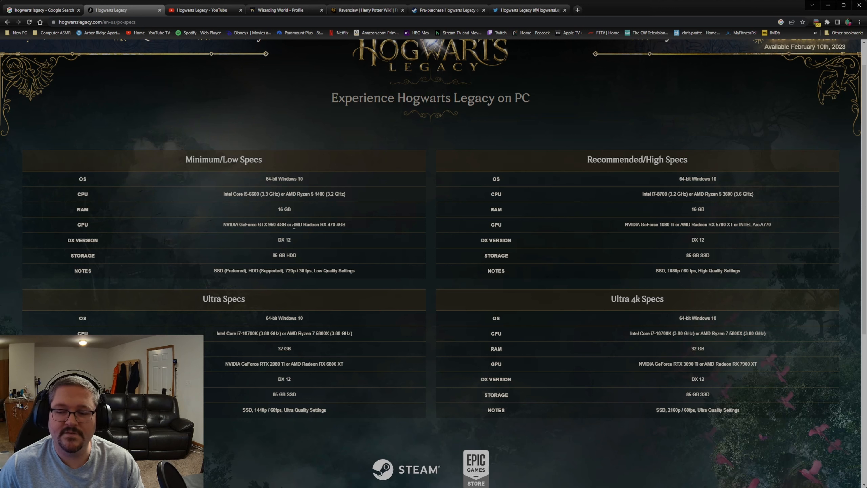
{"action": "mouse_move", "coordinate": [602, 224]}
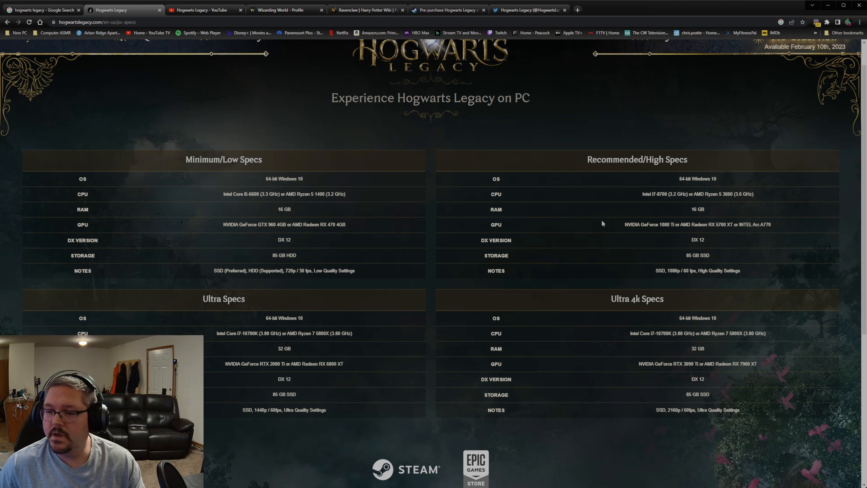
{"action": "mouse_move", "coordinate": [676, 238]}
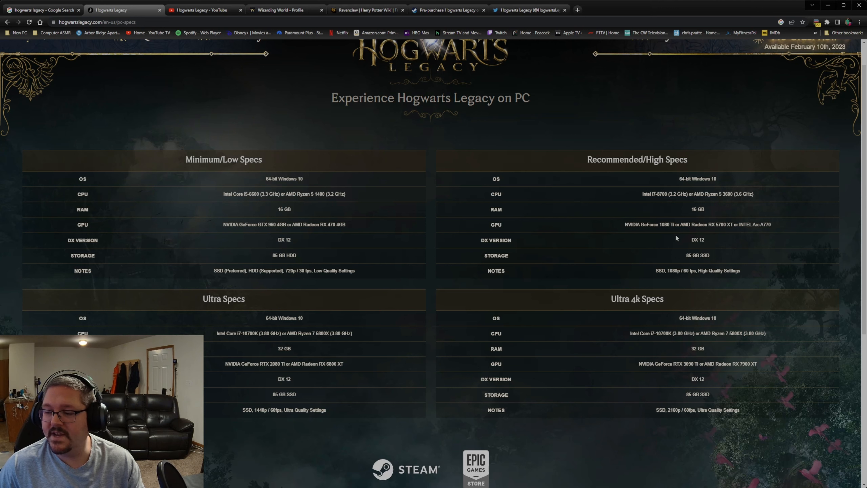
{"action": "mouse_move", "coordinate": [722, 233]}
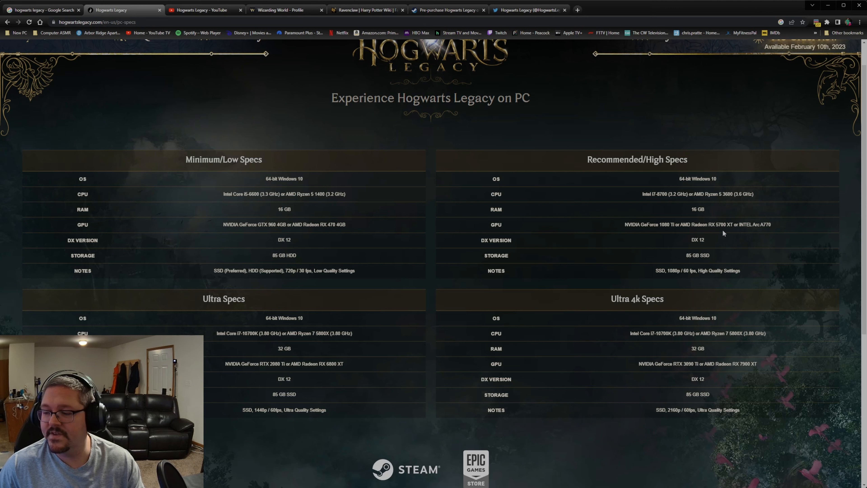
{"action": "mouse_move", "coordinate": [751, 231]}
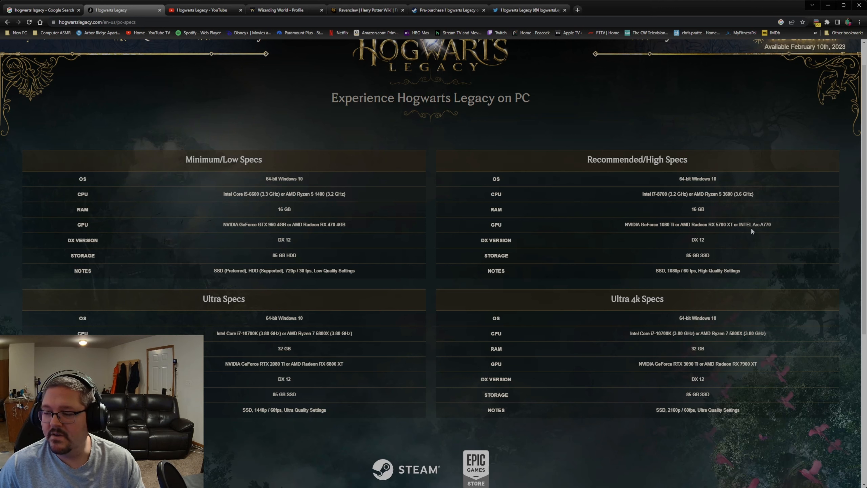
{"action": "mouse_move", "coordinate": [760, 227]}
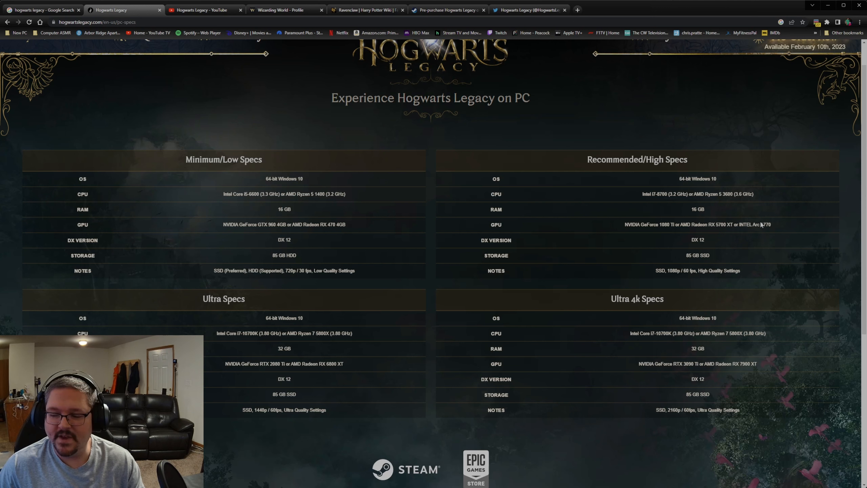
{"action": "mouse_move", "coordinate": [733, 224]}
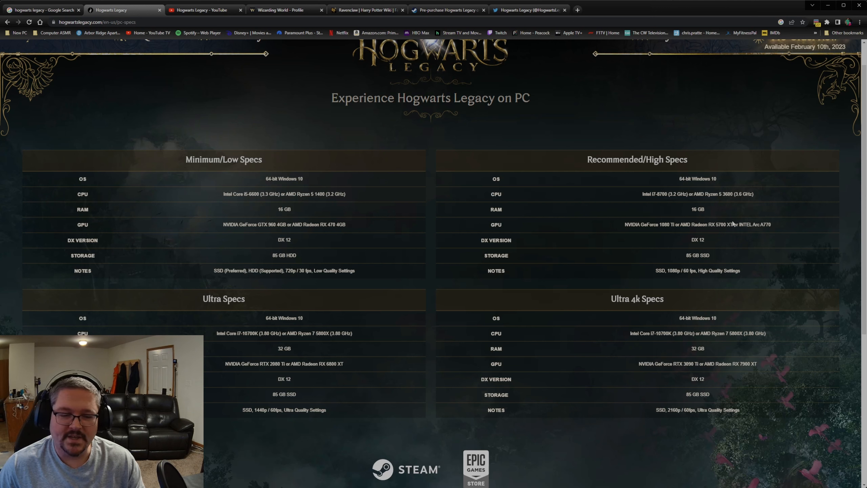
{"action": "mouse_move", "coordinate": [736, 210]}
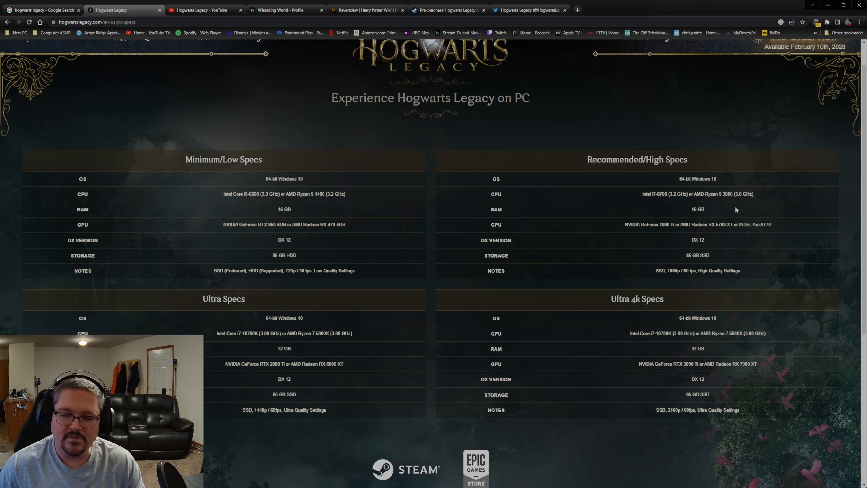
{"action": "mouse_move", "coordinate": [698, 219]}
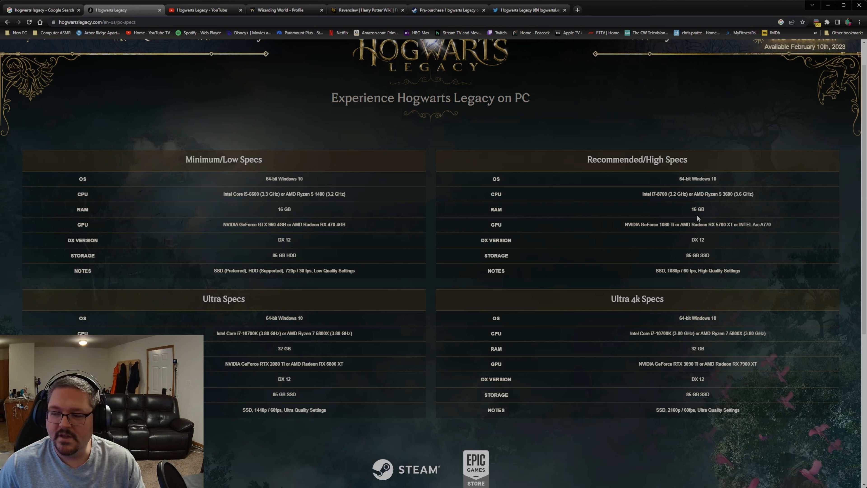
{"action": "mouse_move", "coordinate": [740, 239]}
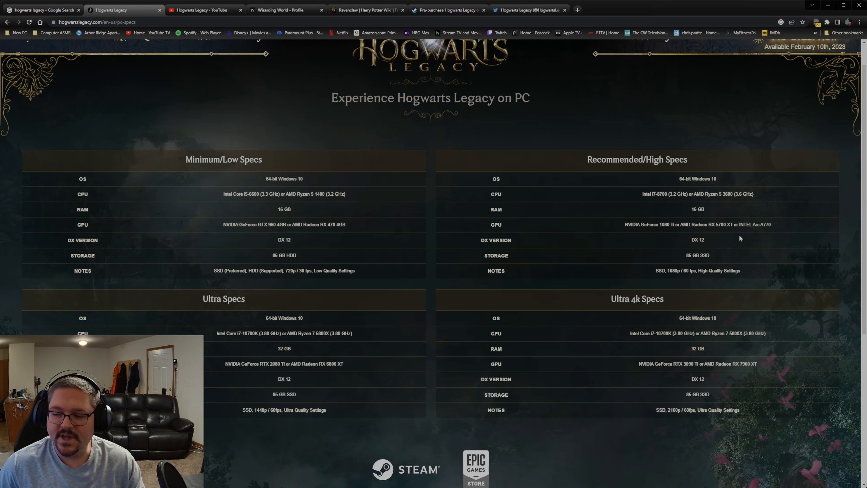
{"action": "mouse_move", "coordinate": [272, 331]}
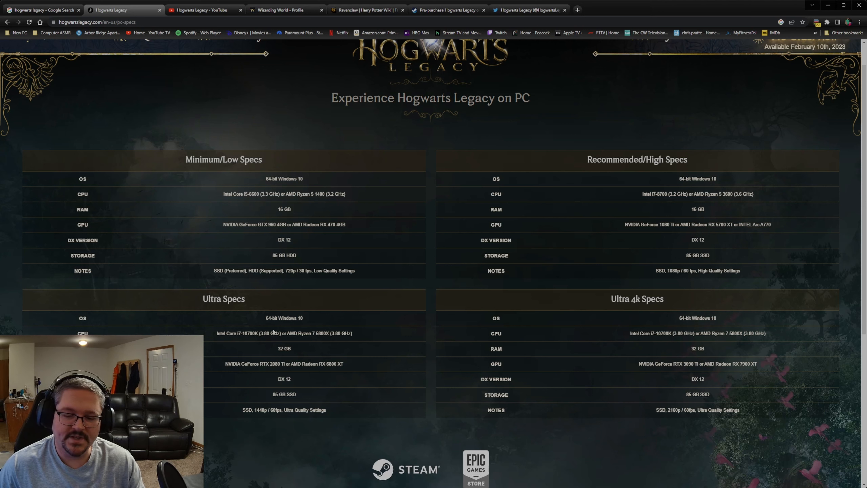
{"action": "mouse_move", "coordinate": [633, 218]}
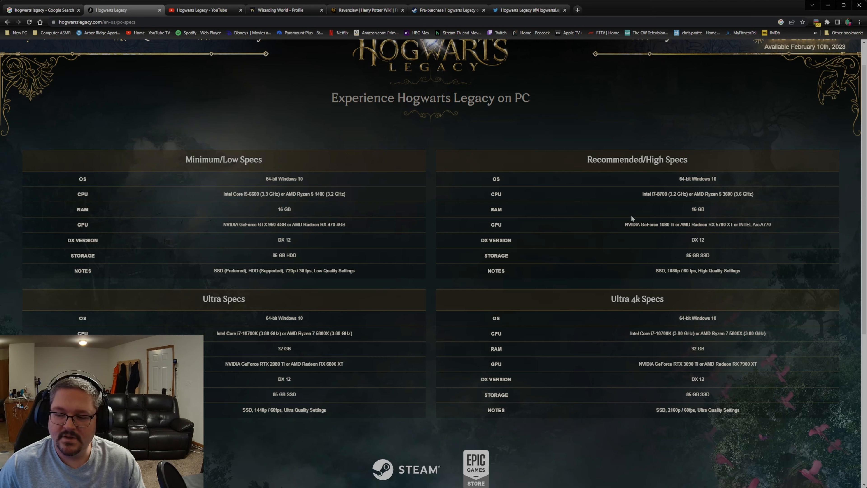
{"action": "mouse_move", "coordinate": [709, 236]}
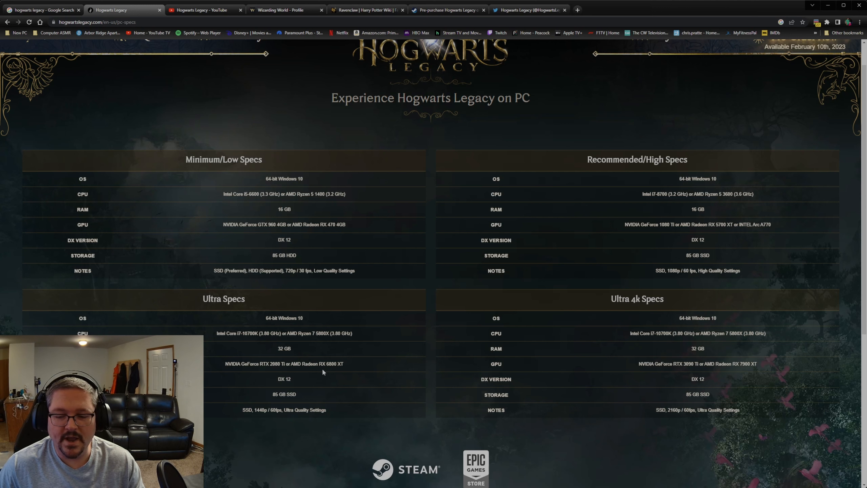
{"action": "mouse_move", "coordinate": [281, 362]}
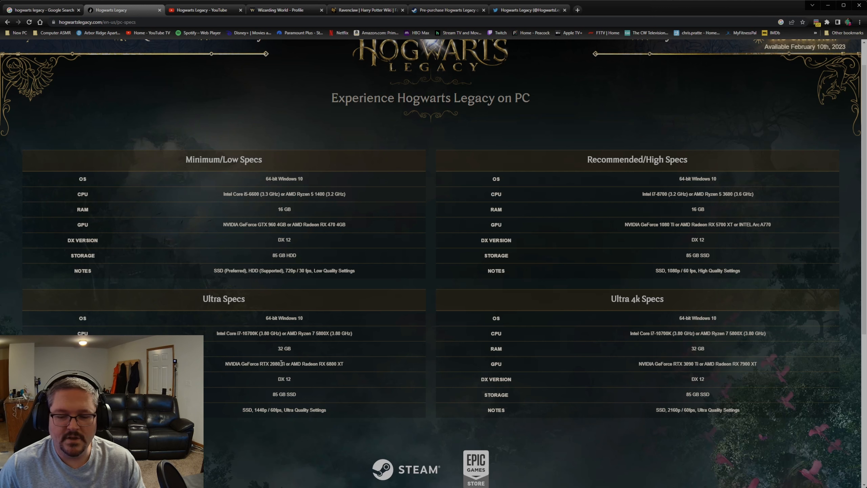
{"action": "mouse_move", "coordinate": [277, 374]}
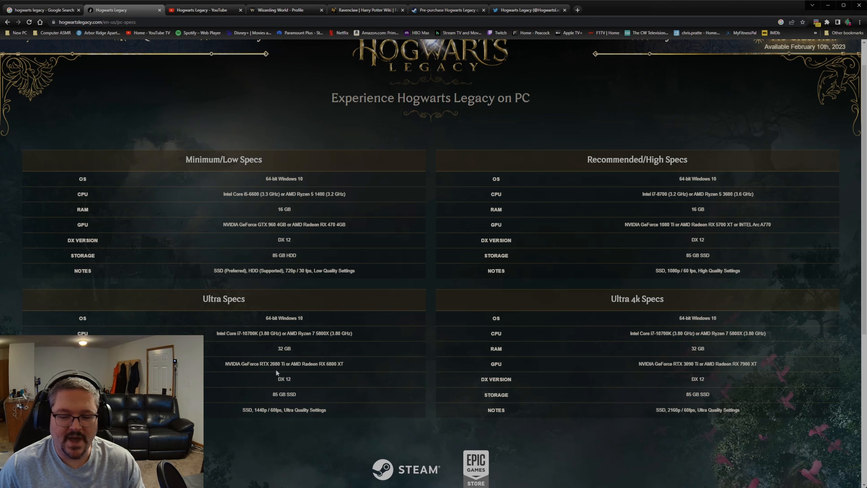
{"action": "mouse_move", "coordinate": [250, 365]}
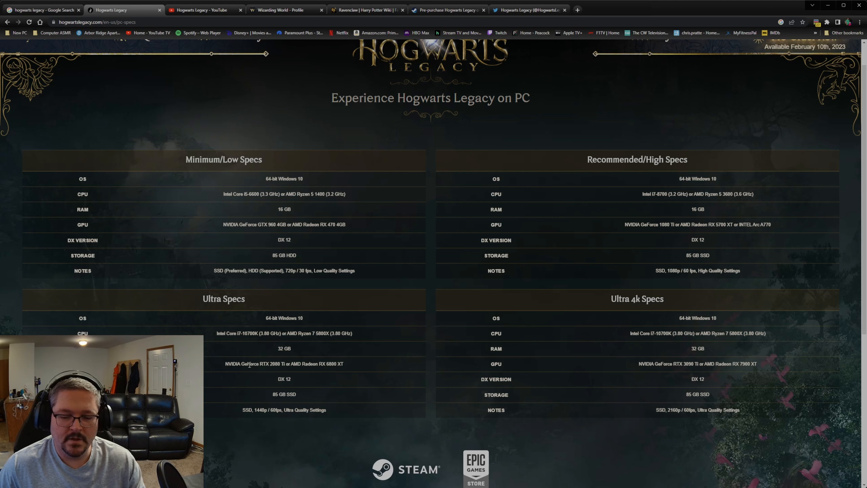
{"action": "mouse_move", "coordinate": [319, 370]}
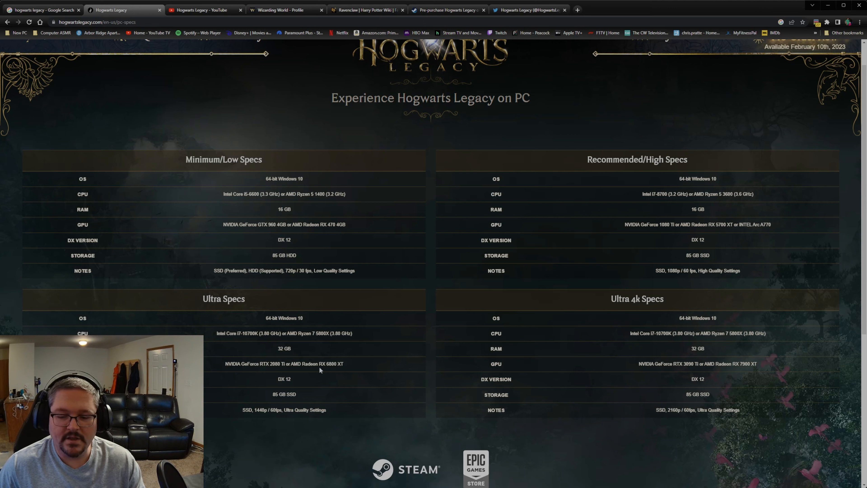
{"action": "mouse_move", "coordinate": [278, 355]}
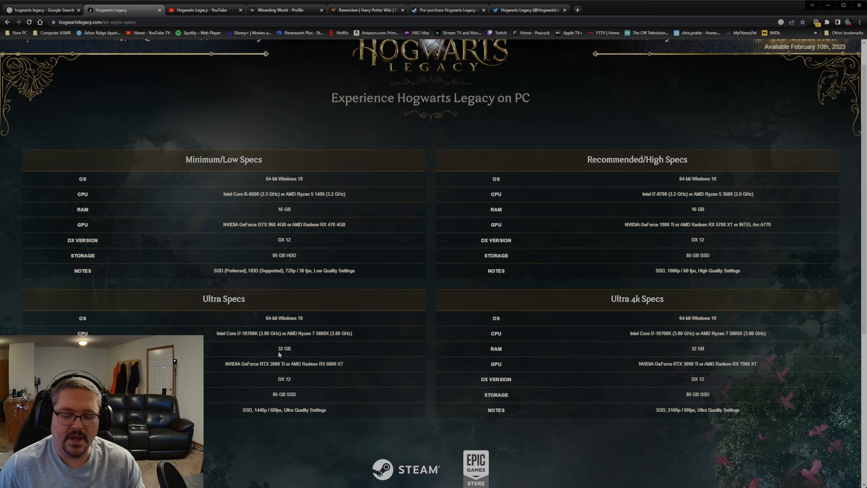
{"action": "mouse_move", "coordinate": [343, 370]}
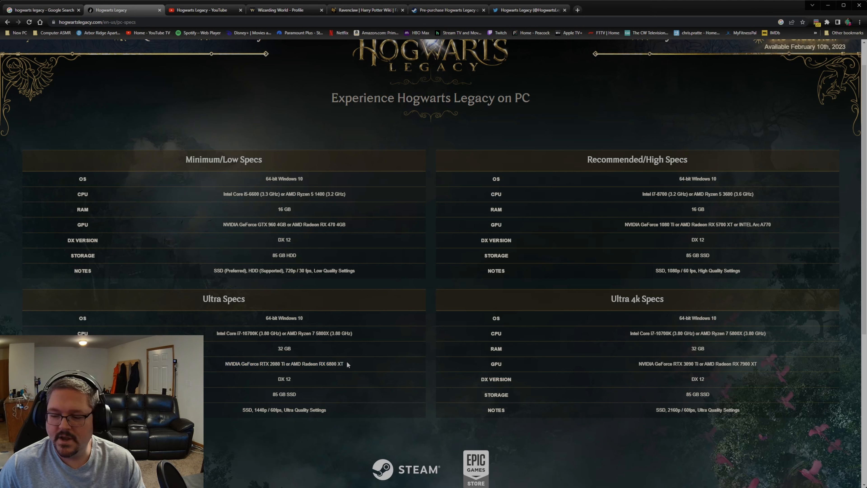
{"action": "mouse_move", "coordinate": [635, 355]}
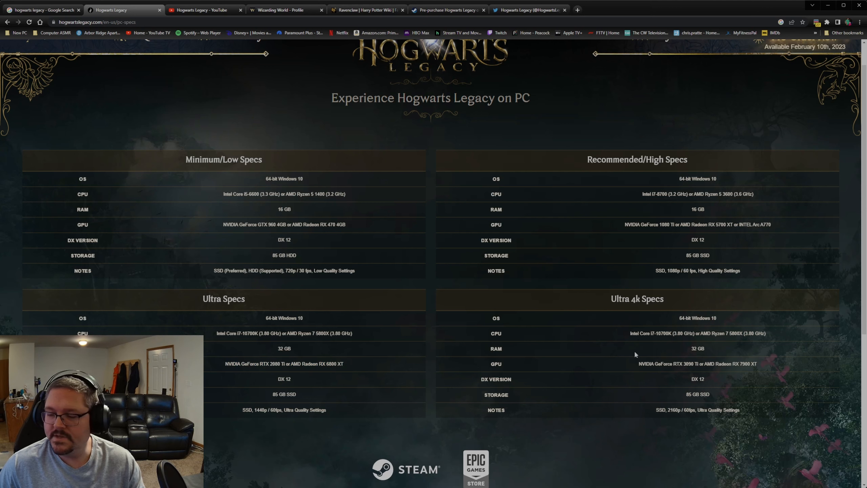
{"action": "mouse_move", "coordinate": [673, 375]}
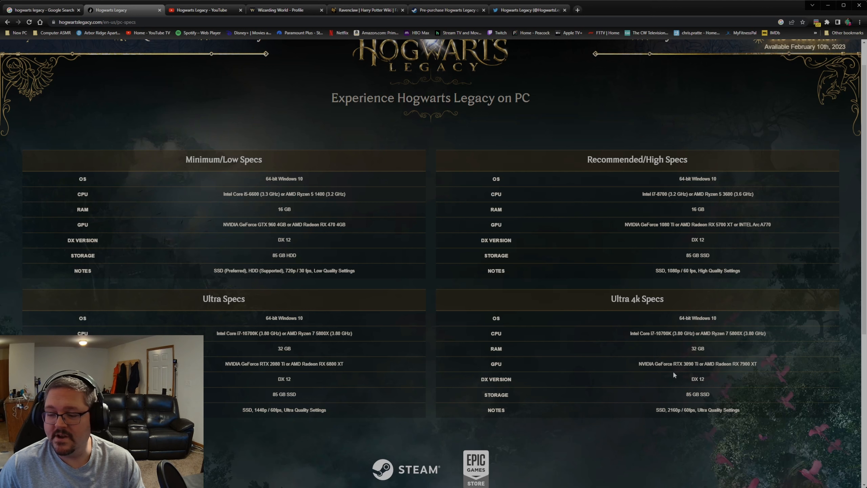
{"action": "mouse_move", "coordinate": [742, 372]}
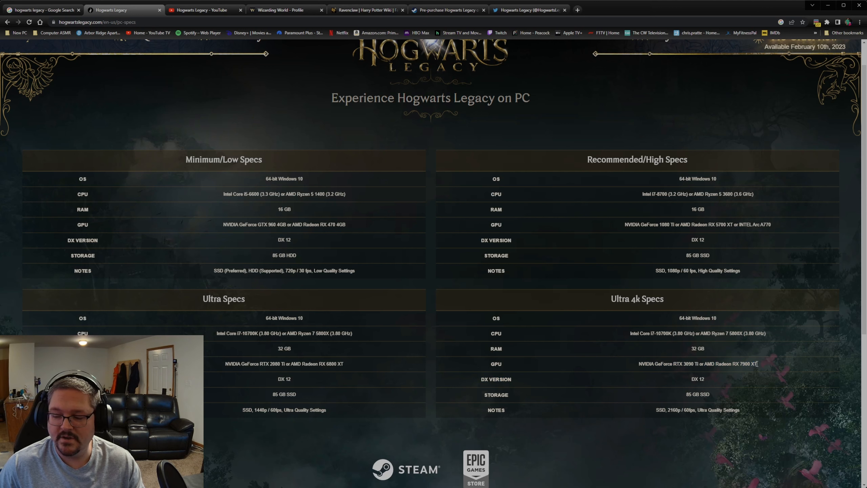
{"action": "mouse_move", "coordinate": [689, 375]}
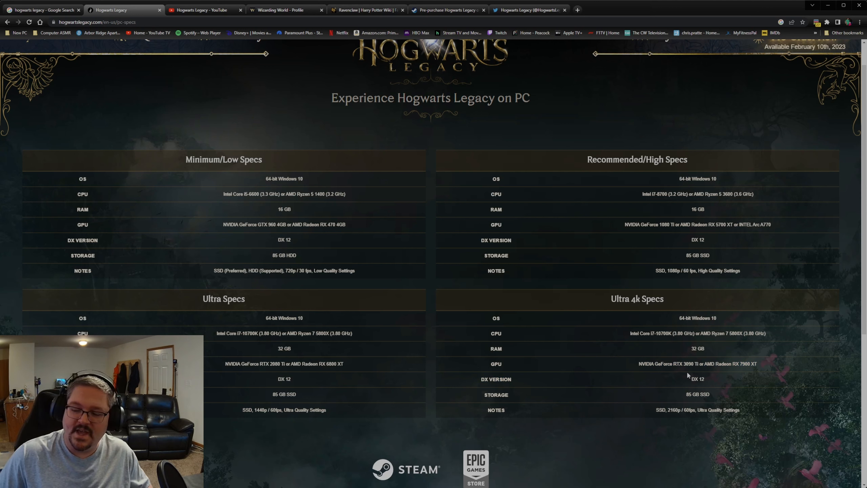
{"action": "mouse_move", "coordinate": [661, 311]}
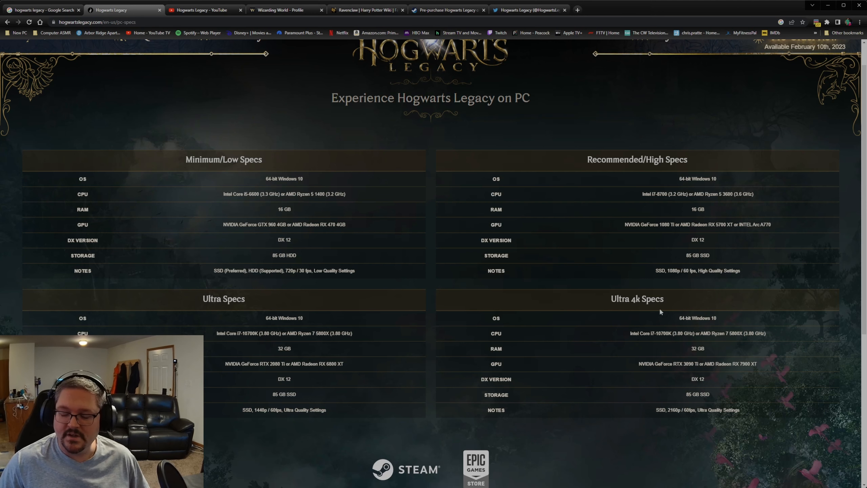
{"action": "mouse_move", "coordinate": [632, 364]}
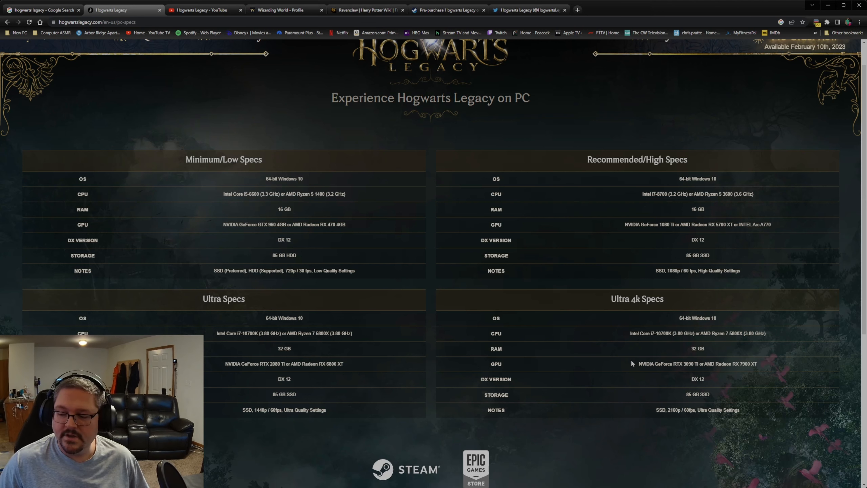
{"action": "mouse_move", "coordinate": [701, 363]}
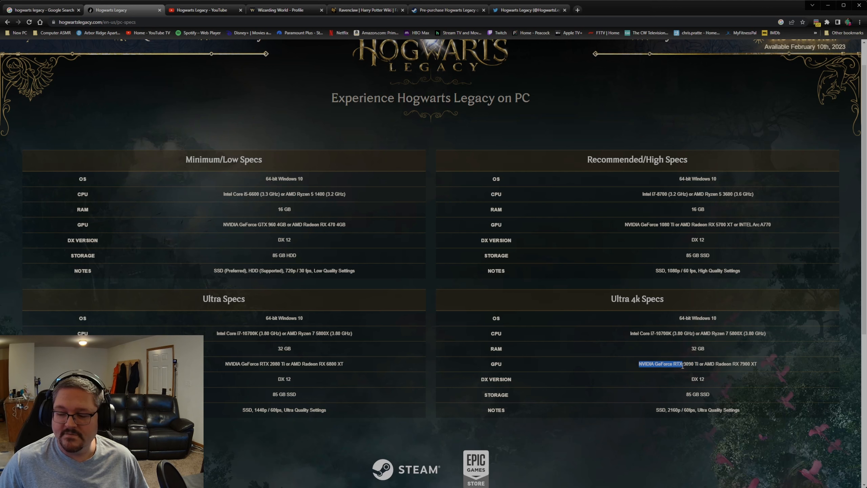
{"action": "left_click", "coordinate": [658, 364]}
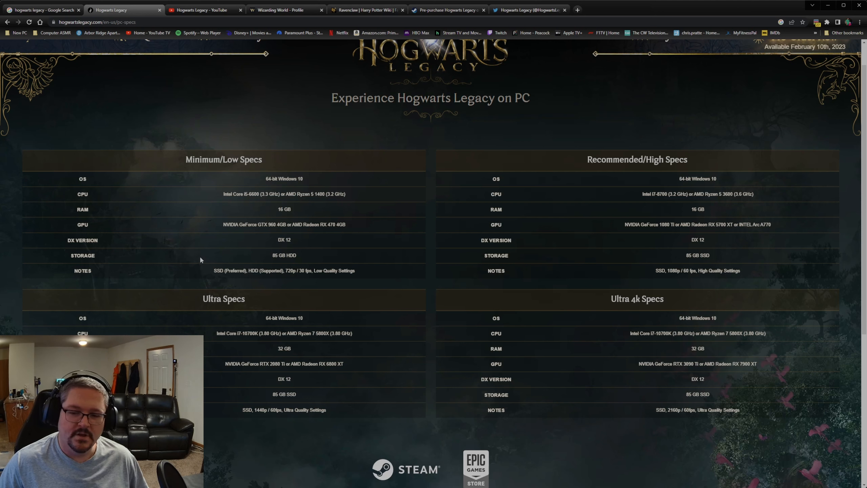
{"action": "mouse_move", "coordinate": [196, 254]}
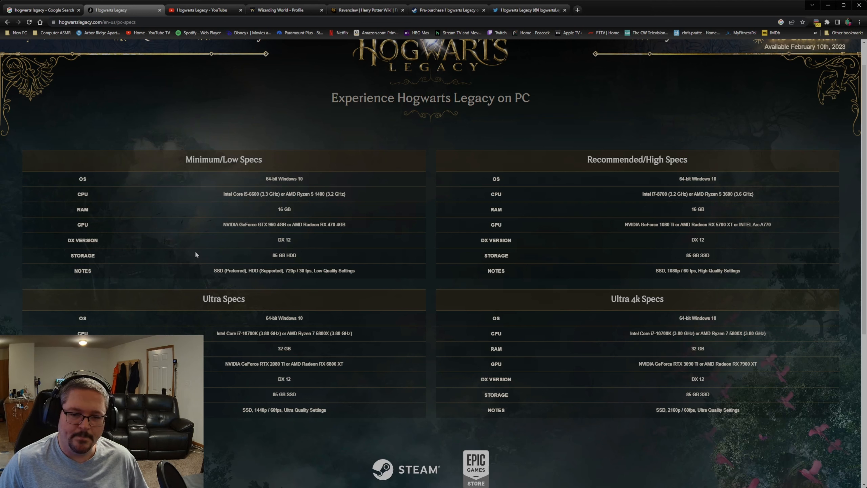
{"action": "mouse_move", "coordinate": [721, 365]}
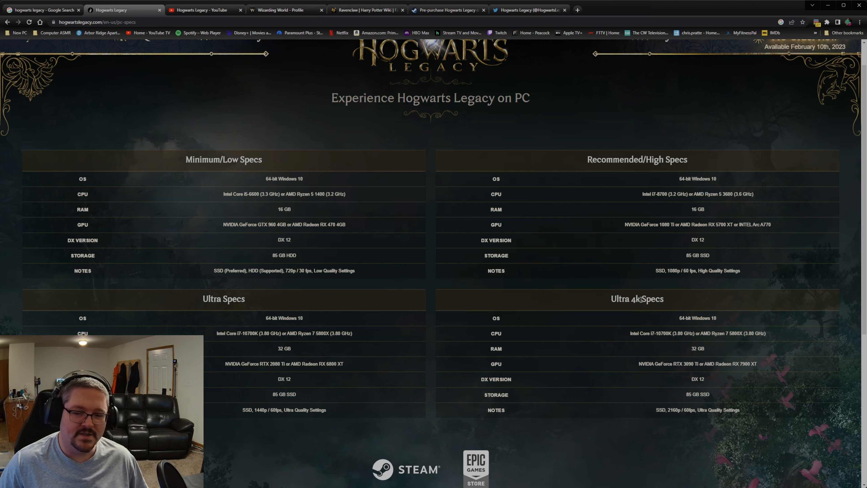
{"action": "mouse_move", "coordinate": [298, 225]}
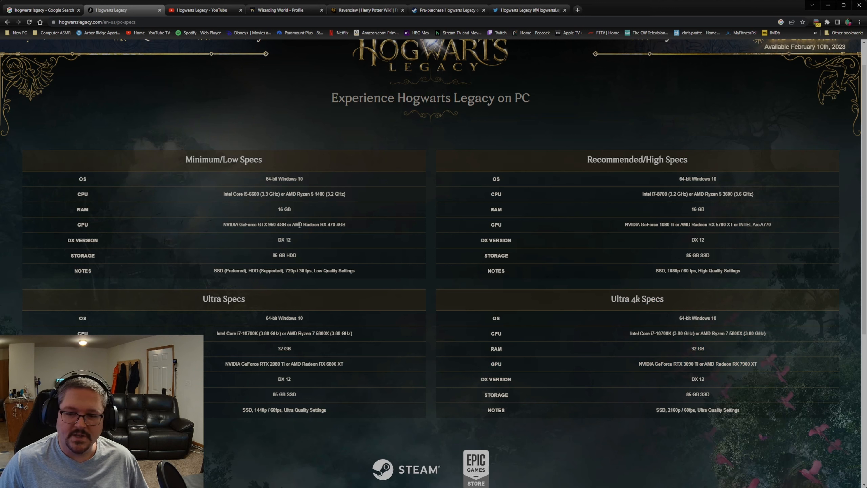
{"action": "mouse_move", "coordinate": [230, 251]}
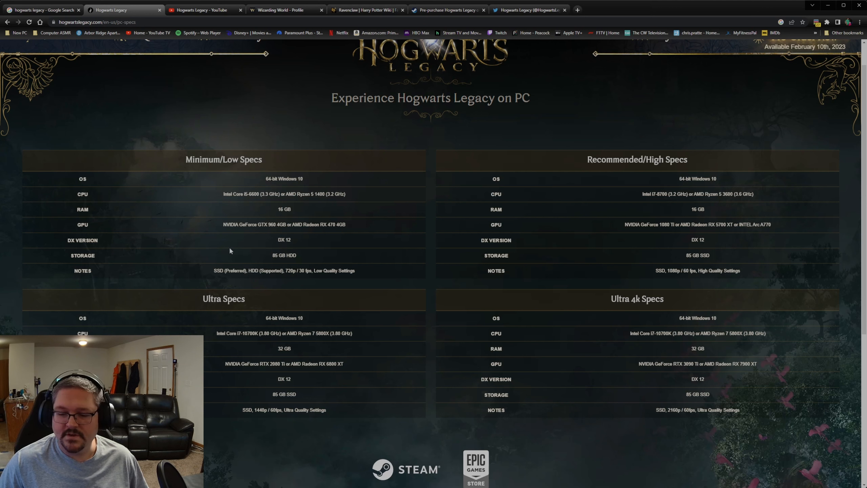
{"action": "mouse_move", "coordinate": [189, 274]}
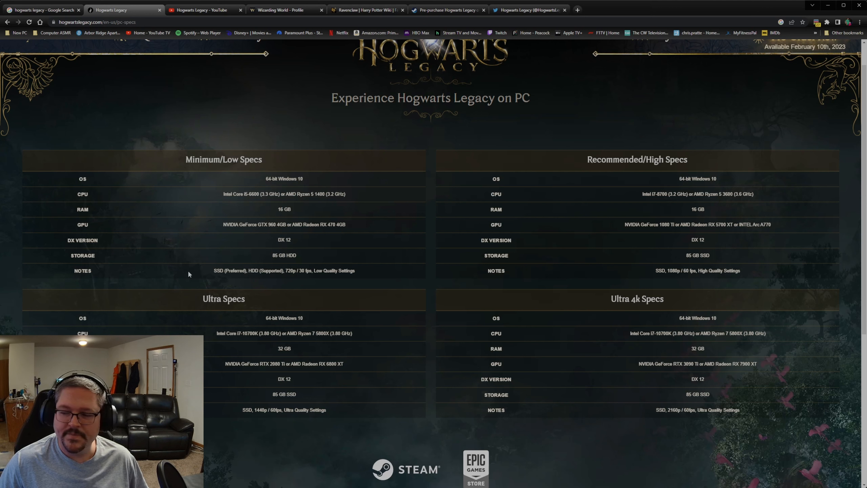
{"action": "mouse_move", "coordinate": [298, 256]}
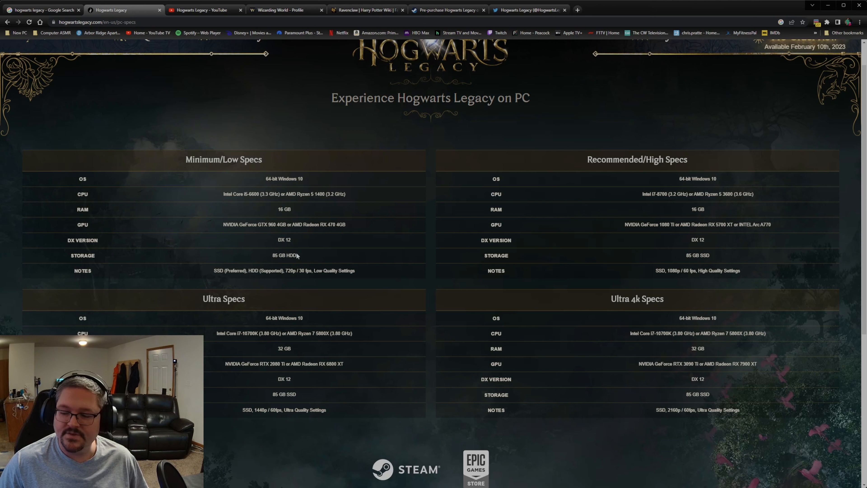
{"action": "mouse_move", "coordinate": [200, 285]}
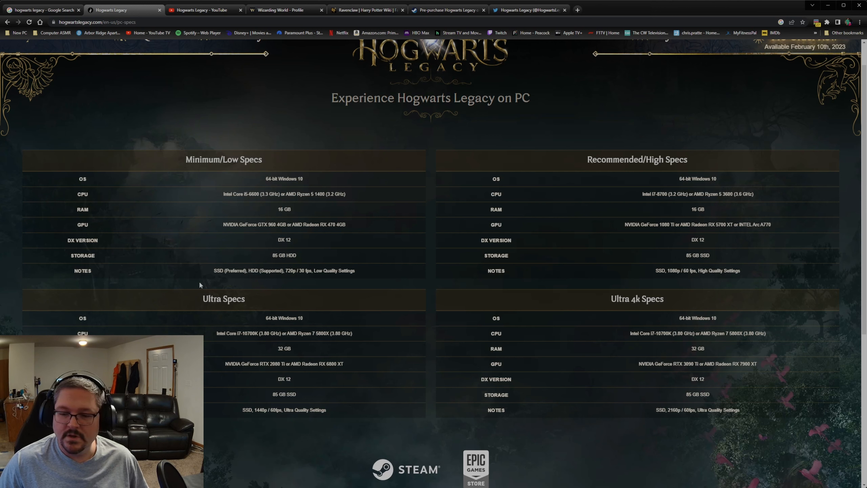
{"action": "mouse_move", "coordinate": [276, 278]}
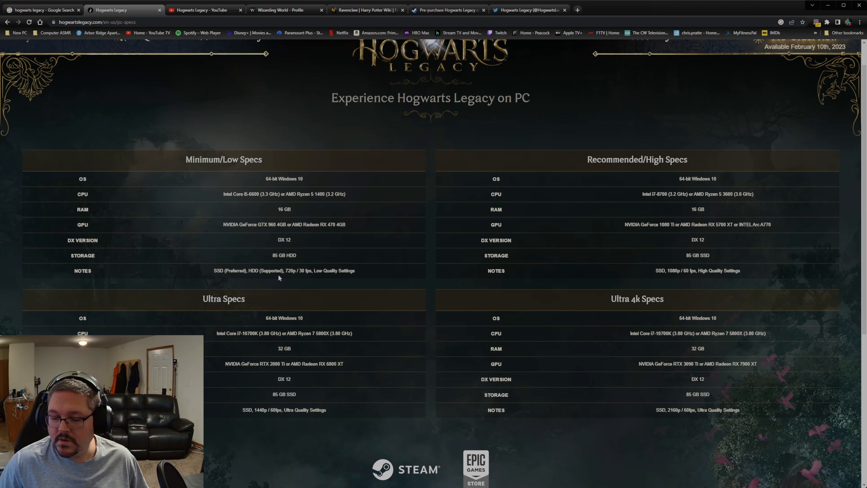
{"action": "mouse_move", "coordinate": [217, 309]}
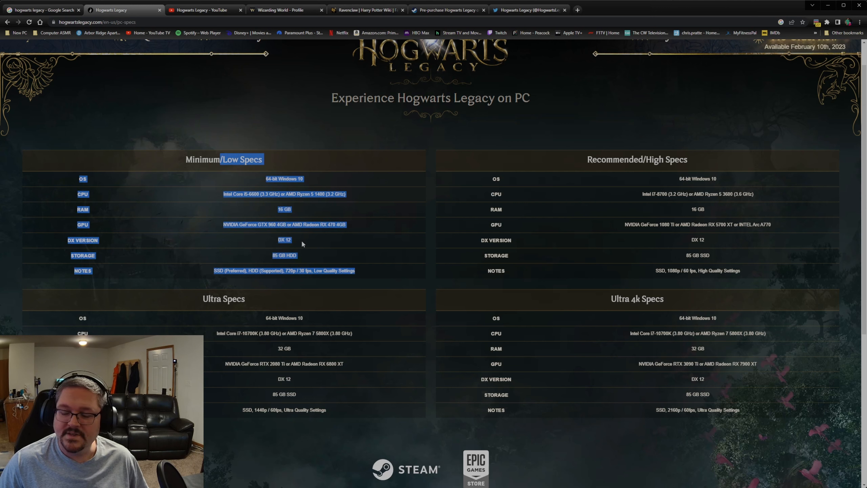
{"action": "left_click", "coordinate": [673, 279]}
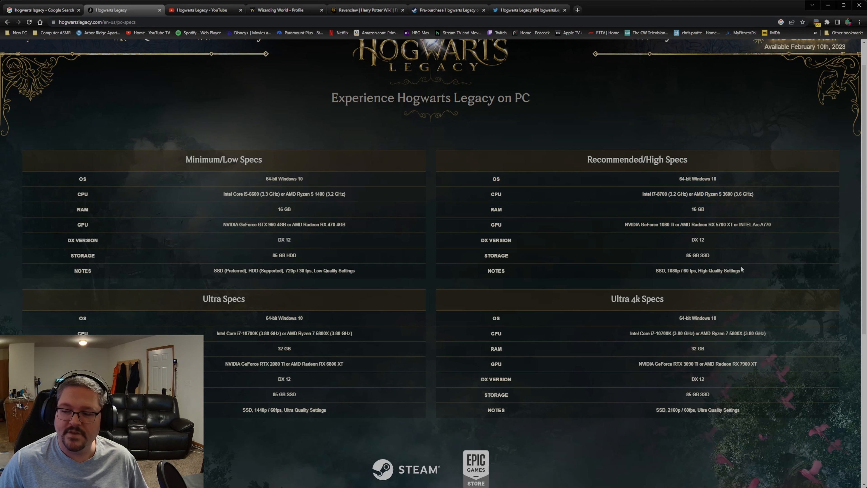
{"action": "mouse_move", "coordinate": [739, 269]}
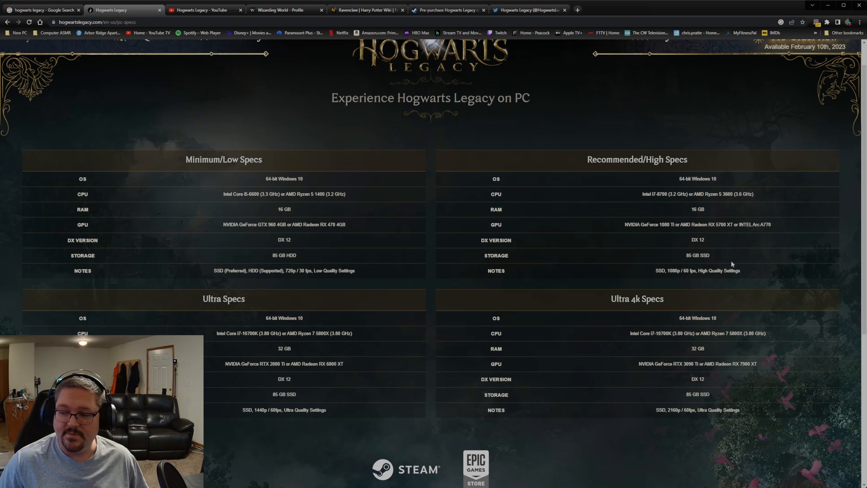
{"action": "mouse_move", "coordinate": [713, 251]}
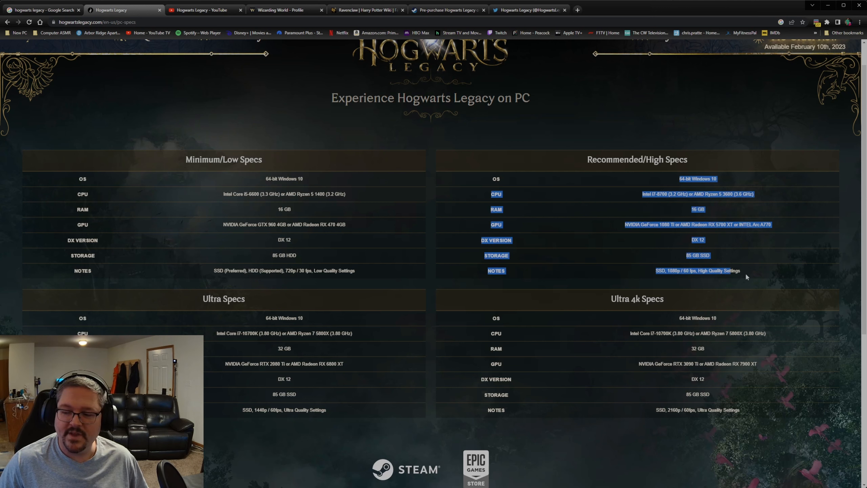
{"action": "left_click", "coordinate": [254, 442]}
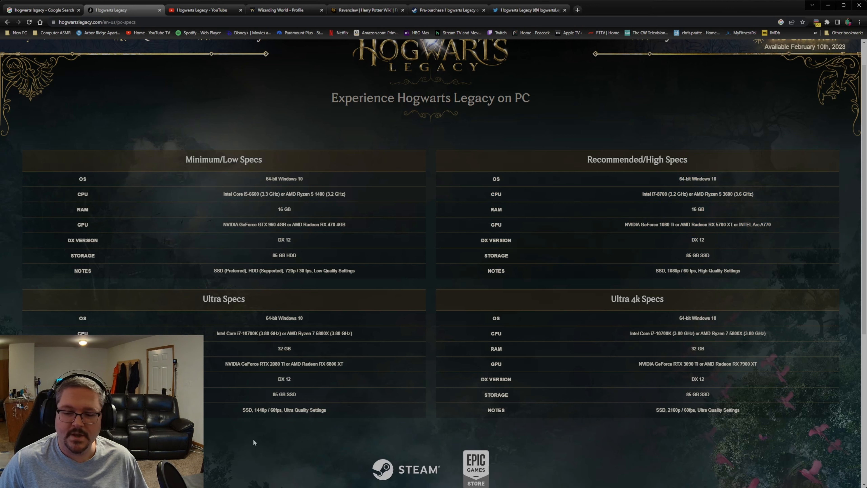
{"action": "mouse_move", "coordinate": [254, 434]}
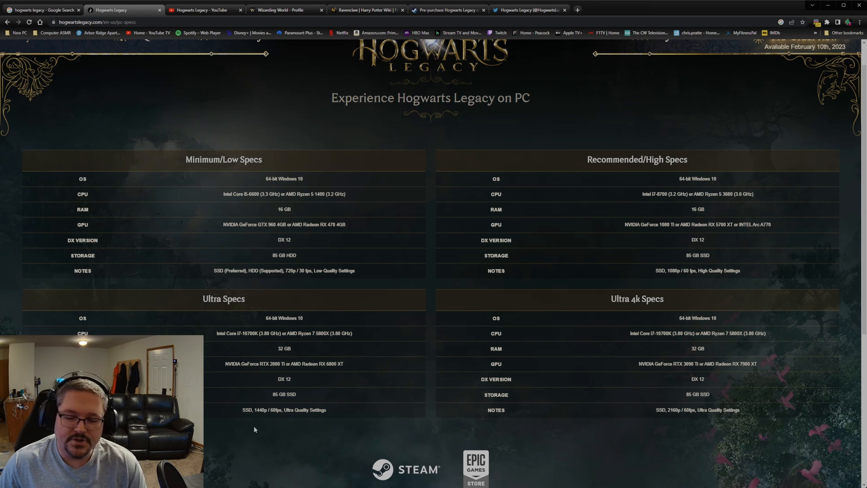
{"action": "mouse_move", "coordinate": [269, 421]}
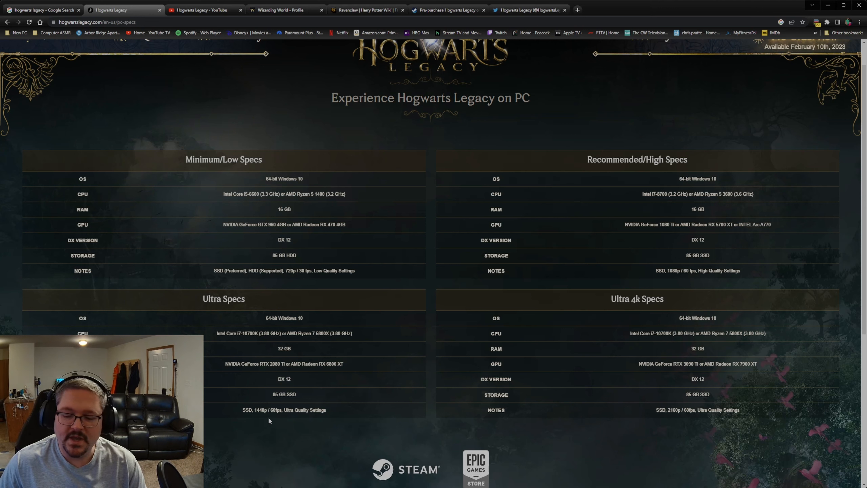
{"action": "mouse_move", "coordinate": [671, 397]}
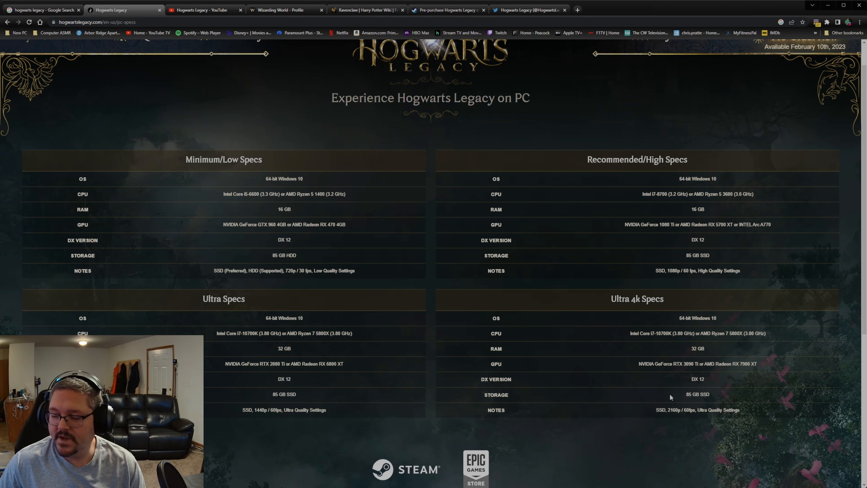
{"action": "mouse_move", "coordinate": [669, 365]}
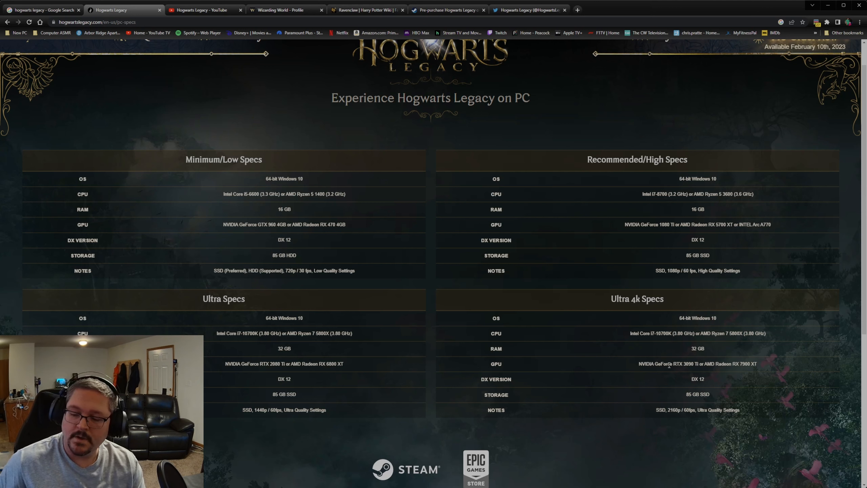
{"action": "mouse_move", "coordinate": [473, 382]}
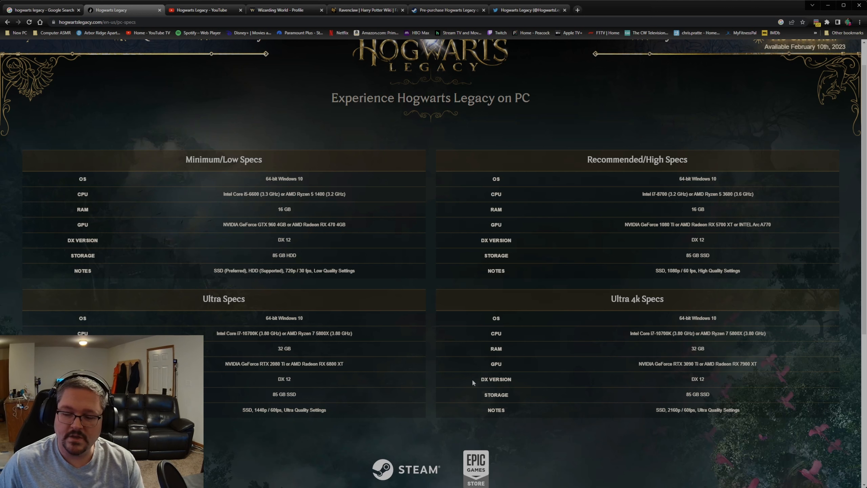
{"action": "mouse_move", "coordinate": [596, 305]}
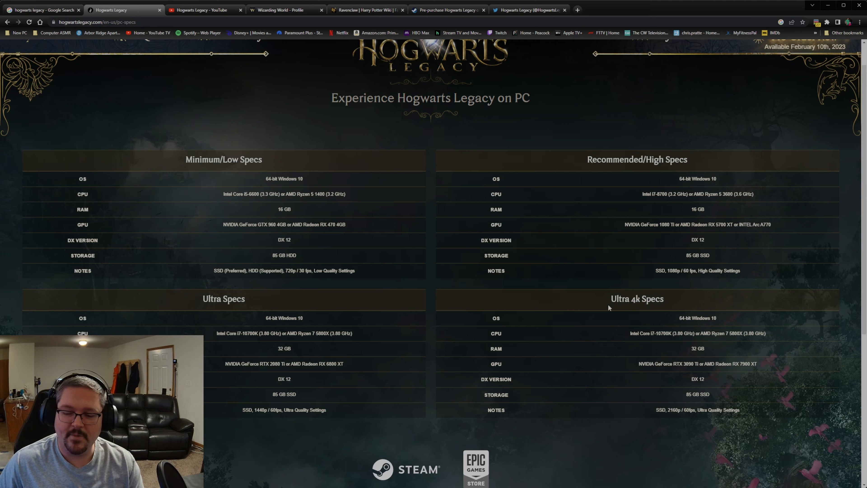
{"action": "mouse_move", "coordinate": [456, 349]}
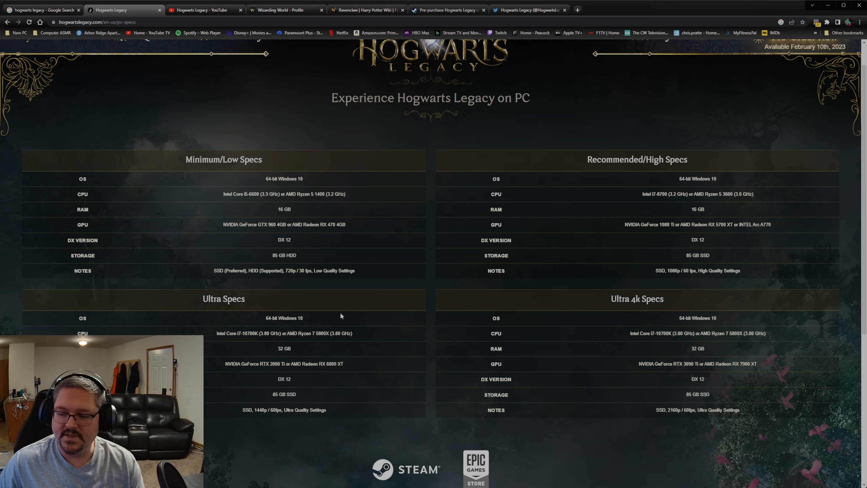
{"action": "mouse_move", "coordinate": [196, 276]}
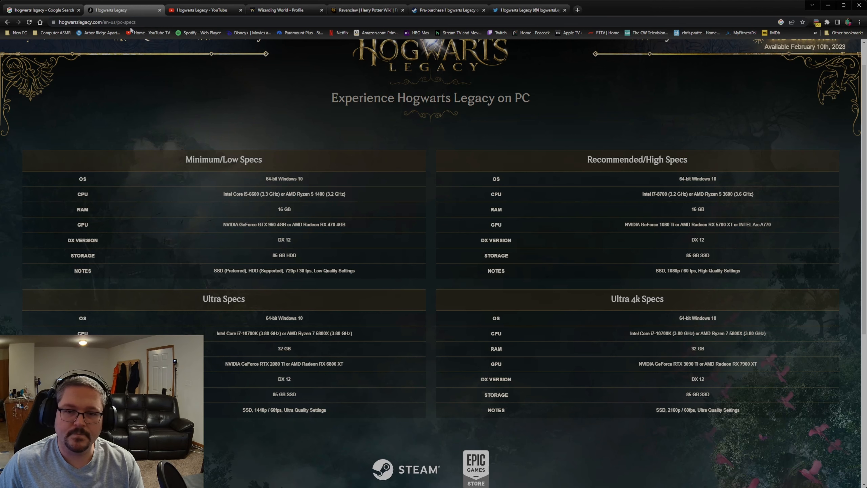
Read through the Fan Account Integration page's bonuses for linking Fan Club and WB accounts
{"action": "scroll", "scroll_direction": "up", "scroll_amount": 3}
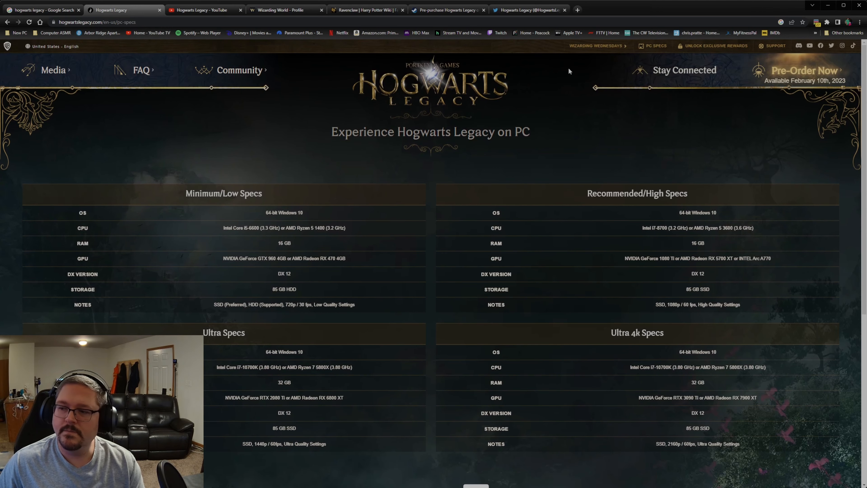
{"action": "left_click", "coordinate": [717, 46]}
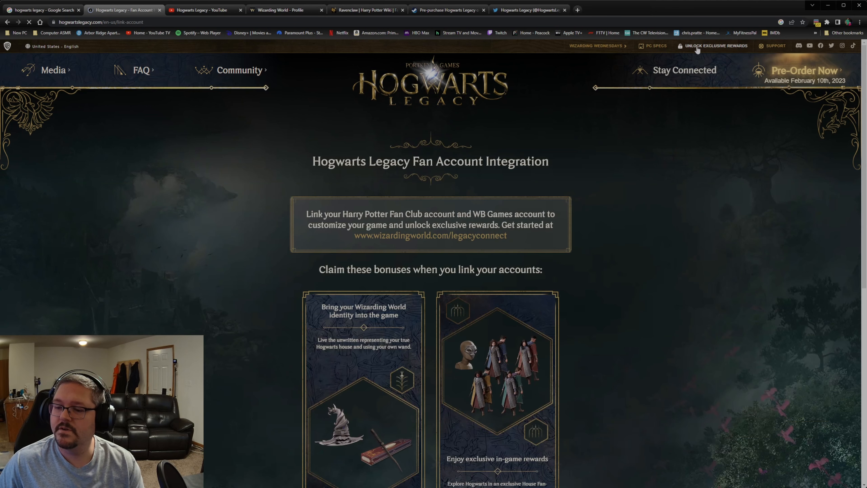
{"action": "mouse_move", "coordinate": [301, 276]}
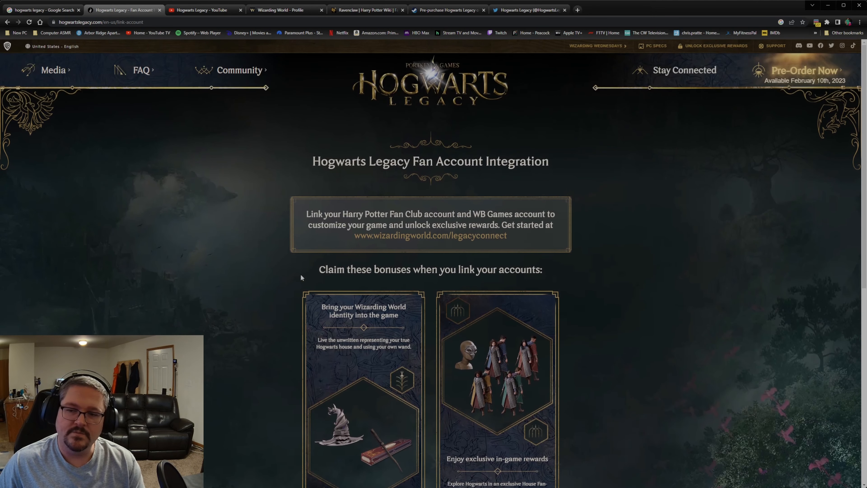
{"action": "mouse_move", "coordinate": [306, 287]}
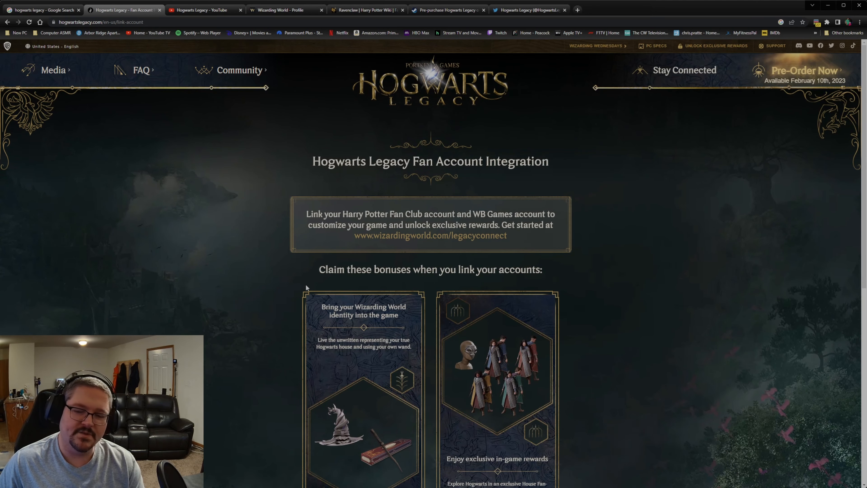
{"action": "mouse_move", "coordinate": [499, 212]}
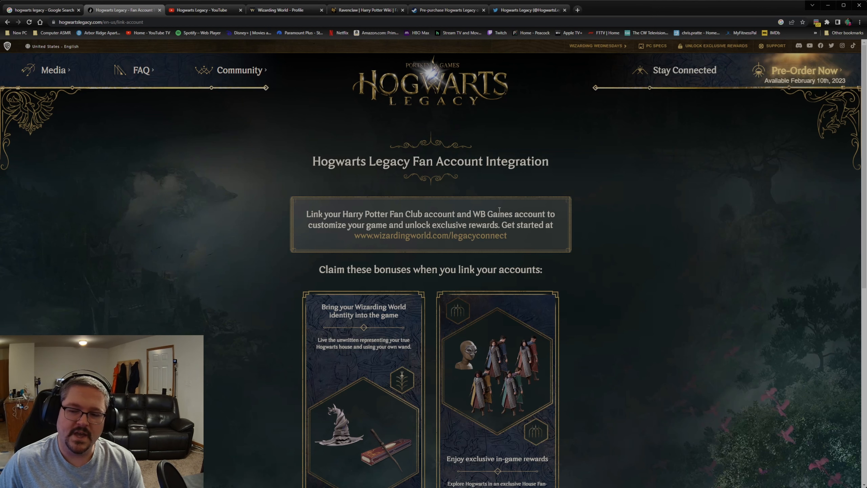
{"action": "mouse_move", "coordinate": [239, 227]}
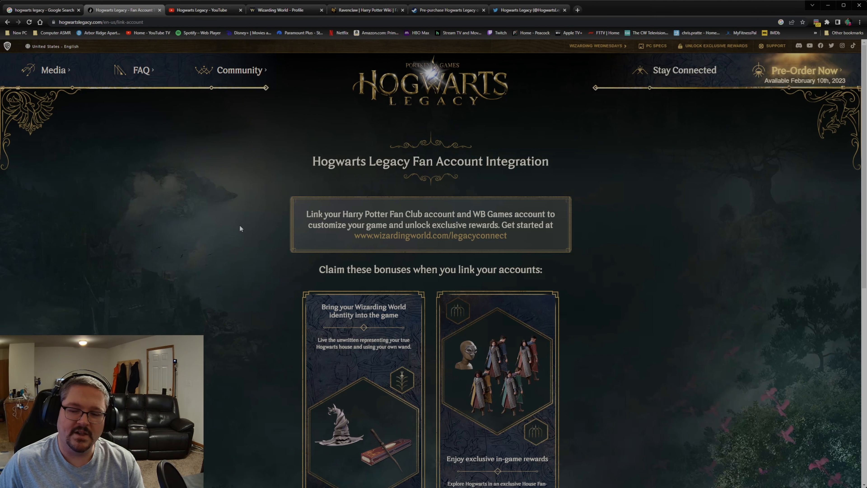
{"action": "scroll", "scroll_direction": "down", "scroll_amount": 3}
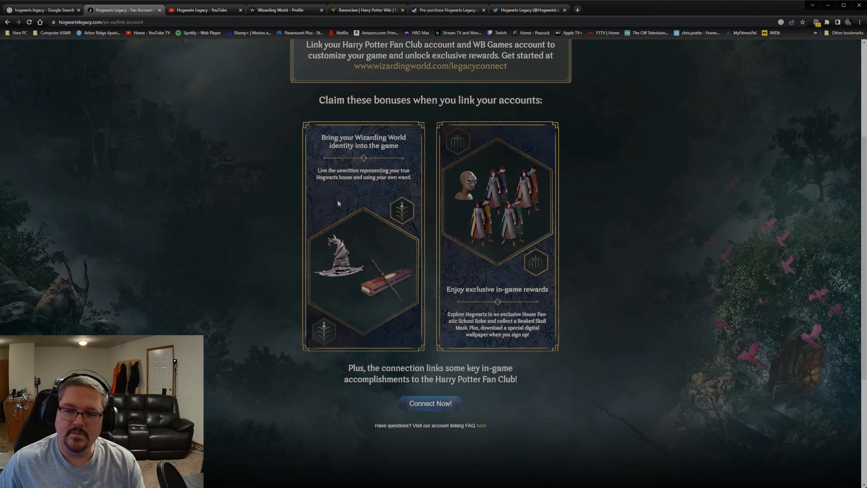
{"action": "mouse_move", "coordinate": [342, 238]}
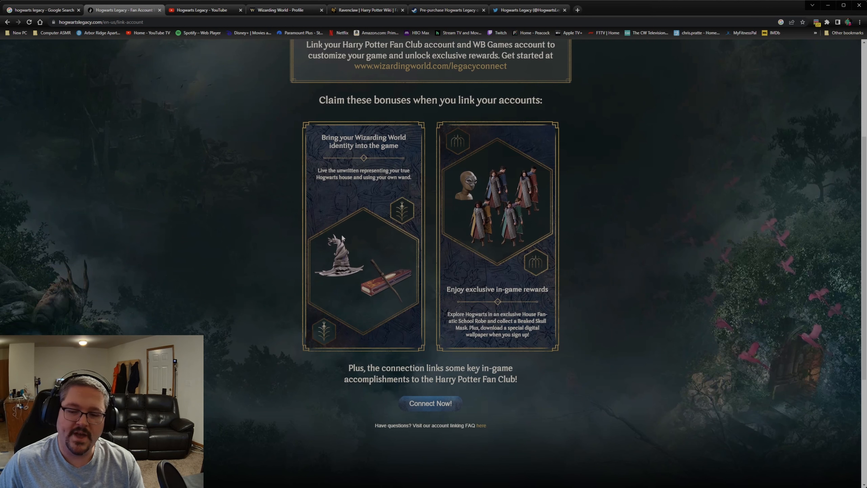
{"action": "mouse_move", "coordinate": [333, 222]}
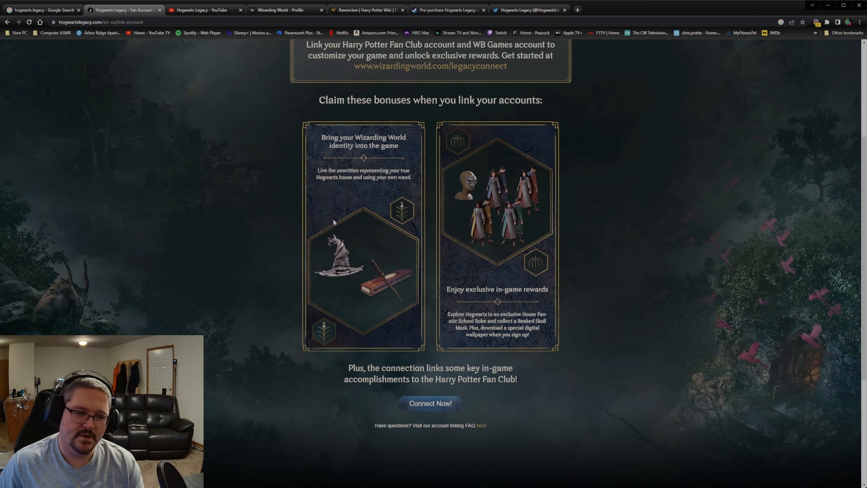
{"action": "mouse_move", "coordinate": [394, 278]}
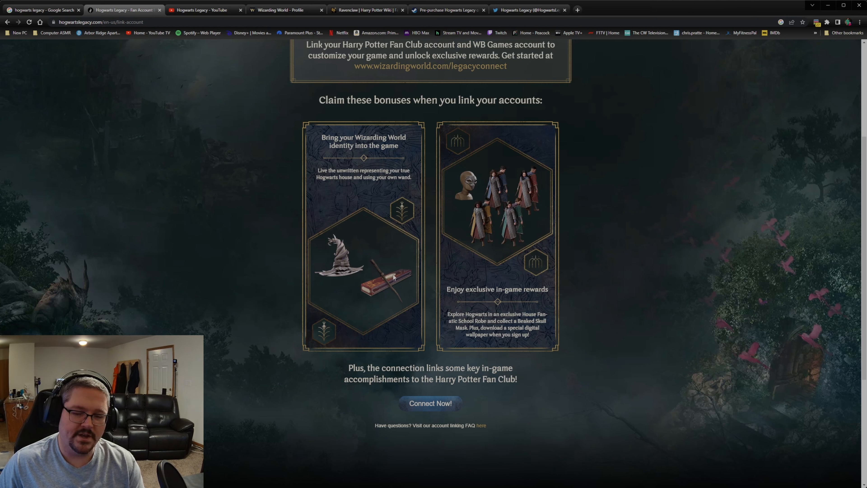
{"action": "mouse_move", "coordinate": [334, 292]}
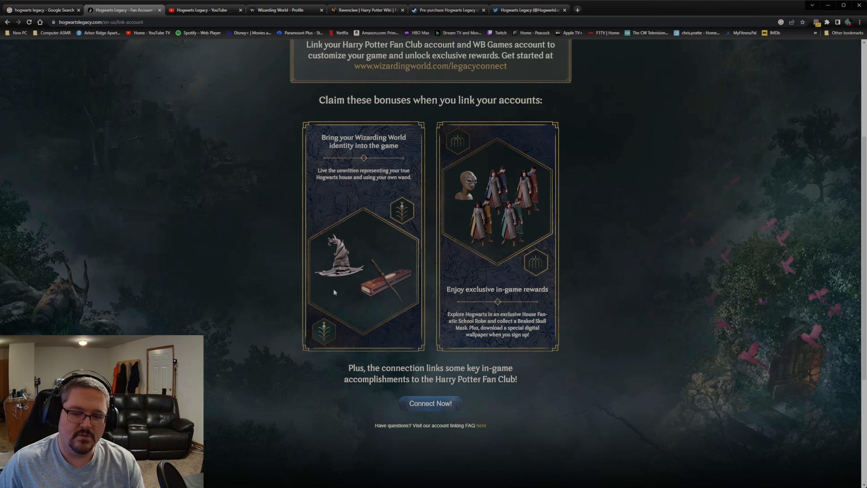
{"action": "mouse_move", "coordinate": [355, 303]}
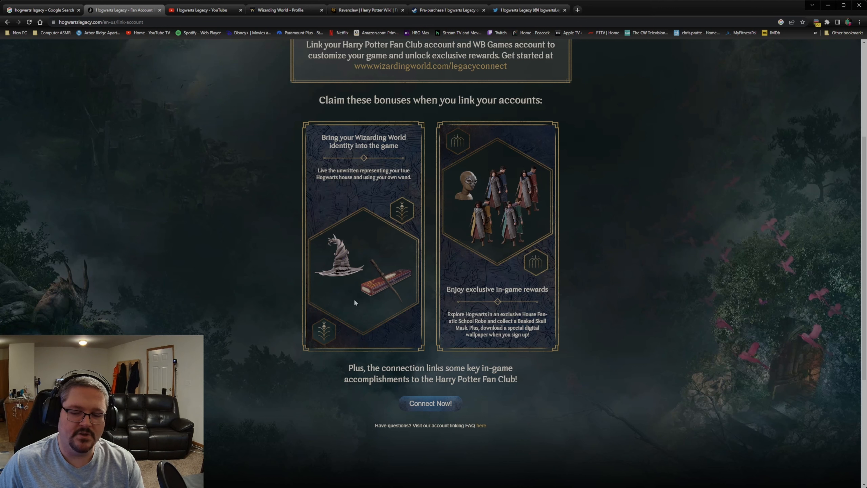
{"action": "mouse_move", "coordinate": [323, 250]}
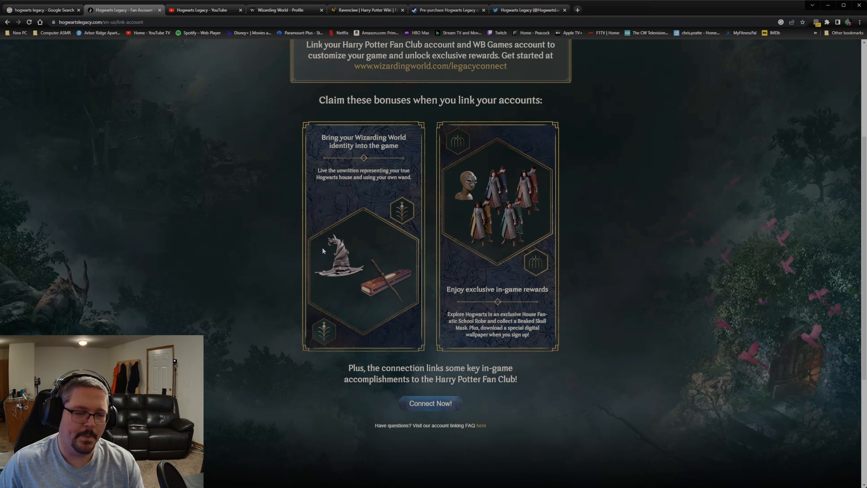
{"action": "mouse_move", "coordinate": [324, 168]}
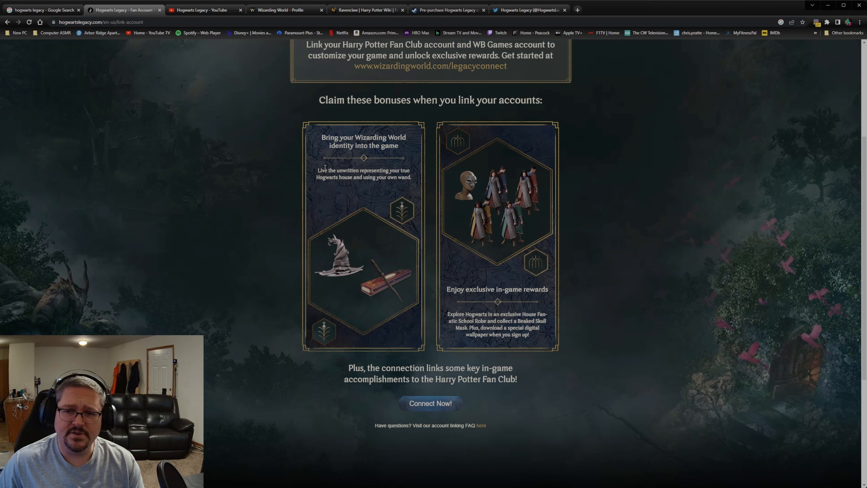
{"action": "mouse_move", "coordinate": [482, 244]}
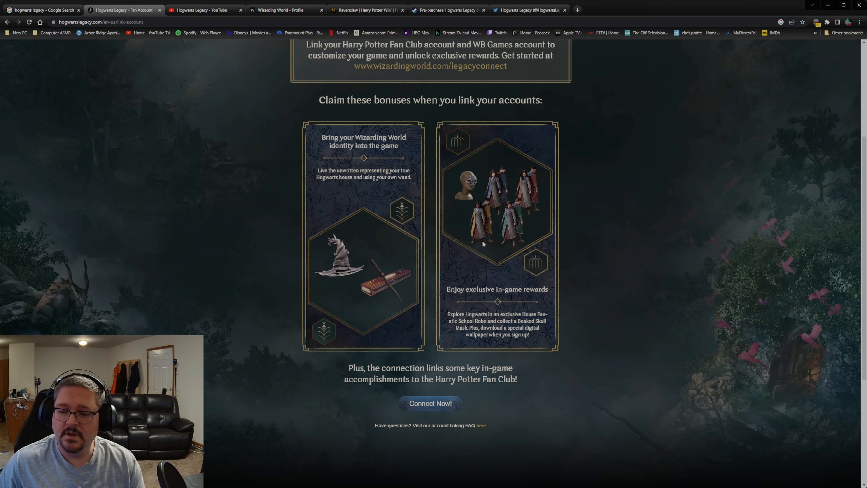
{"action": "mouse_move", "coordinate": [489, 286]}
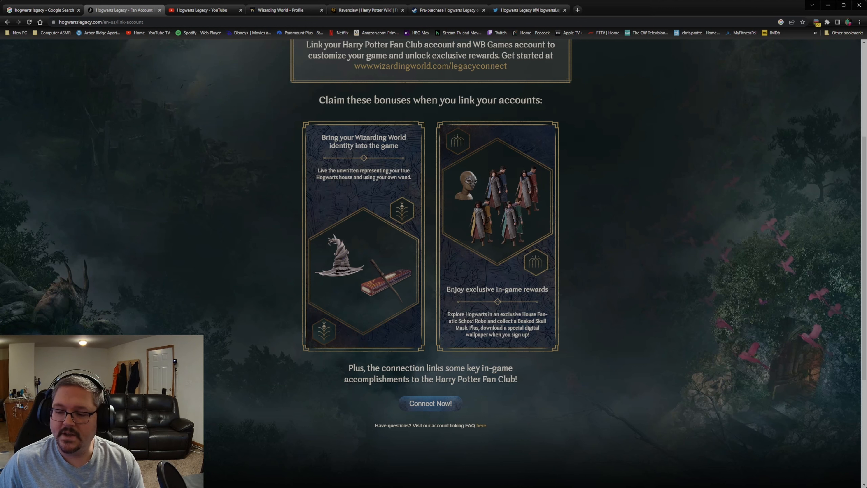
{"action": "mouse_move", "coordinate": [471, 344]}
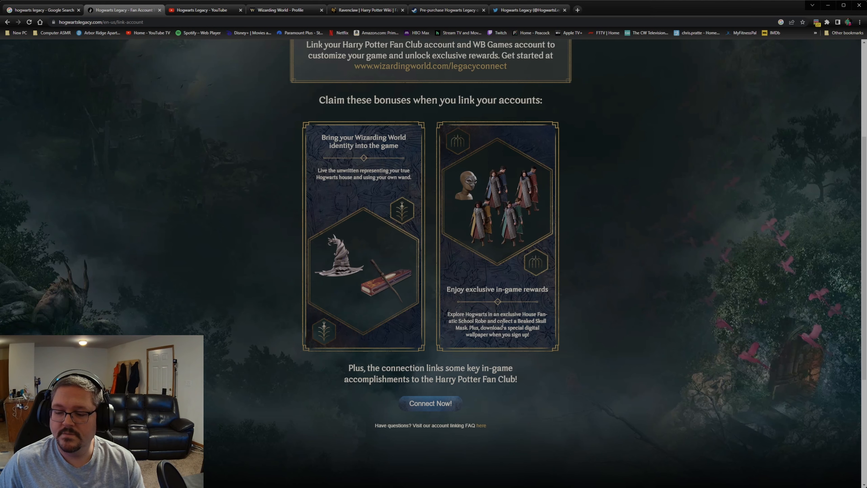
{"action": "scroll", "scroll_direction": "up", "scroll_amount": 3}
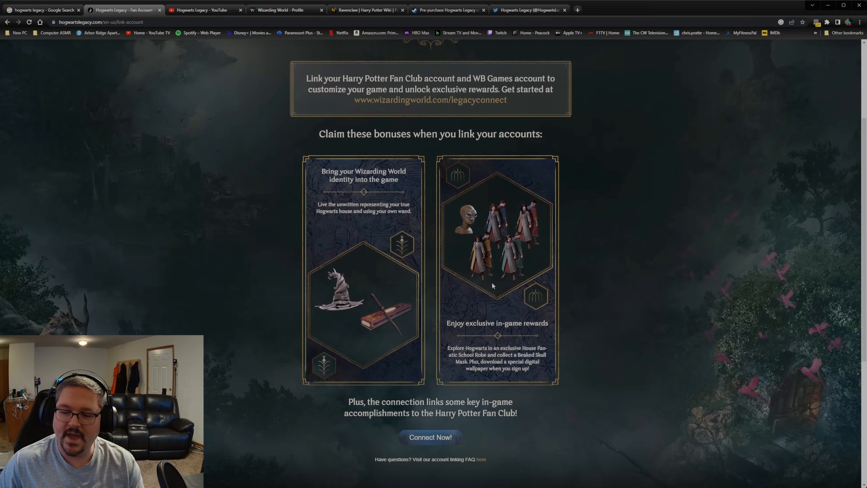
{"action": "scroll", "scroll_direction": "down", "scroll_amount": 3}
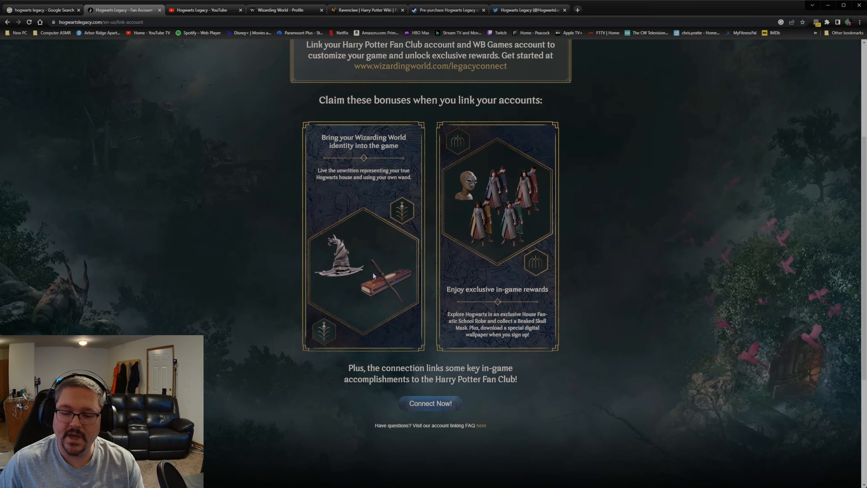
{"action": "scroll", "scroll_direction": "up", "scroll_amount": 3}
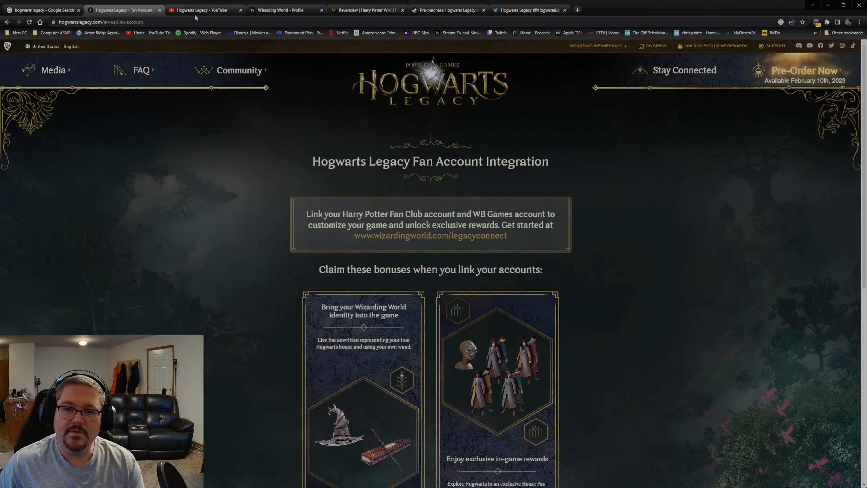
Log in to the Harry Potter Fan Club from the Wizarding World home page
{"action": "left_click", "coordinate": [285, 10]}
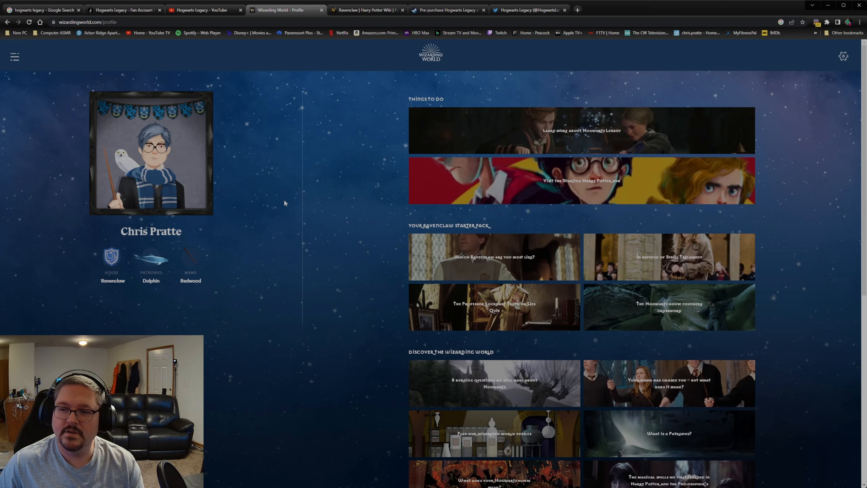
{"action": "left_click", "coordinate": [431, 54]}
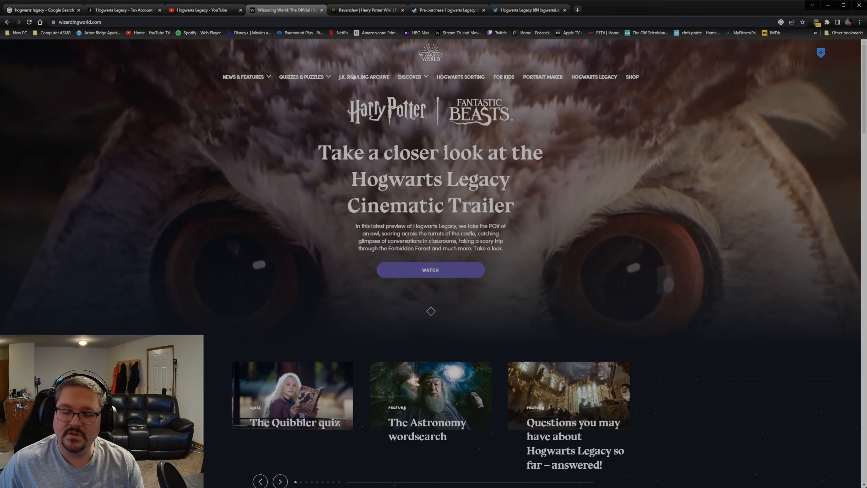
{"action": "mouse_move", "coordinate": [242, 179]}
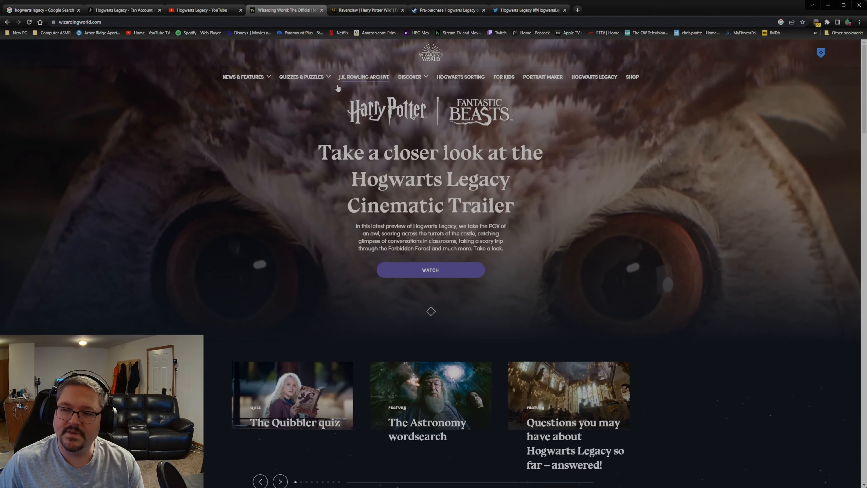
{"action": "left_click", "coordinate": [820, 53]}
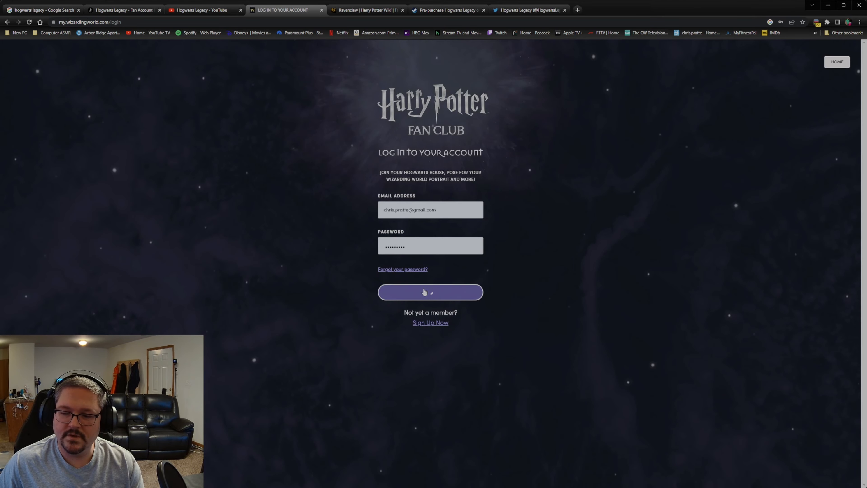
{"action": "left_click", "coordinate": [431, 293]}
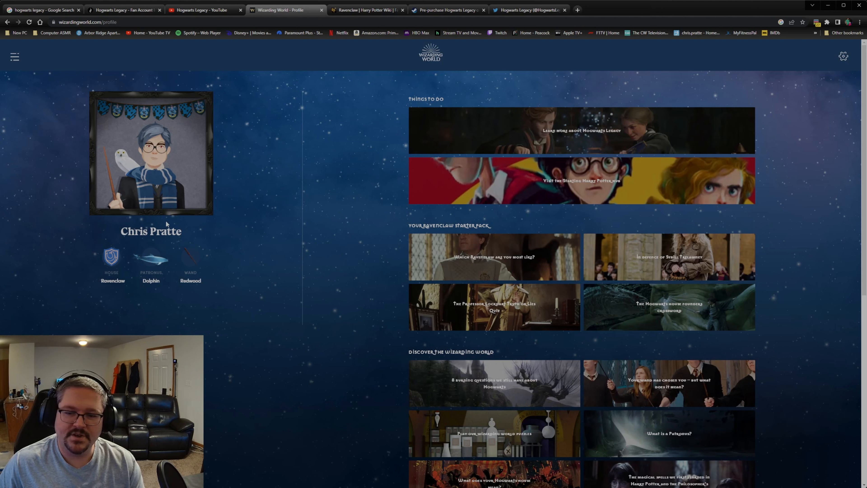
{"action": "mouse_move", "coordinate": [245, 312]}
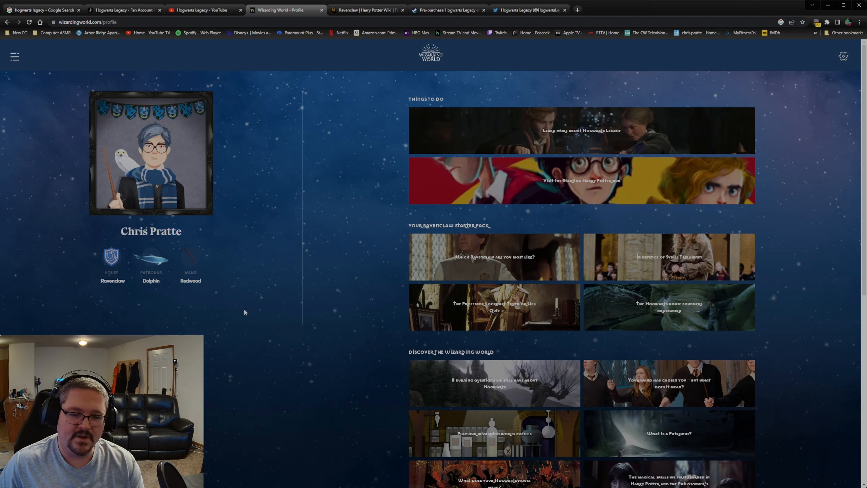
{"action": "mouse_move", "coordinate": [153, 285]}
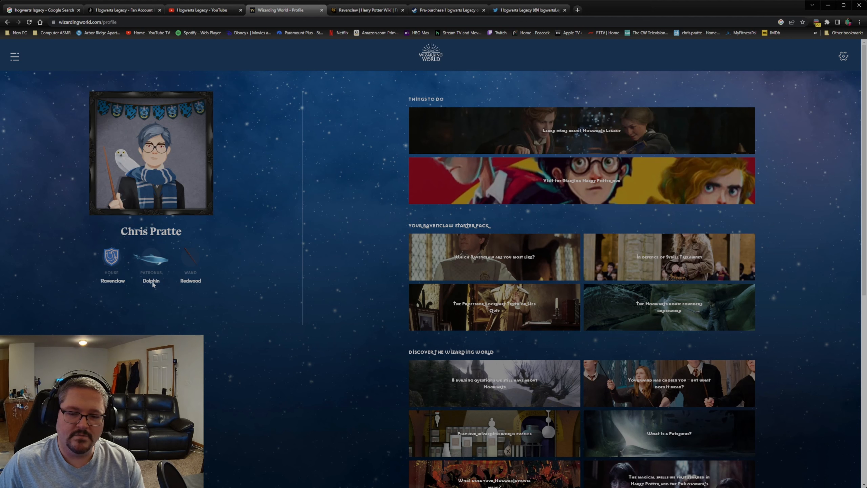
{"action": "mouse_move", "coordinate": [149, 260]}
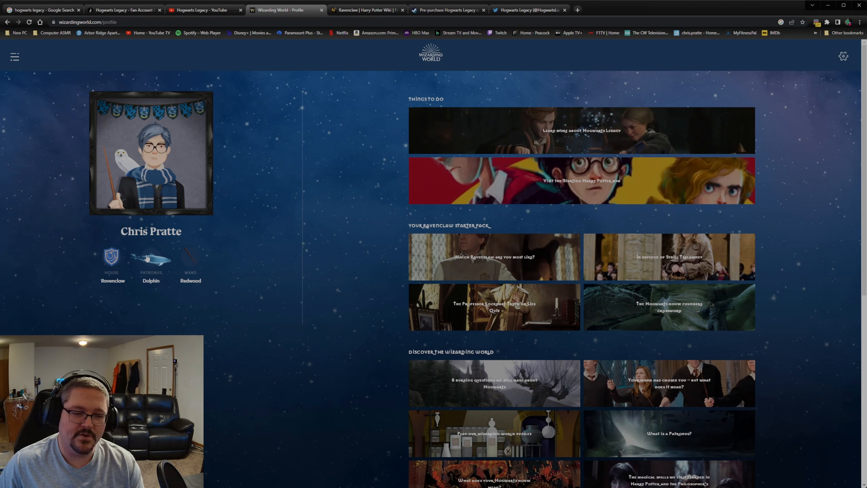
{"action": "mouse_move", "coordinate": [202, 278]}
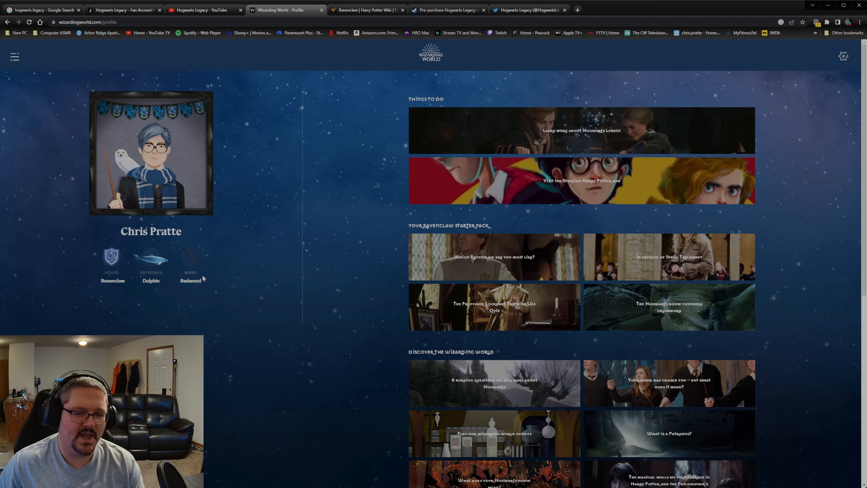
{"action": "mouse_move", "coordinate": [190, 247]}
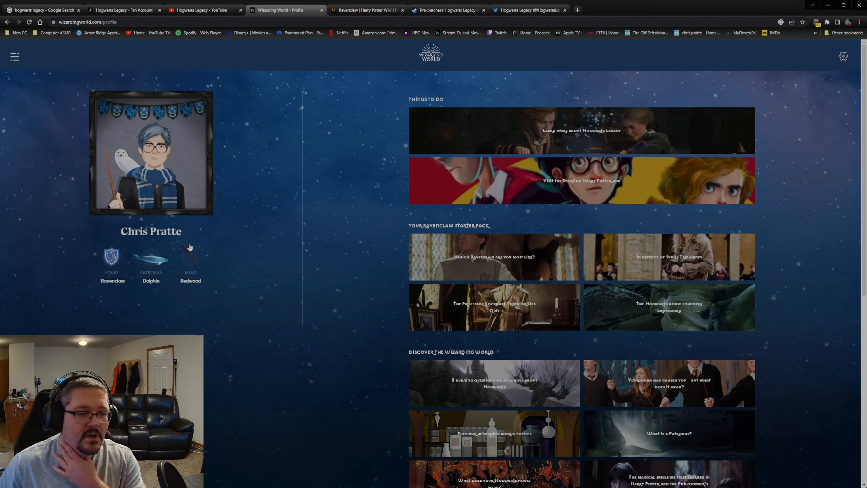
{"action": "mouse_move", "coordinate": [191, 240]}
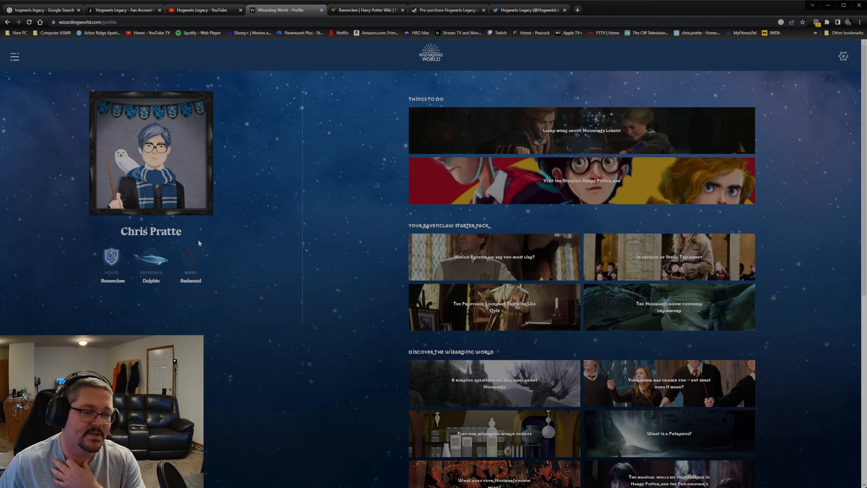
{"action": "mouse_move", "coordinate": [285, 253]}
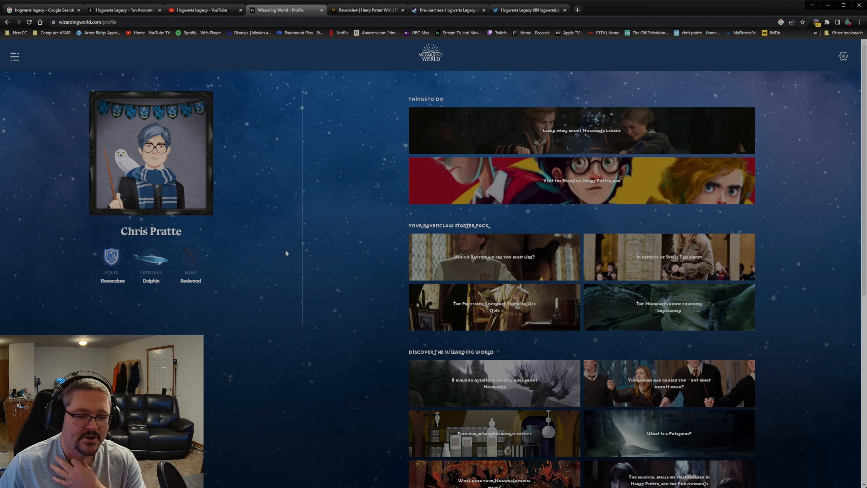
{"action": "mouse_move", "coordinate": [102, 281]}
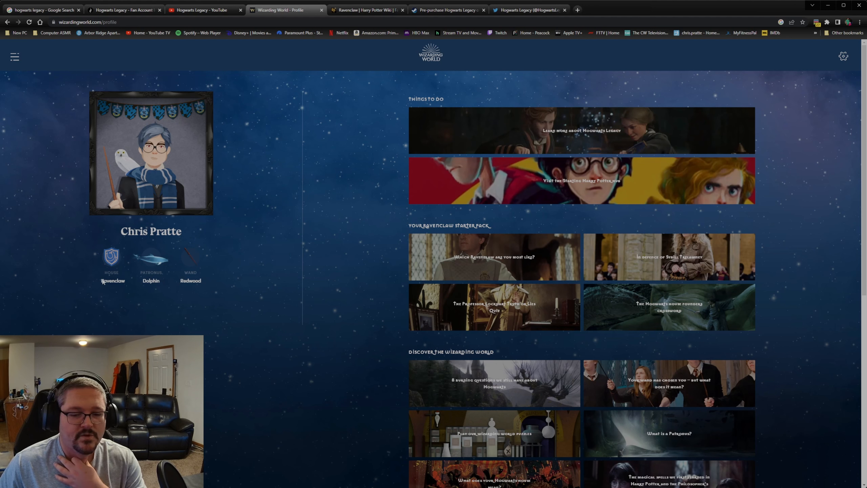
{"action": "mouse_move", "coordinate": [72, 282]}
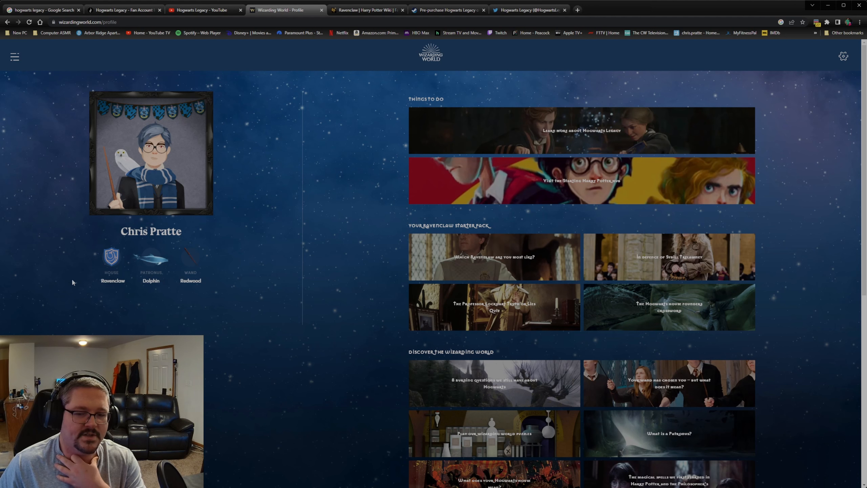
{"action": "mouse_move", "coordinate": [194, 282]}
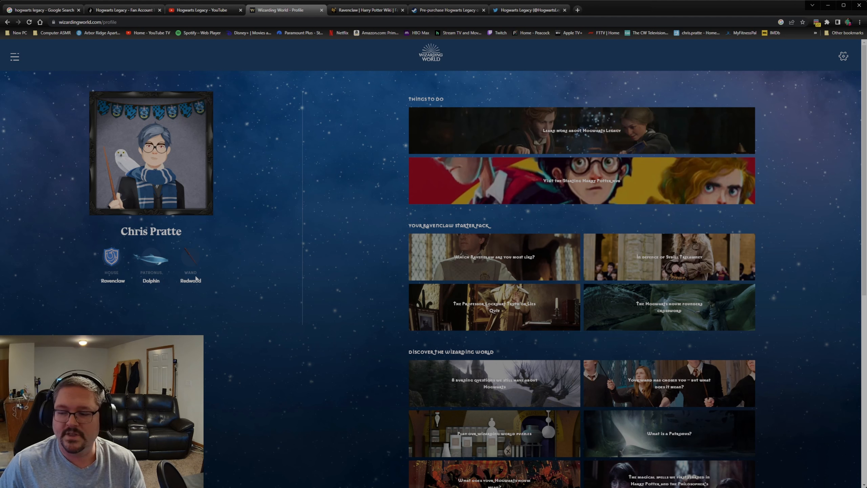
{"action": "mouse_move", "coordinate": [130, 223]}
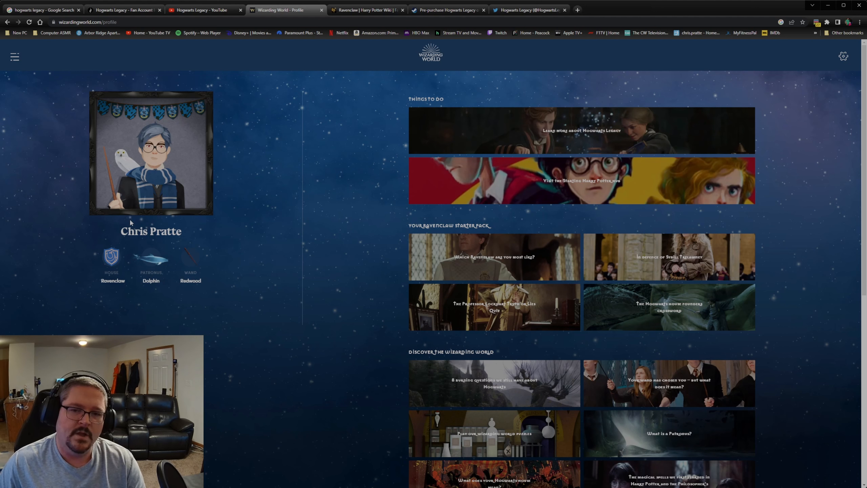
{"action": "mouse_move", "coordinate": [78, 92]}
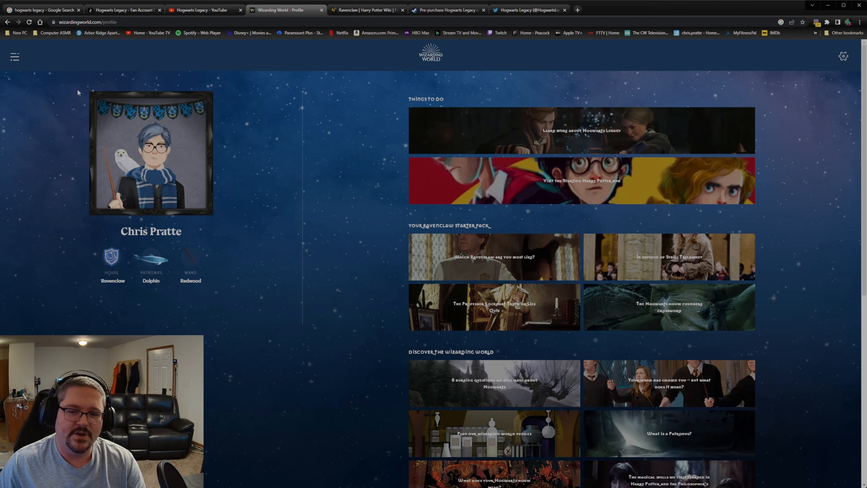
{"action": "mouse_move", "coordinate": [71, 96]}
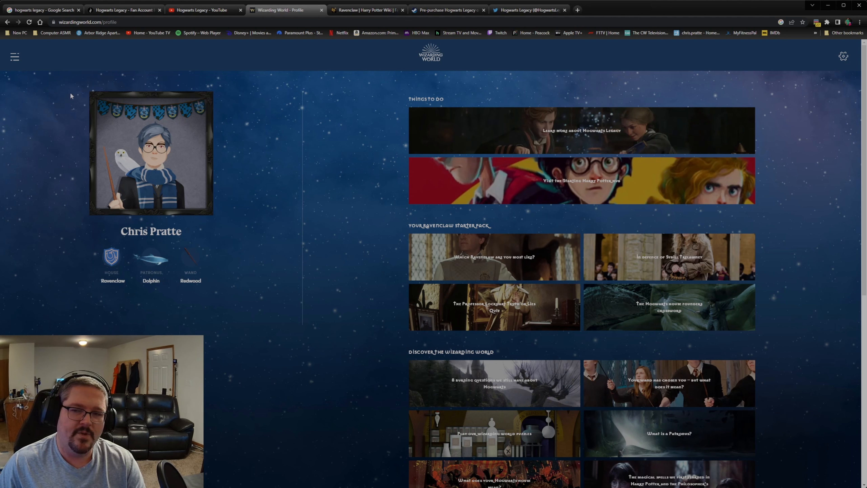
{"action": "mouse_move", "coordinate": [101, 267]}
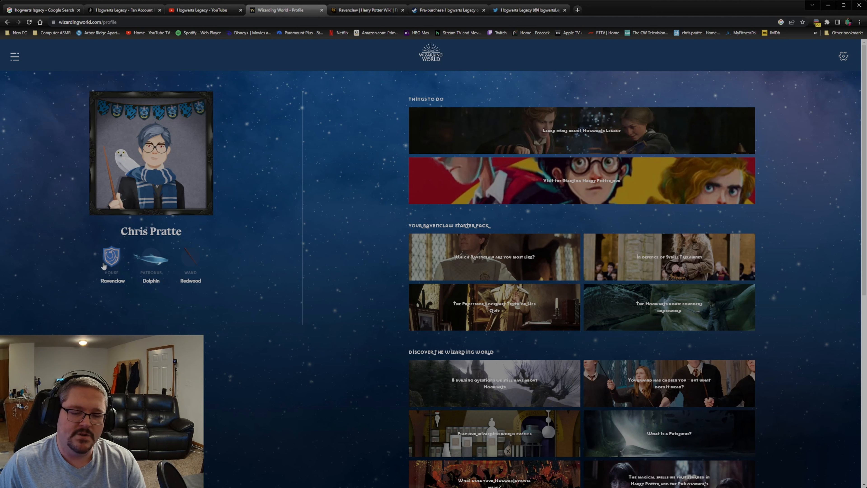
{"action": "mouse_move", "coordinate": [82, 255]}
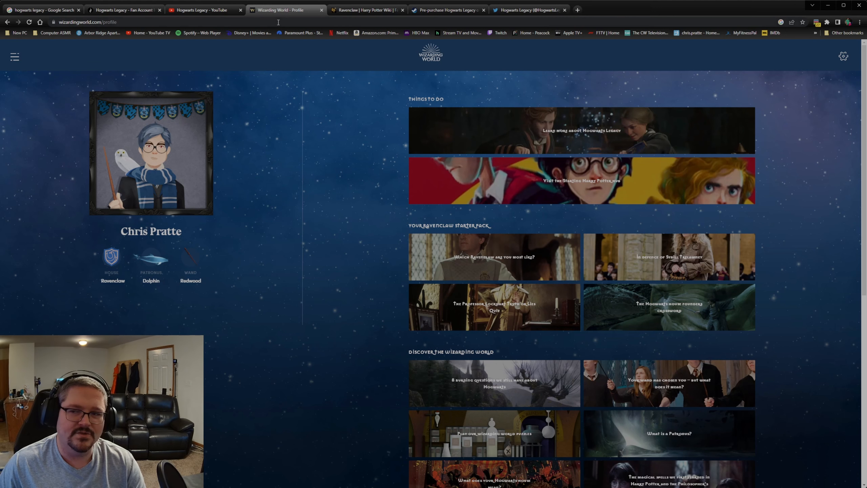
Switch to the Harry Potter Wiki's Ravenclaw article
{"action": "left_click", "coordinate": [365, 10]}
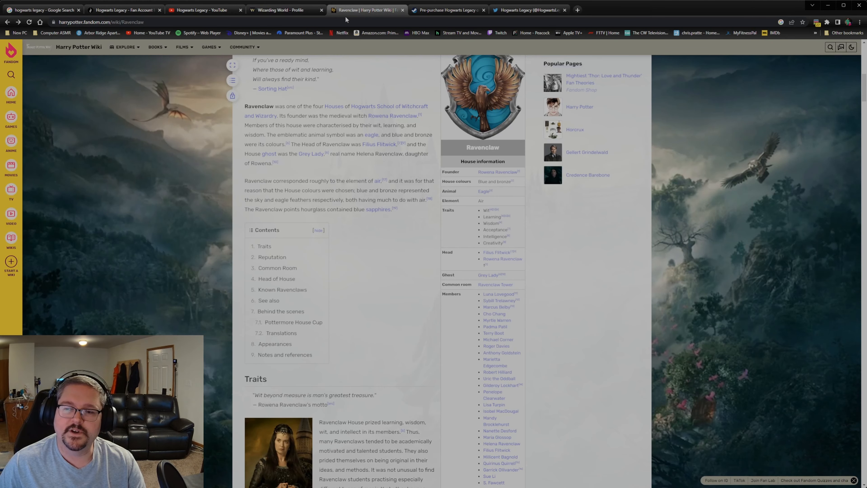
{"action": "mouse_move", "coordinate": [266, 128]}
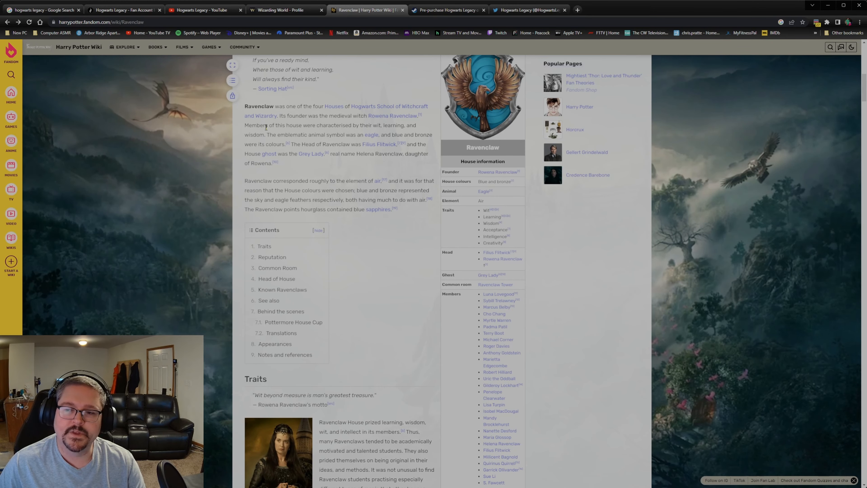
{"action": "mouse_move", "coordinate": [355, 128]}
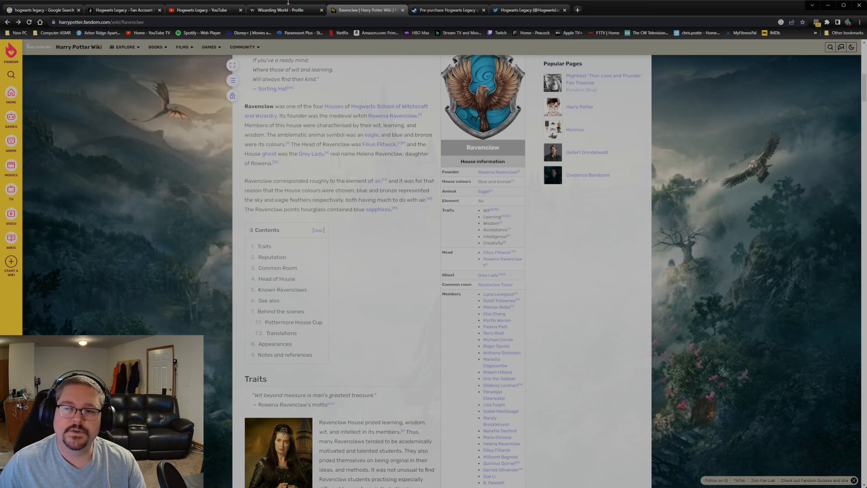
View the Redwood, unicorn core, 14½" wand's details and read the Redwood Wood description
{"action": "left_click", "coordinate": [285, 10]}
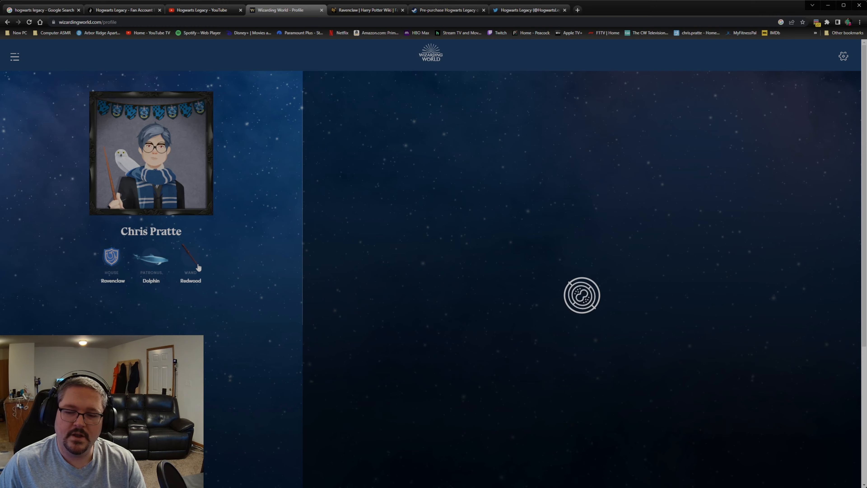
{"action": "left_click", "coordinate": [190, 266]}
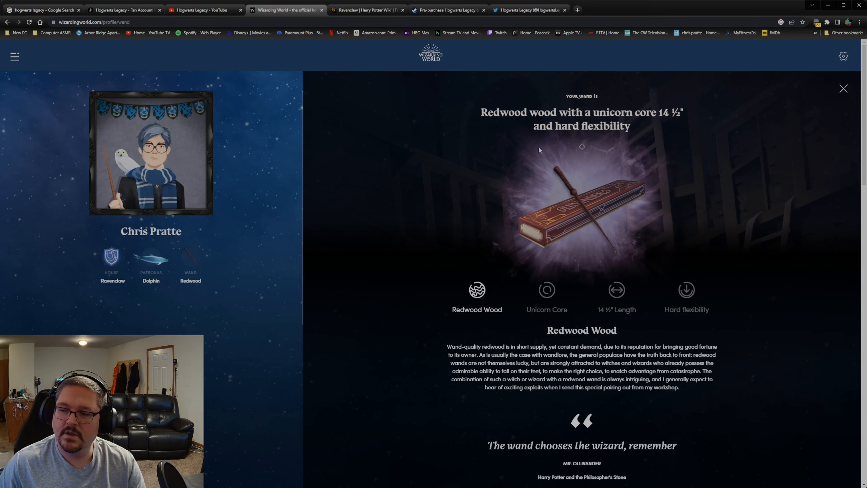
{"action": "mouse_move", "coordinate": [547, 255]}
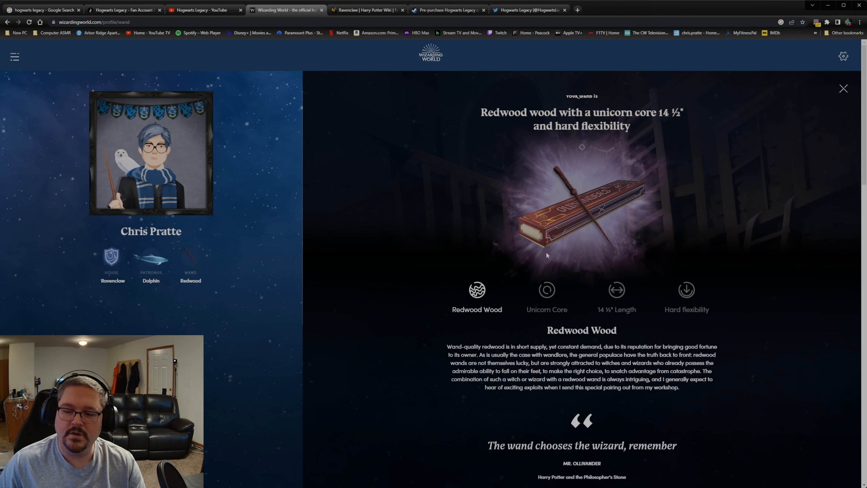
{"action": "scroll", "scroll_direction": "down", "scroll_amount": 3}
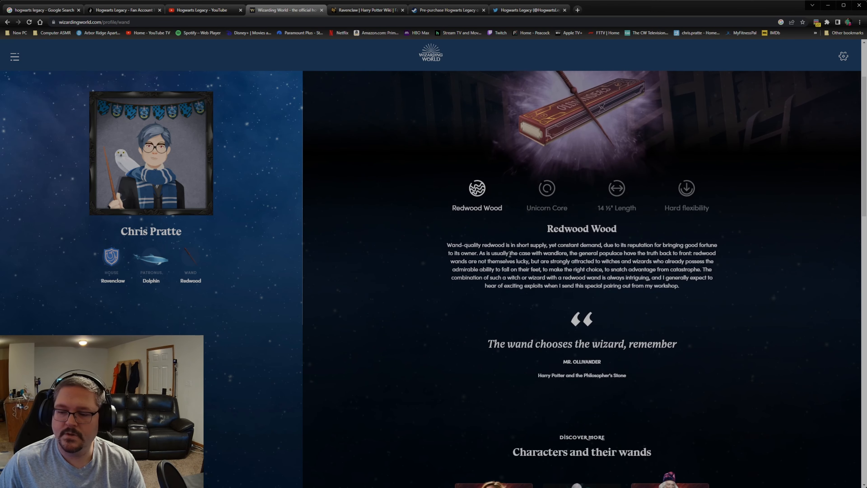
{"action": "scroll", "scroll_direction": "down", "scroll_amount": 3}
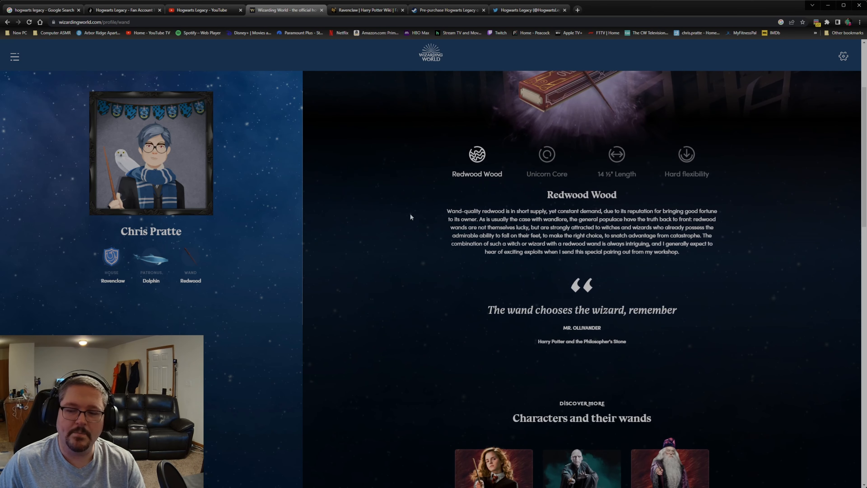
{"action": "scroll", "scroll_direction": "up", "scroll_amount": 3}
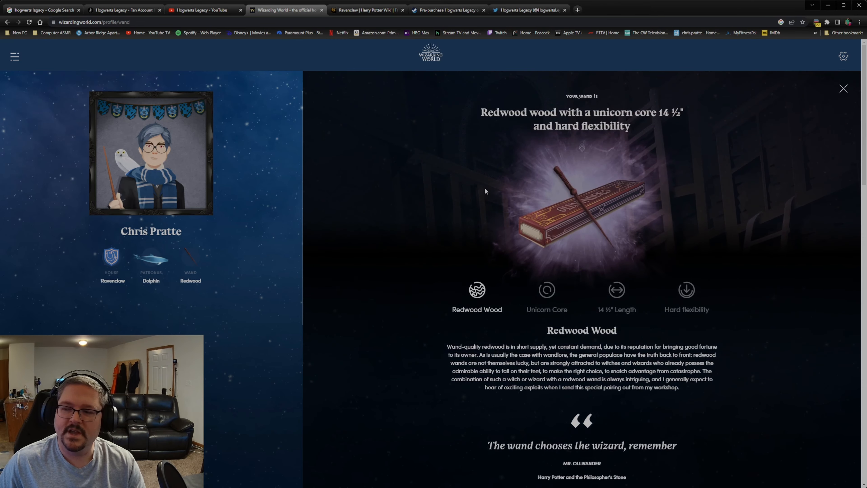
{"action": "scroll", "scroll_direction": "down", "scroll_amount": 3}
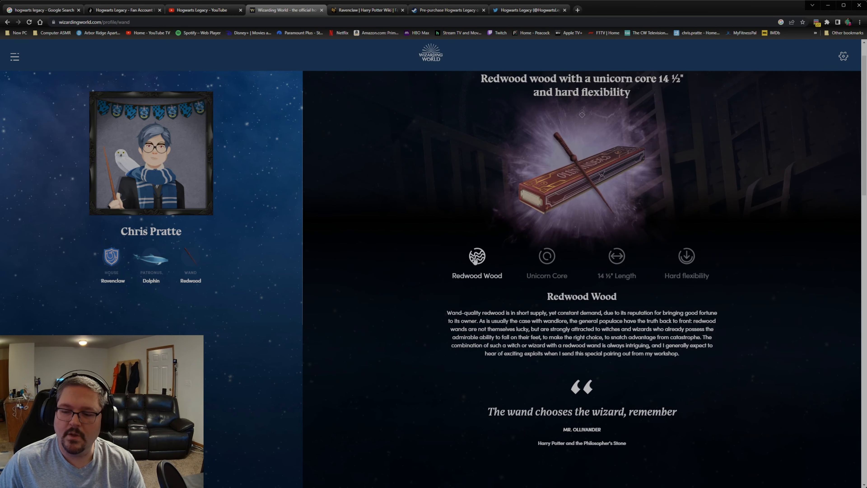
{"action": "mouse_move", "coordinate": [456, 306]}
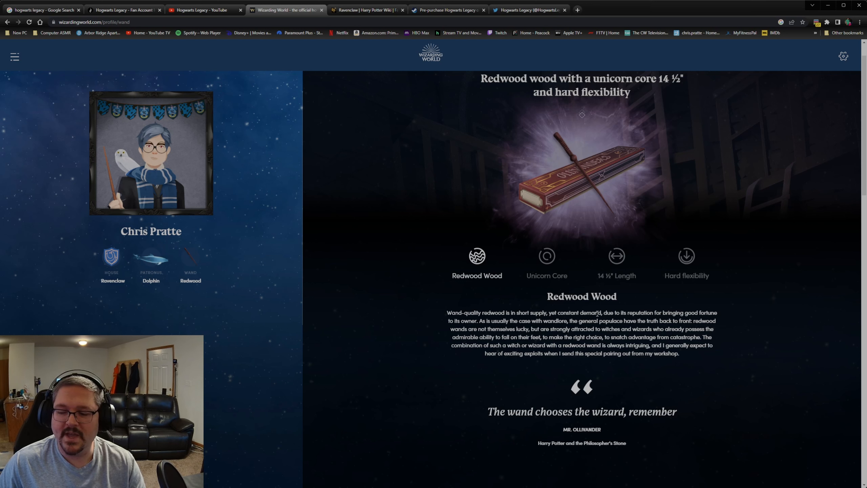
{"action": "mouse_move", "coordinate": [490, 328]}
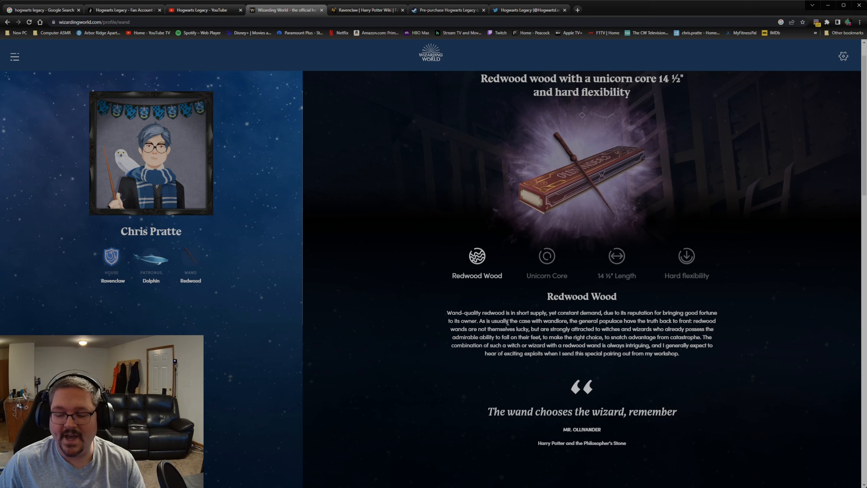
{"action": "mouse_move", "coordinate": [444, 352]}
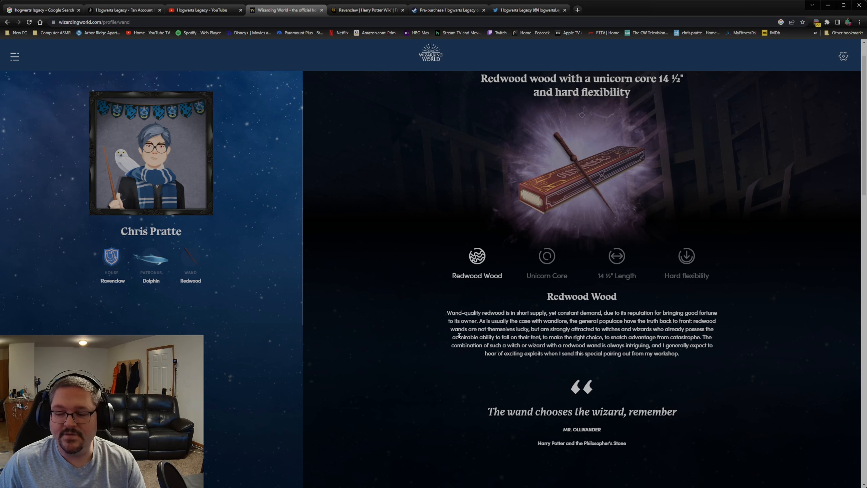
{"action": "mouse_move", "coordinate": [479, 356]}
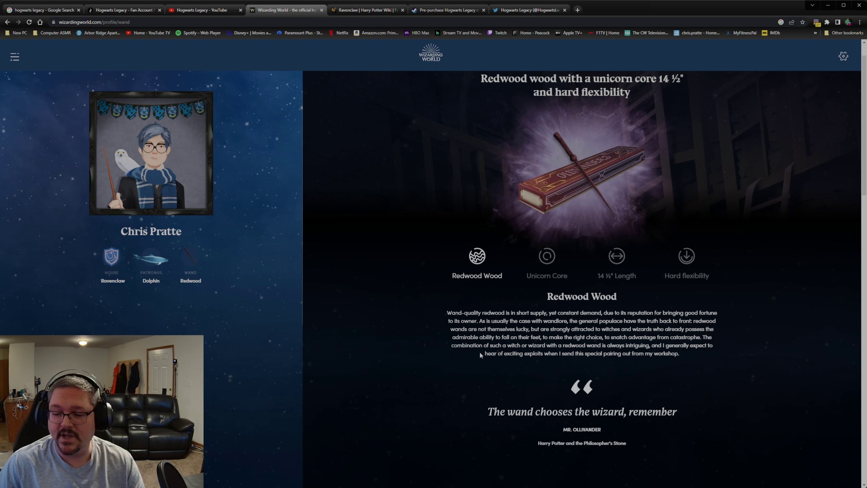
{"action": "mouse_move", "coordinate": [671, 352]}
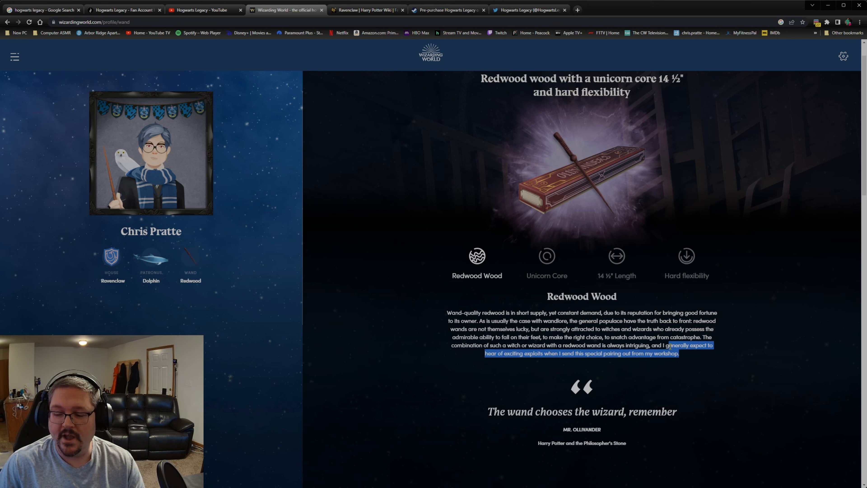
{"action": "left_click", "coordinate": [561, 306]}
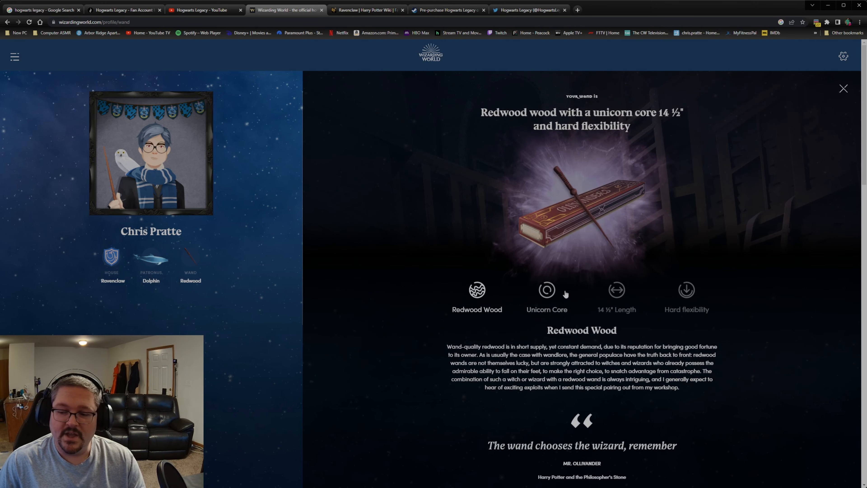
{"action": "mouse_move", "coordinate": [550, 217]}
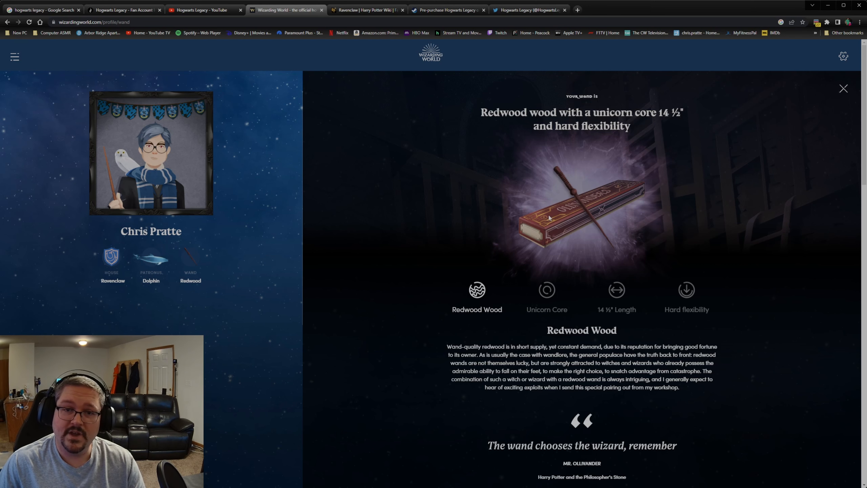
Show the wand's Unicorn Core description and read through it, returning to the summary heading
{"action": "left_click", "coordinate": [547, 289]}
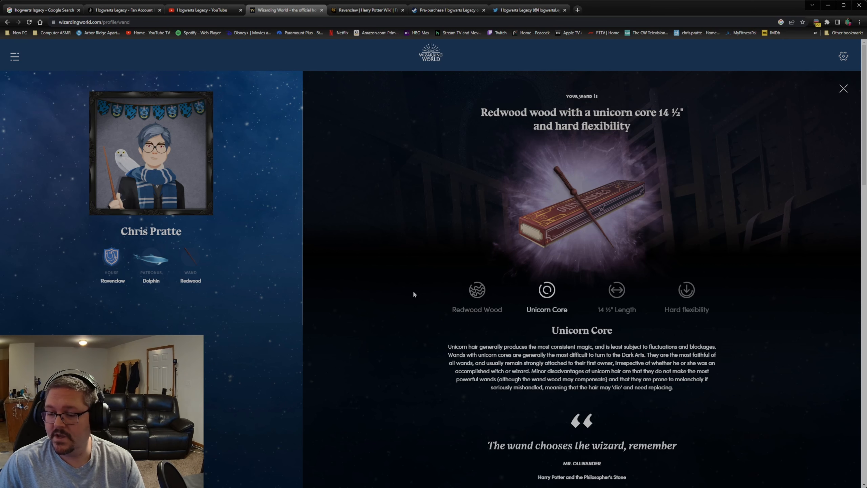
{"action": "scroll", "scroll_direction": "down", "scroll_amount": 3}
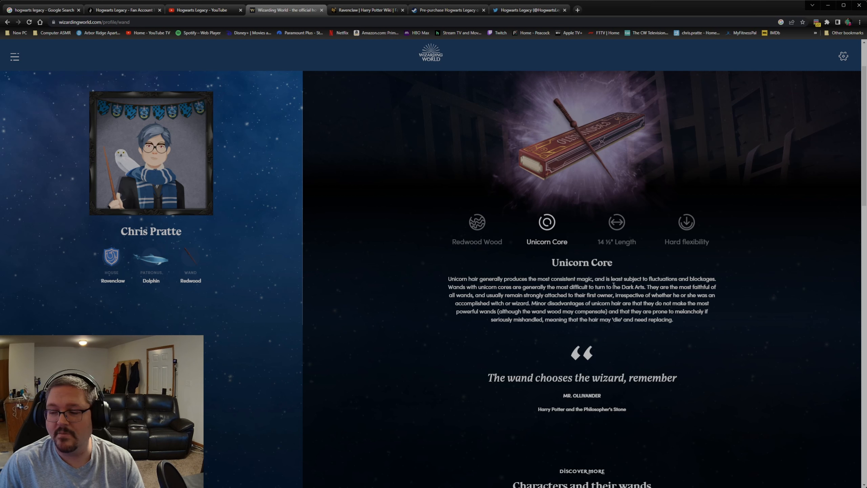
{"action": "mouse_move", "coordinate": [515, 283]}
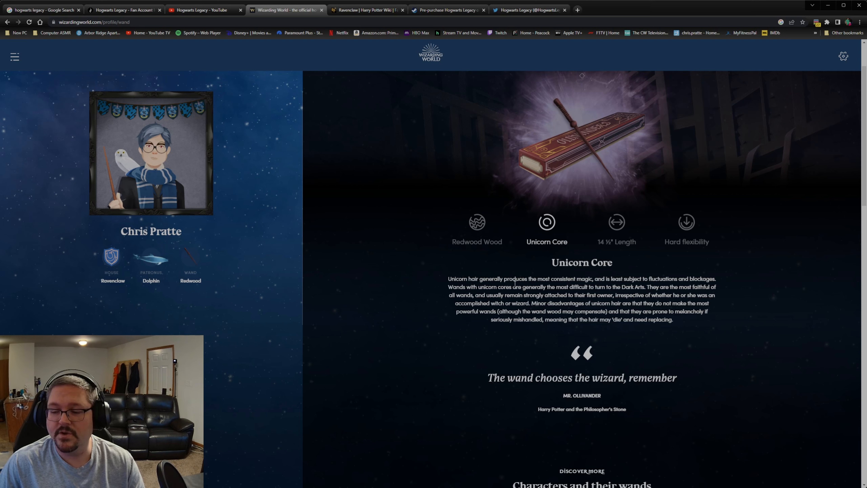
{"action": "mouse_move", "coordinate": [616, 285]}
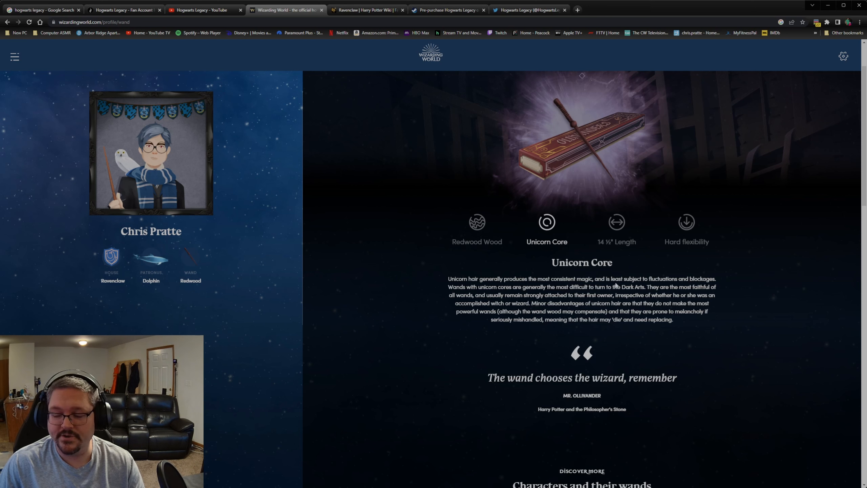
{"action": "mouse_move", "coordinate": [645, 287]}
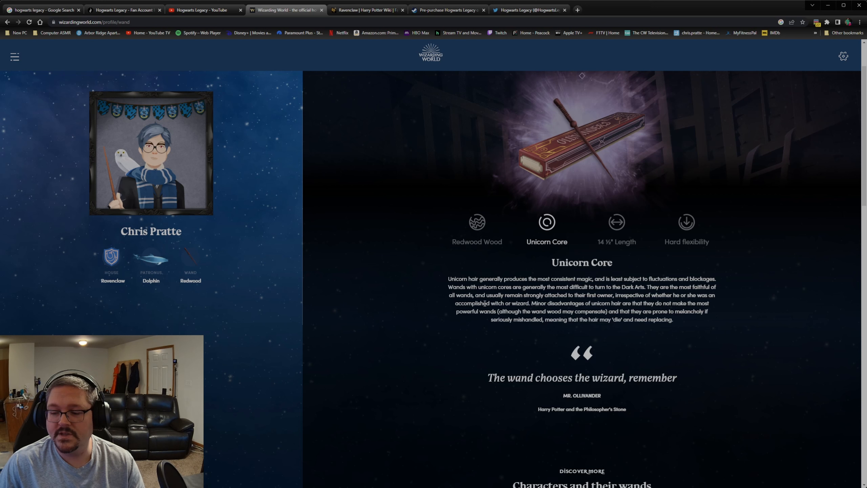
{"action": "mouse_move", "coordinate": [572, 293]}
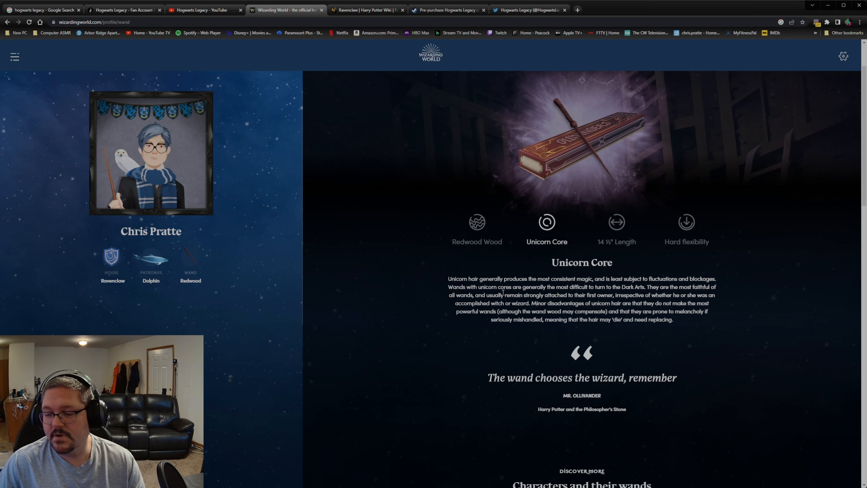
{"action": "mouse_move", "coordinate": [530, 232]}
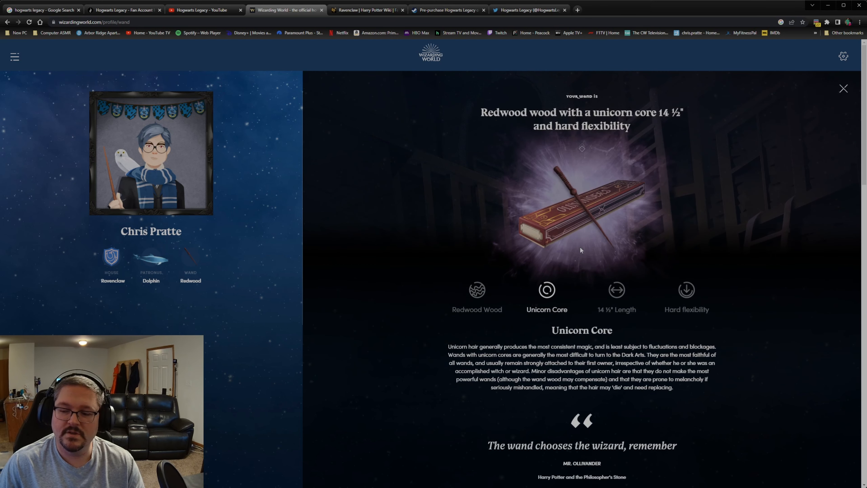
{"action": "scroll", "scroll_direction": "down", "scroll_amount": 3}
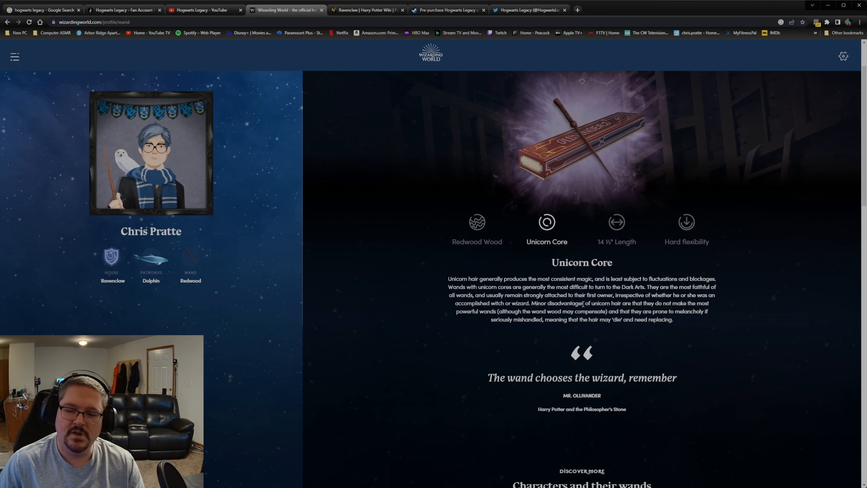
{"action": "scroll", "scroll_direction": "down", "scroll_amount": 3}
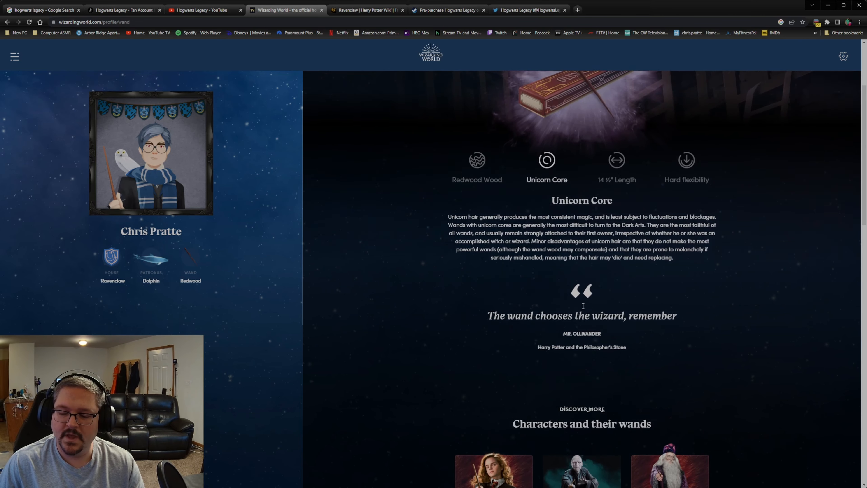
{"action": "scroll", "scroll_direction": "up", "scroll_amount": 3}
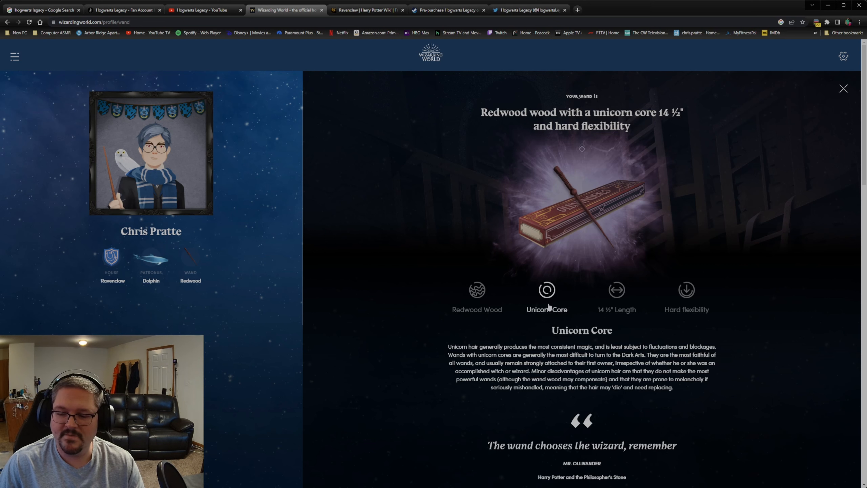
{"action": "mouse_move", "coordinate": [633, 360]}
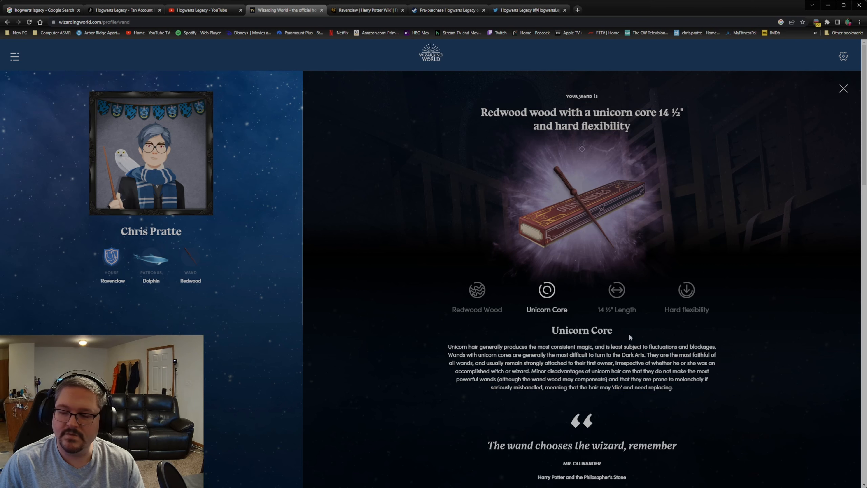
Show Ollivander's notes on the wand's 14½-inch length
{"action": "left_click", "coordinate": [616, 289]}
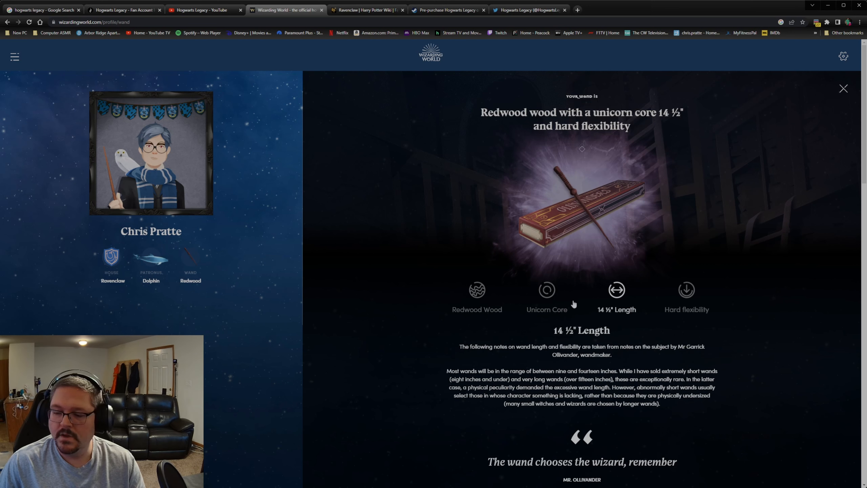
{"action": "mouse_move", "coordinate": [452, 388]}
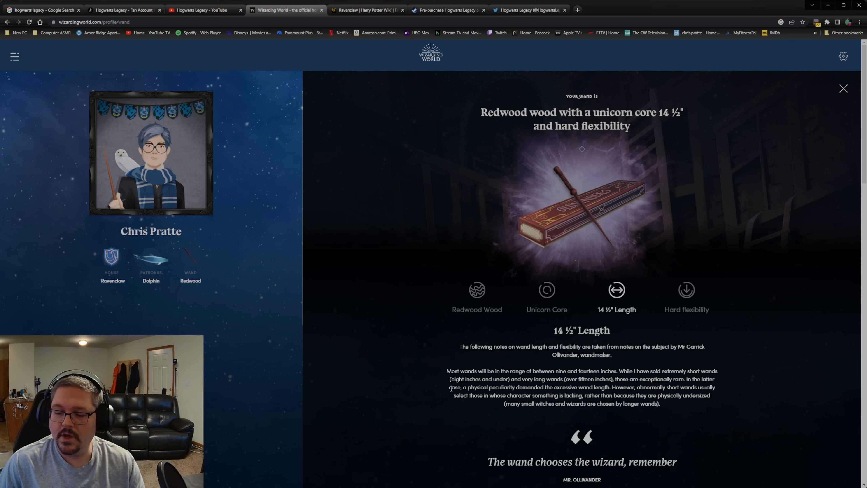
{"action": "mouse_move", "coordinate": [535, 377]}
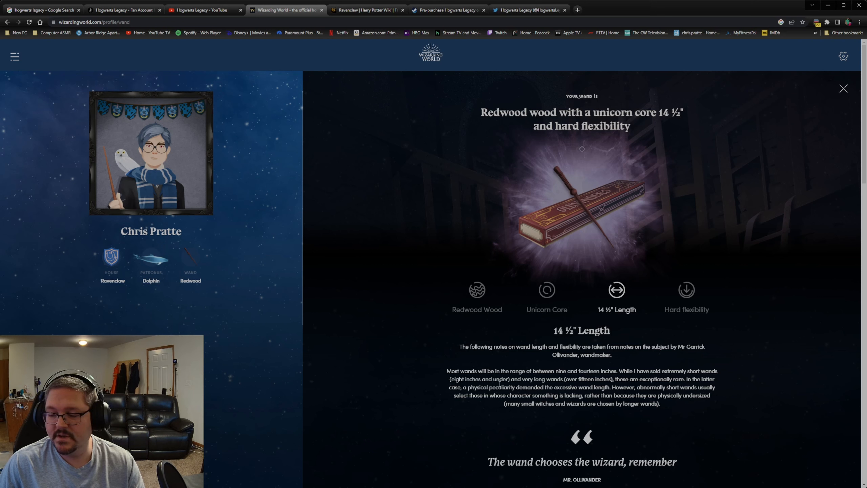
{"action": "mouse_move", "coordinate": [495, 410]}
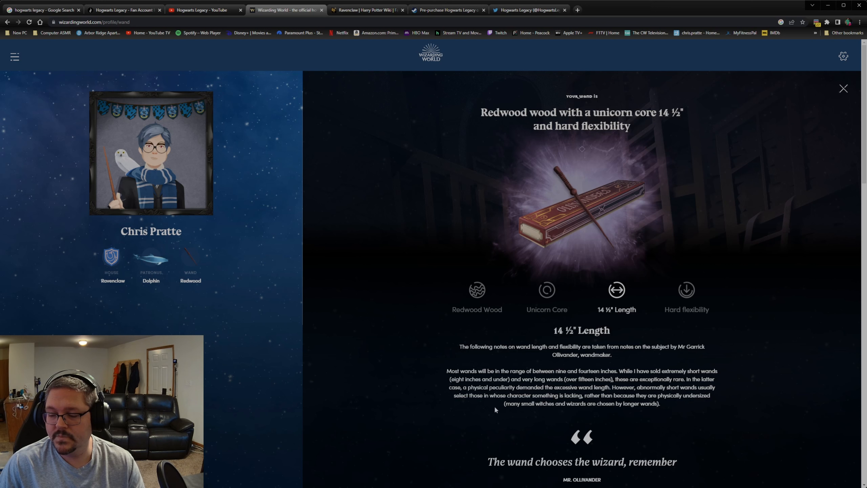
{"action": "mouse_move", "coordinate": [570, 396]}
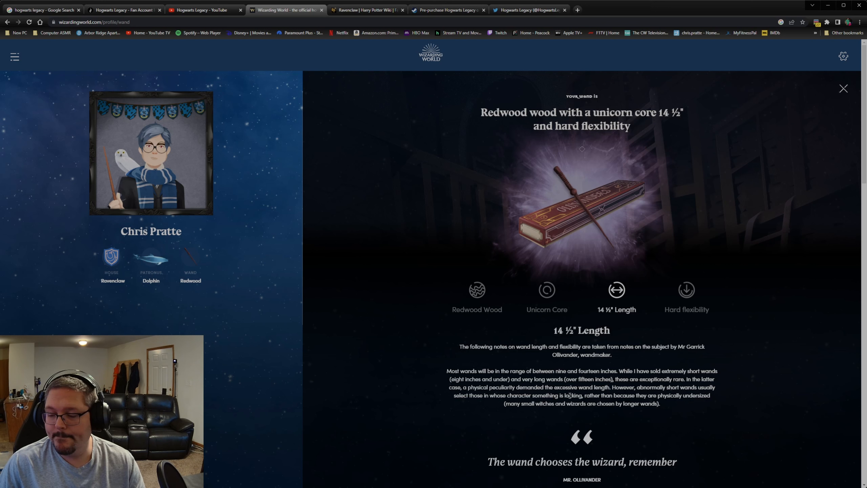
{"action": "mouse_move", "coordinate": [574, 220]}
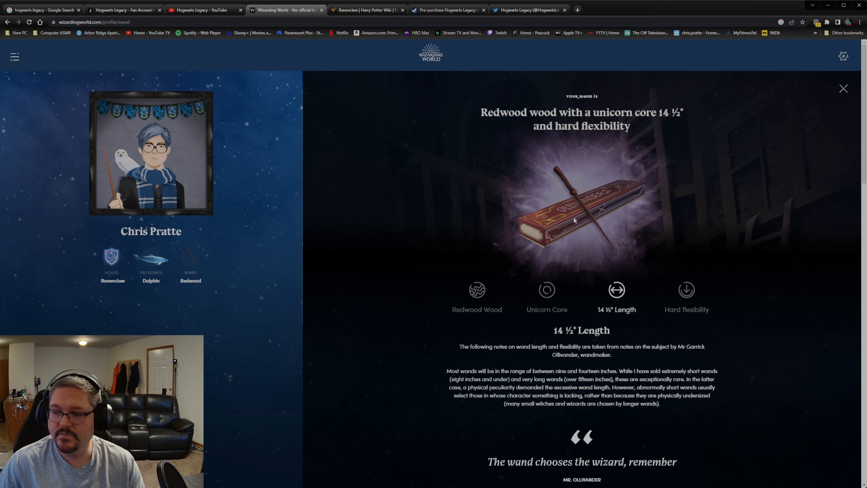
{"action": "mouse_move", "coordinate": [504, 425]}
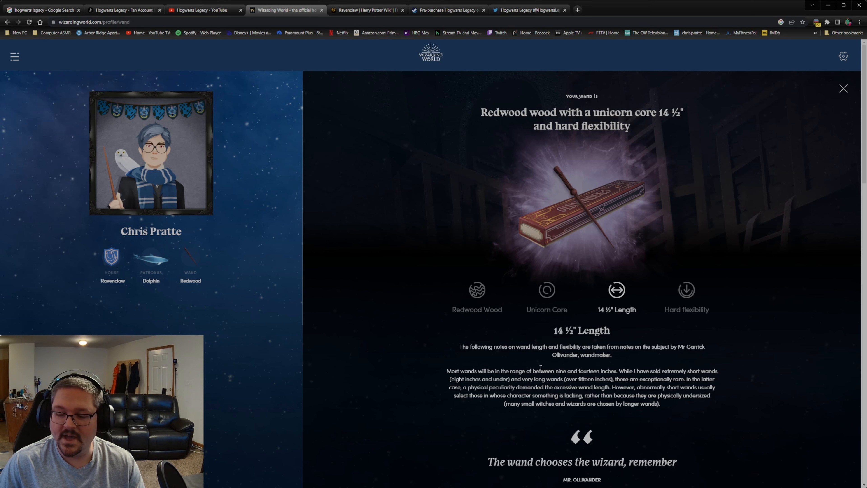
{"action": "mouse_move", "coordinate": [566, 196]}
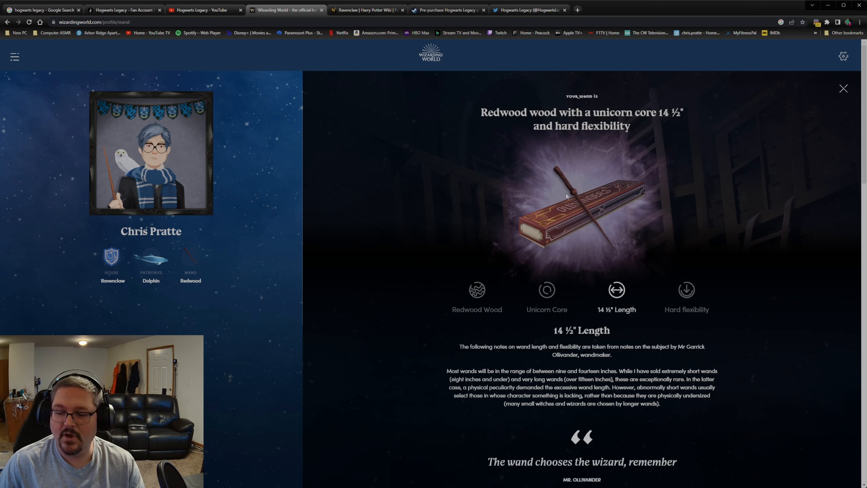
{"action": "mouse_move", "coordinate": [529, 283]}
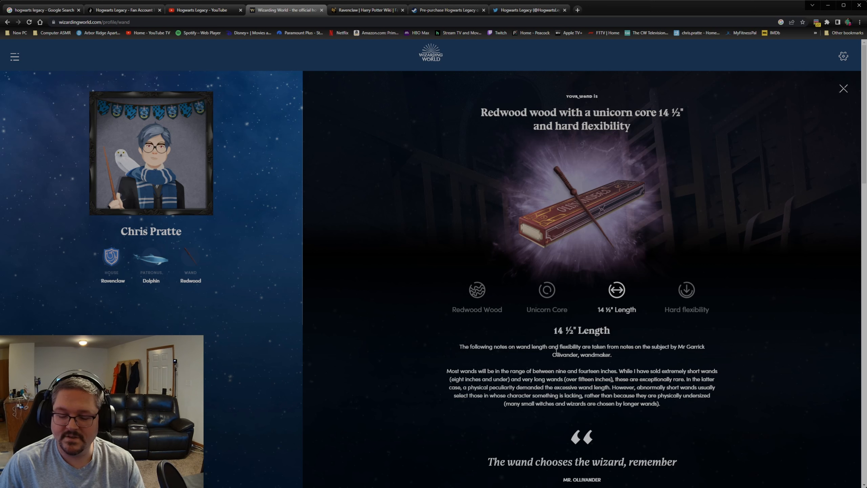
{"action": "mouse_move", "coordinate": [688, 289]}
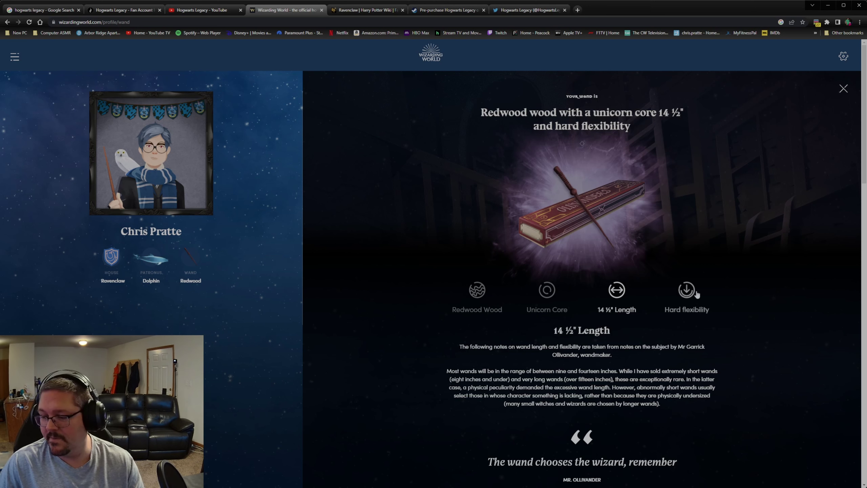
{"action": "left_click", "coordinate": [687, 289]}
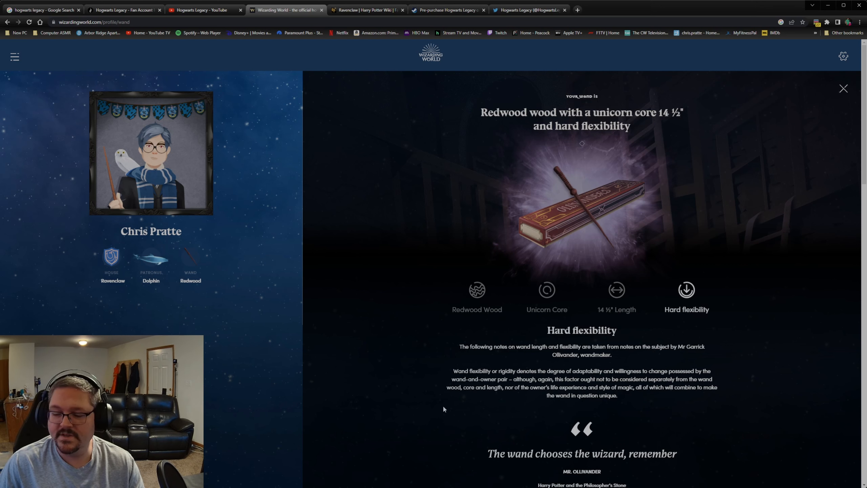
{"action": "mouse_move", "coordinate": [560, 357]}
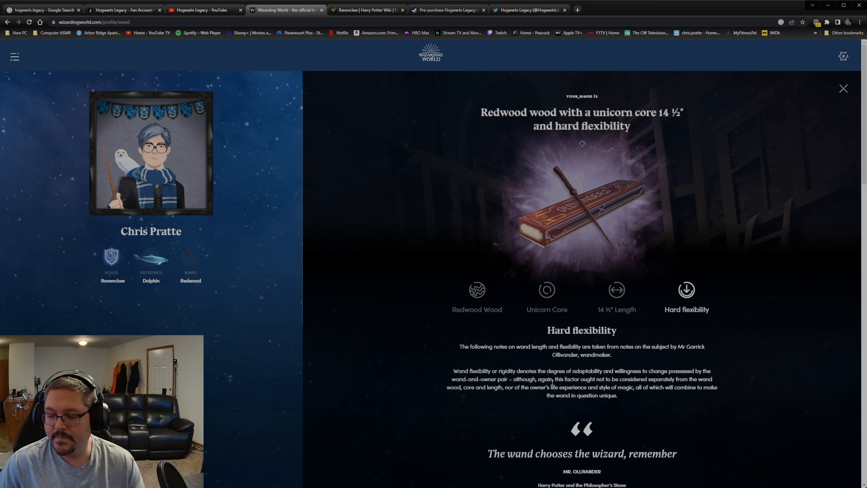
{"action": "mouse_move", "coordinate": [640, 374]}
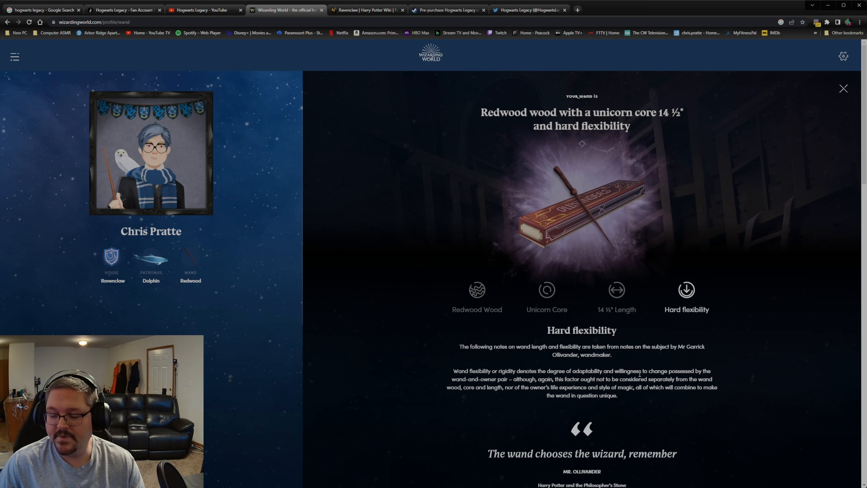
{"action": "mouse_move", "coordinate": [479, 402]}
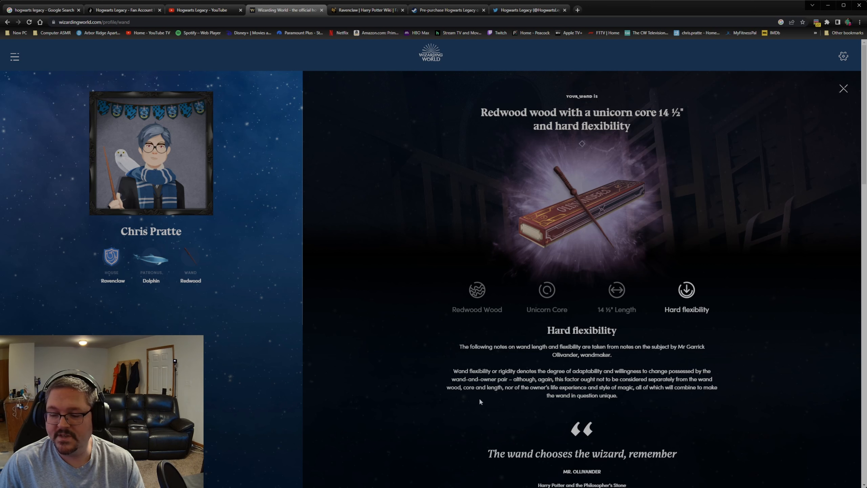
{"action": "mouse_move", "coordinate": [530, 381]}
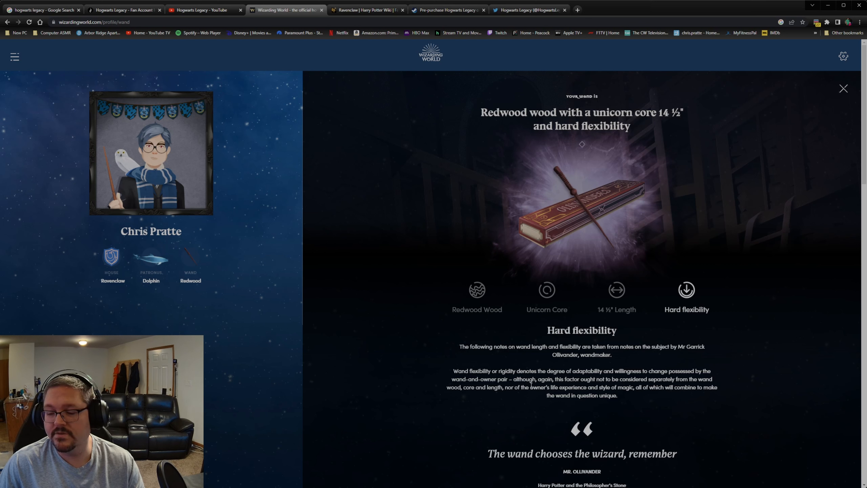
{"action": "mouse_move", "coordinate": [644, 396]}
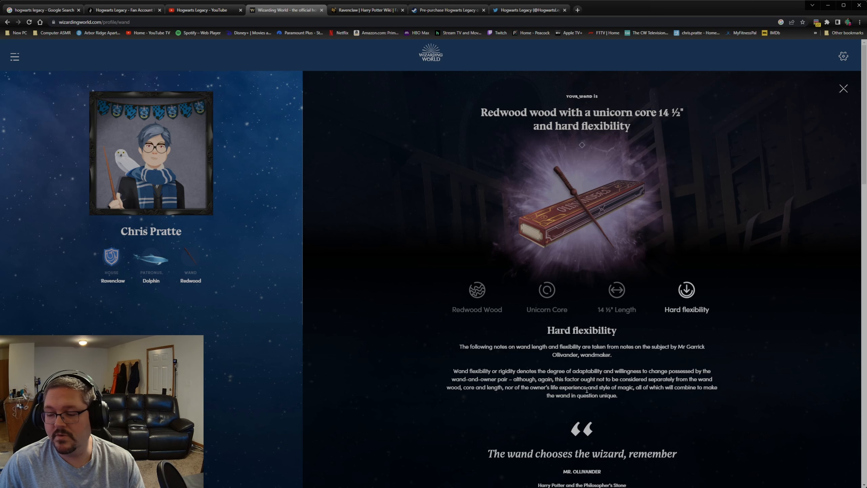
{"action": "scroll", "scroll_direction": "down", "scroll_amount": 3}
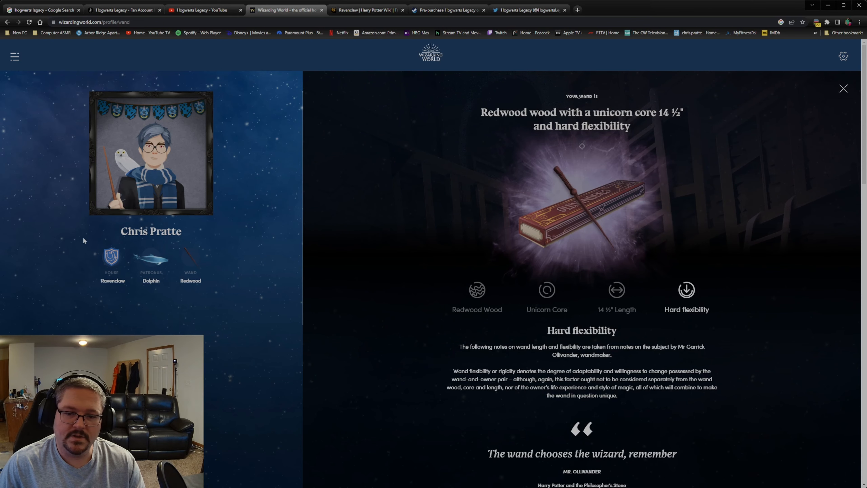
Show the Ravenclaw house page and read its welcome text, Fellow Ravenclaws and prefect's message
{"action": "left_click", "coordinate": [110, 258]}
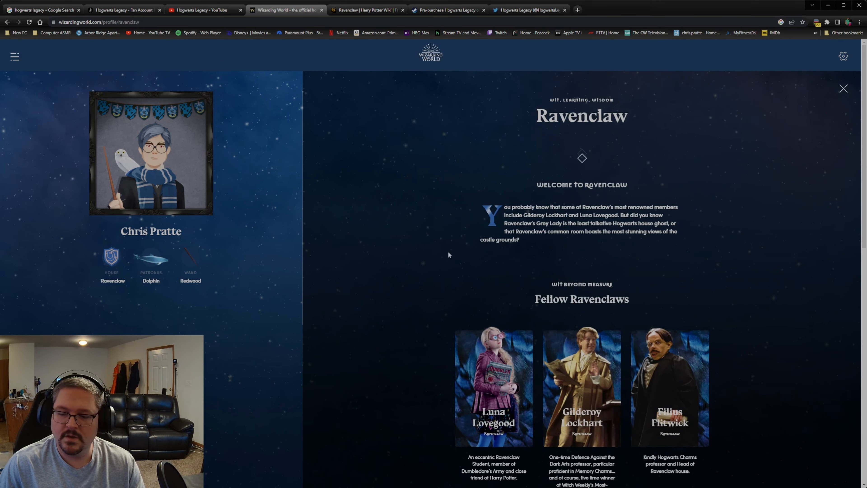
{"action": "scroll", "scroll_direction": "down", "scroll_amount": 3}
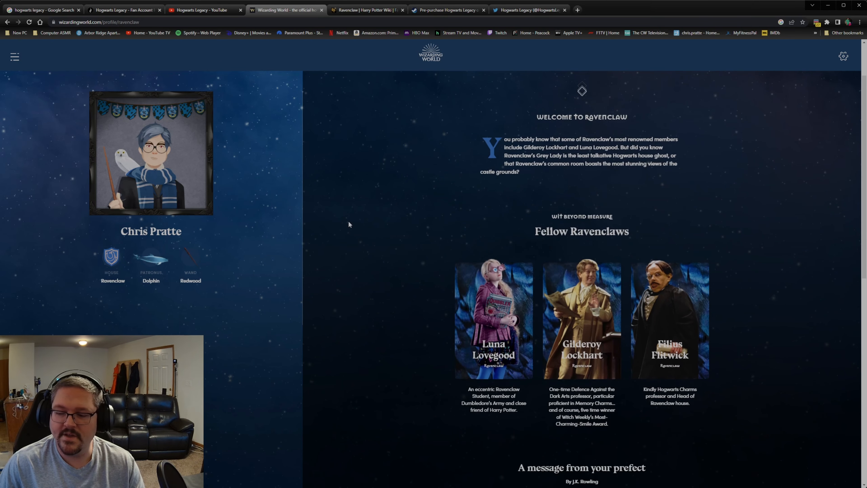
{"action": "scroll", "scroll_direction": "down", "scroll_amount": 3}
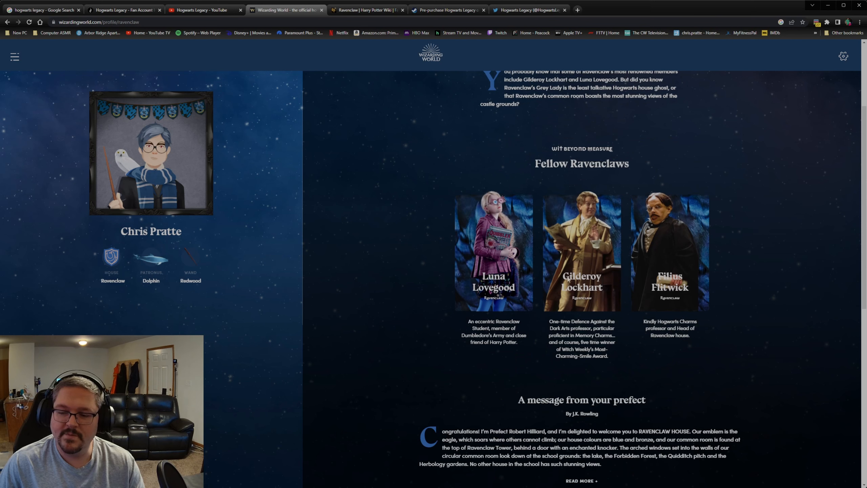
{"action": "mouse_move", "coordinate": [557, 304]}
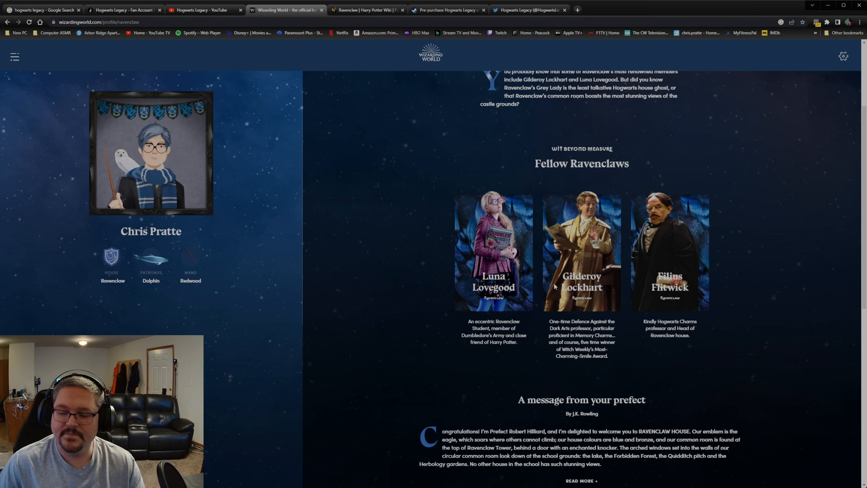
{"action": "mouse_move", "coordinate": [635, 297]}
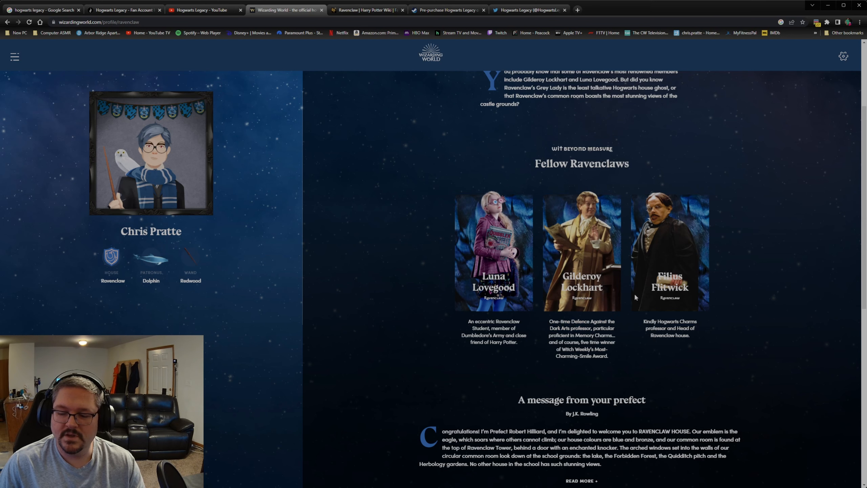
{"action": "mouse_move", "coordinate": [483, 407]}
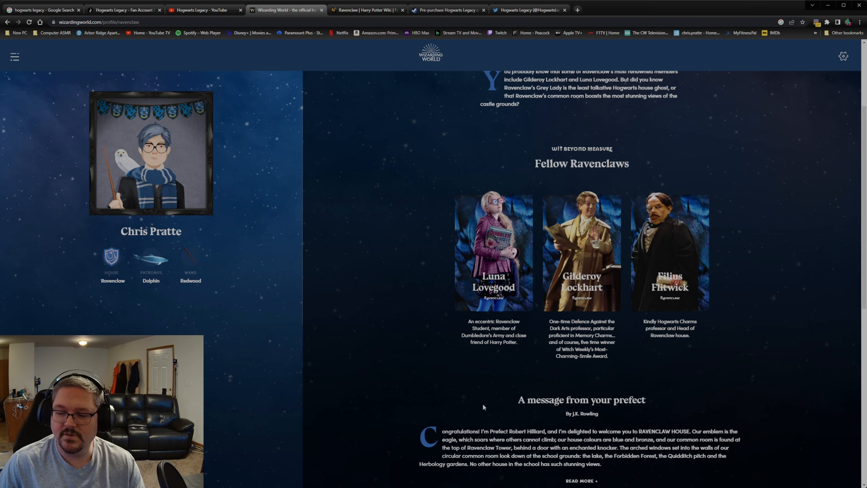
{"action": "mouse_move", "coordinate": [676, 314]}
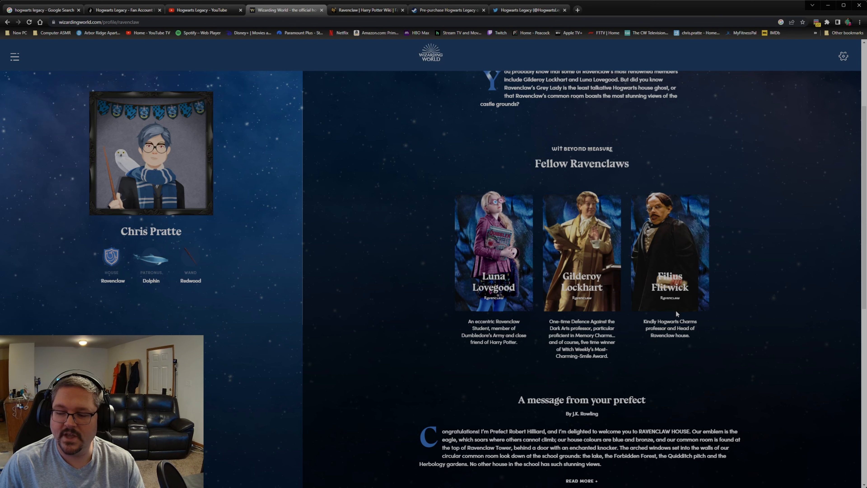
{"action": "mouse_move", "coordinate": [688, 328]}
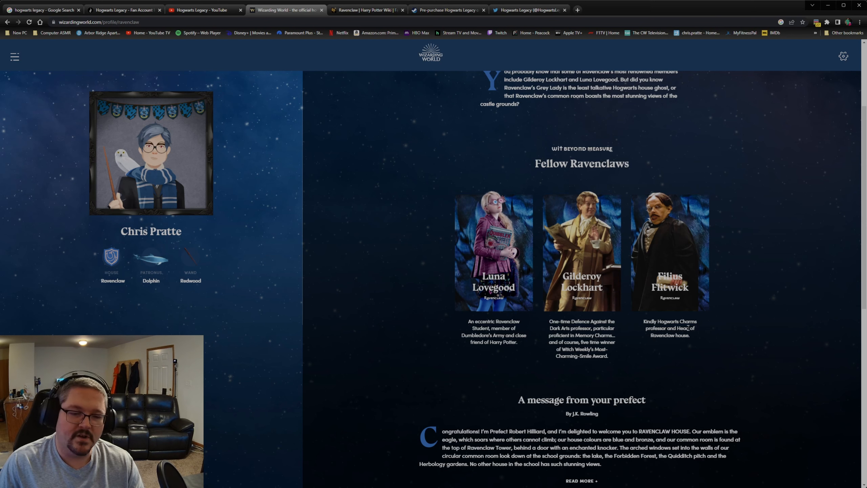
{"action": "scroll", "scroll_direction": "down", "scroll_amount": 3}
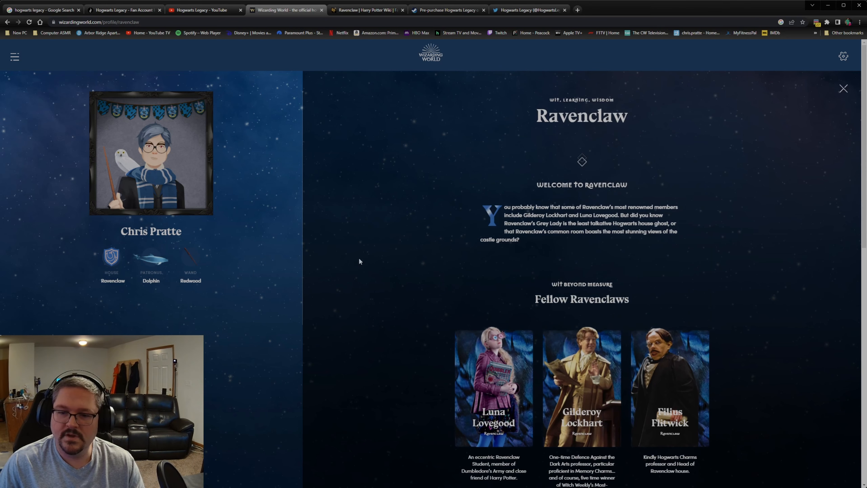
{"action": "mouse_move", "coordinate": [78, 170]}
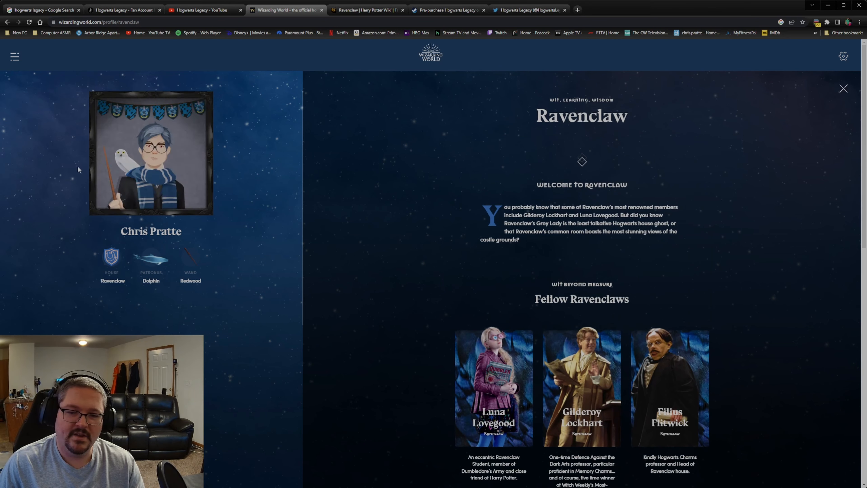
{"action": "mouse_move", "coordinate": [409, 236]}
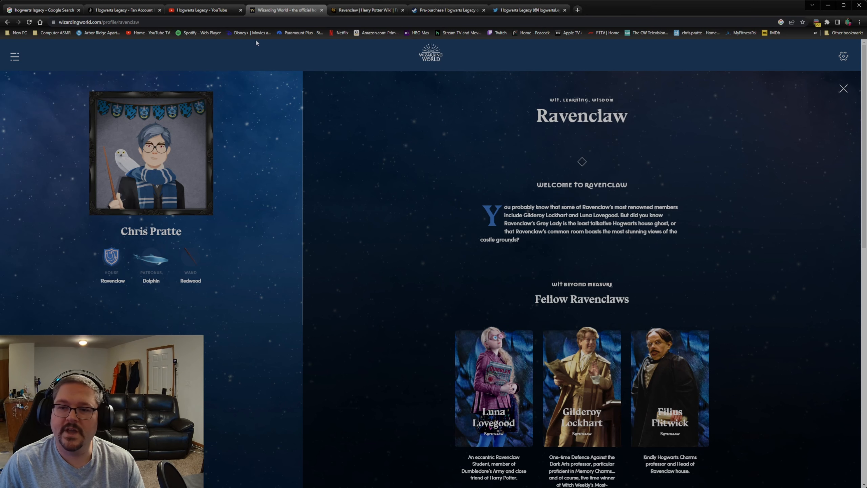
{"action": "mouse_move", "coordinate": [512, 7]}
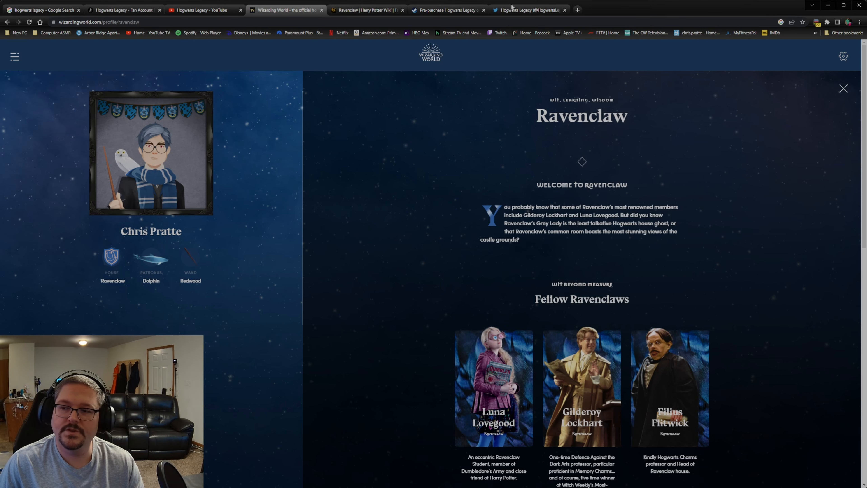
{"action": "left_click", "coordinate": [525, 10]}
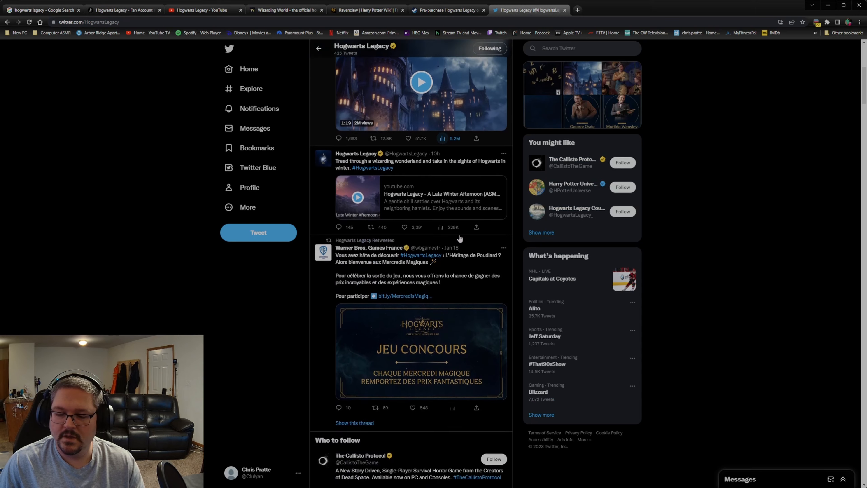
{"action": "scroll", "scroll_direction": "down", "scroll_amount": 3}
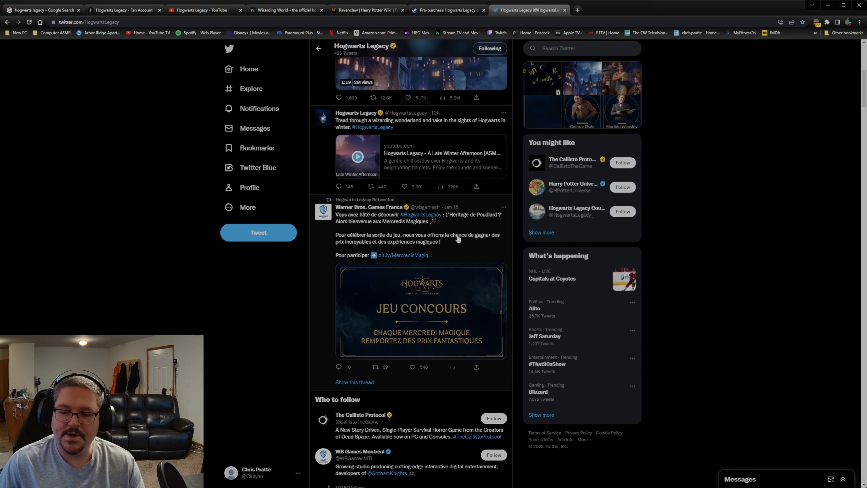
{"action": "scroll", "scroll_direction": "down", "scroll_amount": 3}
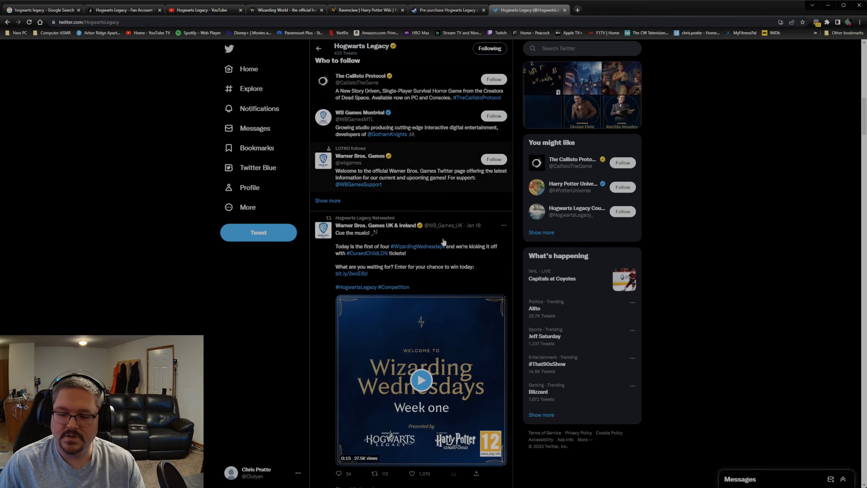
{"action": "scroll", "scroll_direction": "down", "scroll_amount": 3}
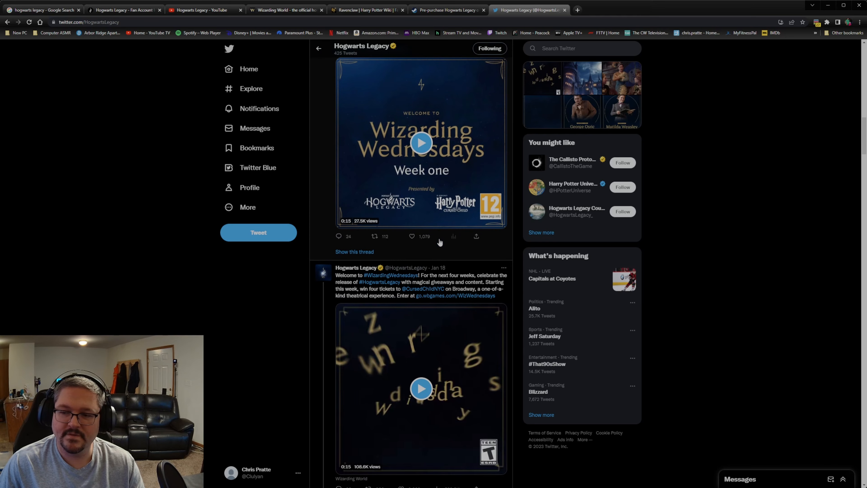
{"action": "scroll", "scroll_direction": "down", "scroll_amount": 3}
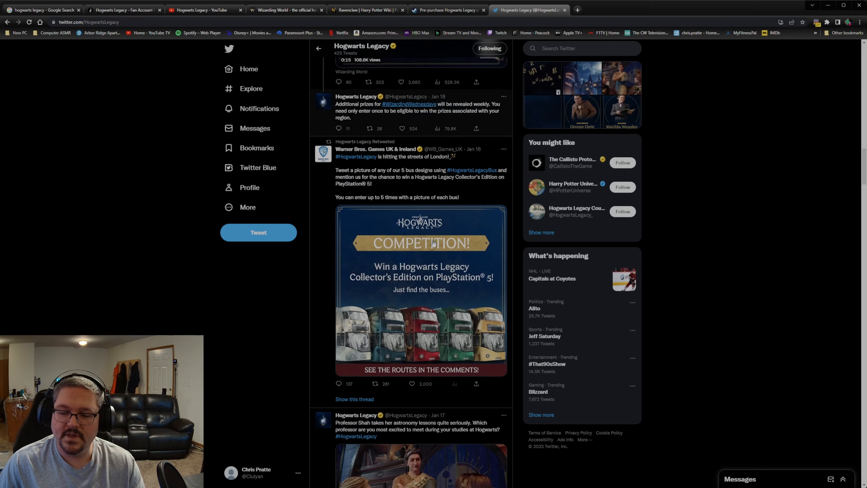
{"action": "scroll", "scroll_direction": "down", "scroll_amount": 3}
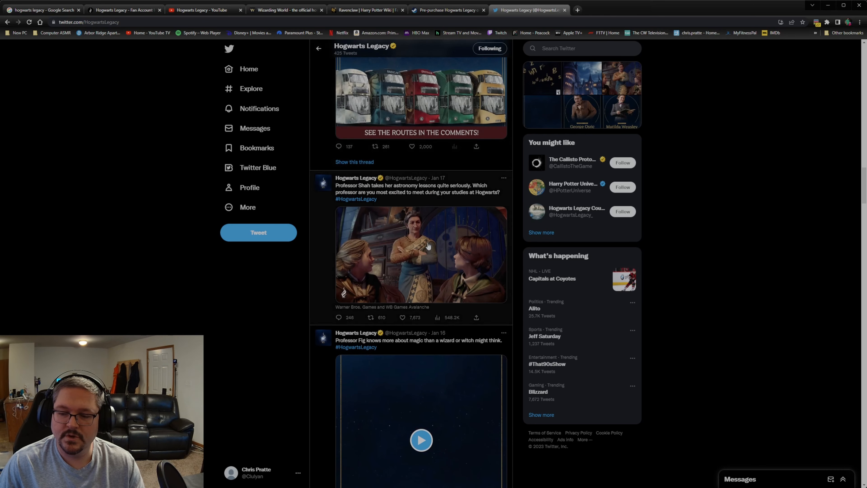
{"action": "scroll", "scroll_direction": "down", "scroll_amount": 3}
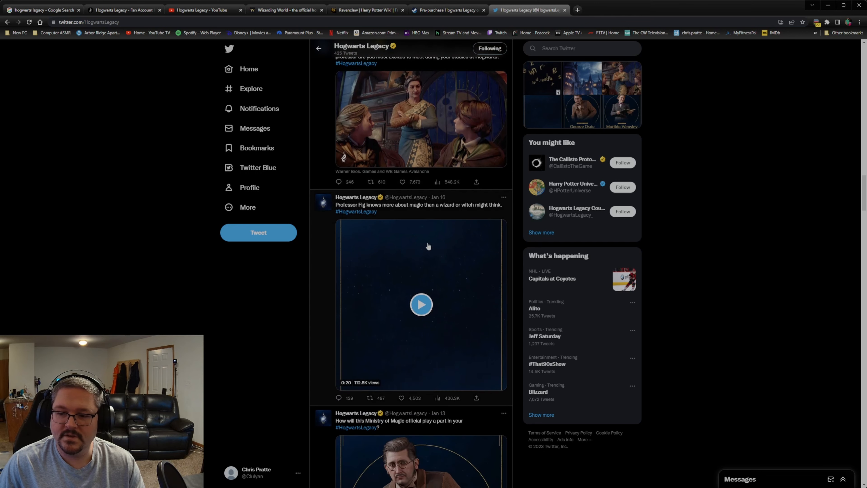
Continue down the feed to the character reveal and voice-cast announcement tweets
{"action": "scroll", "scroll_direction": "down", "scroll_amount": 3}
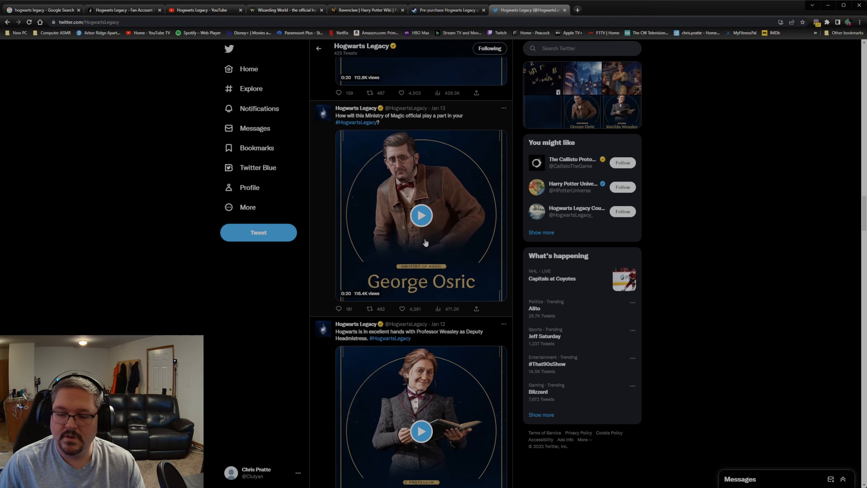
{"action": "mouse_move", "coordinate": [412, 239]}
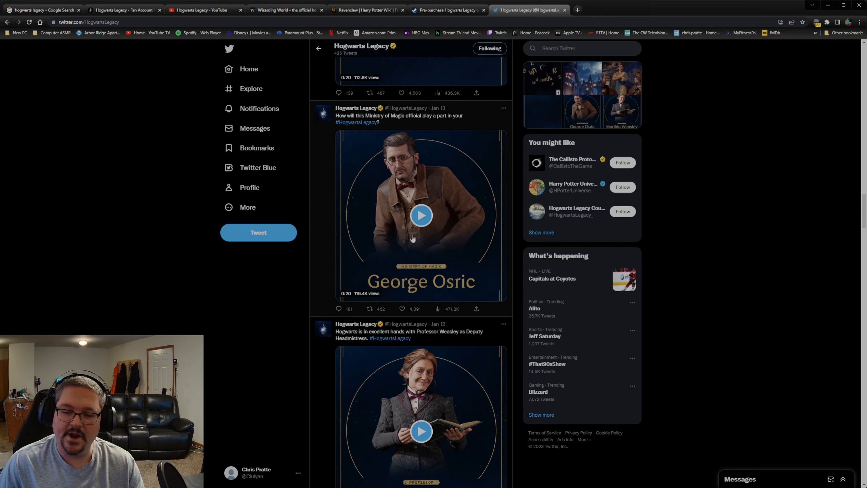
{"action": "scroll", "scroll_direction": "down", "scroll_amount": 3}
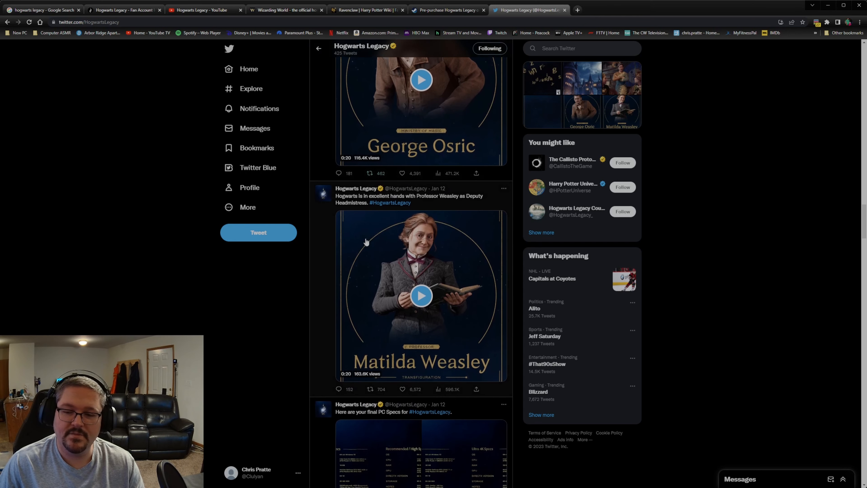
{"action": "scroll", "scroll_direction": "down", "scroll_amount": 3}
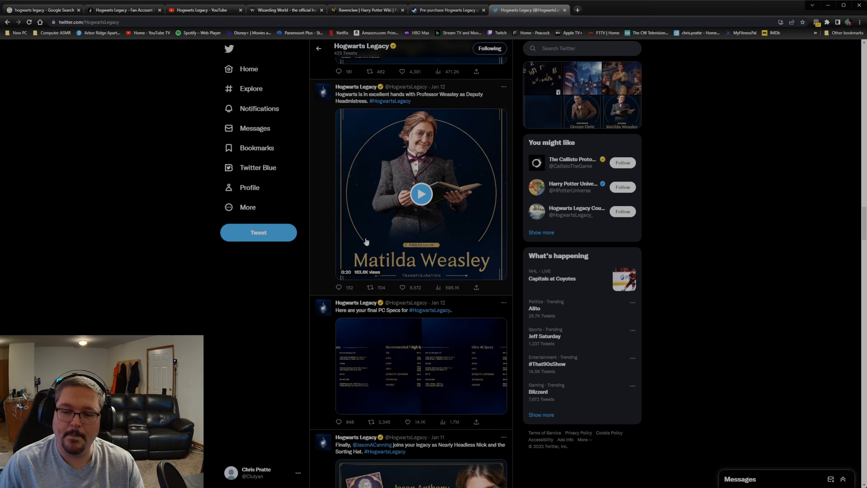
{"action": "scroll", "scroll_direction": "down", "scroll_amount": 3}
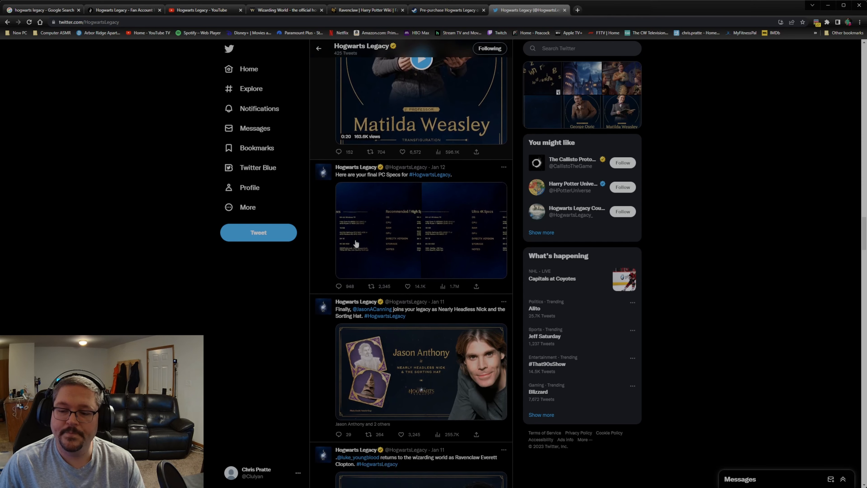
{"action": "scroll", "scroll_direction": "down", "scroll_amount": 3}
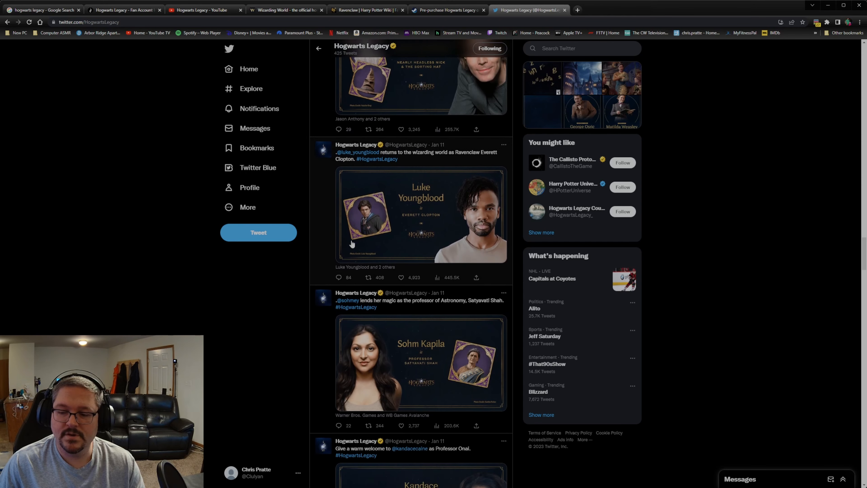
{"action": "scroll", "scroll_direction": "down", "scroll_amount": 3}
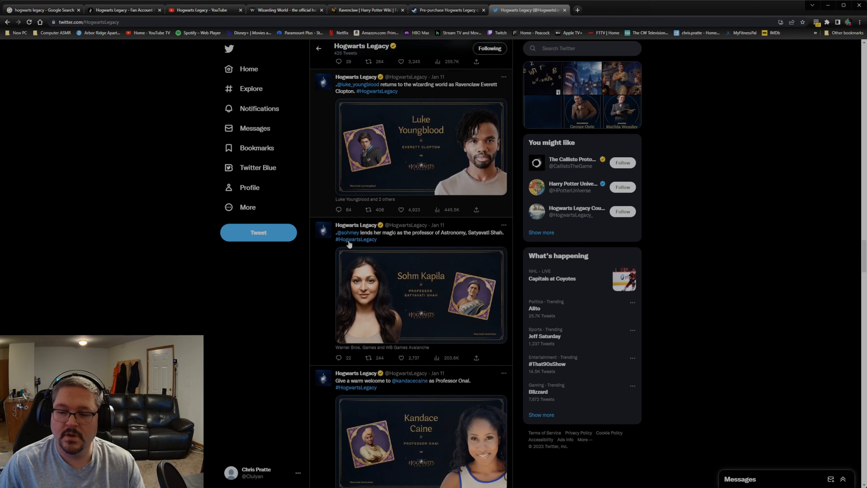
Read through more of the Hogwarts Legacy account's tweets further down the feed
{"action": "scroll", "scroll_direction": "down", "scroll_amount": 3}
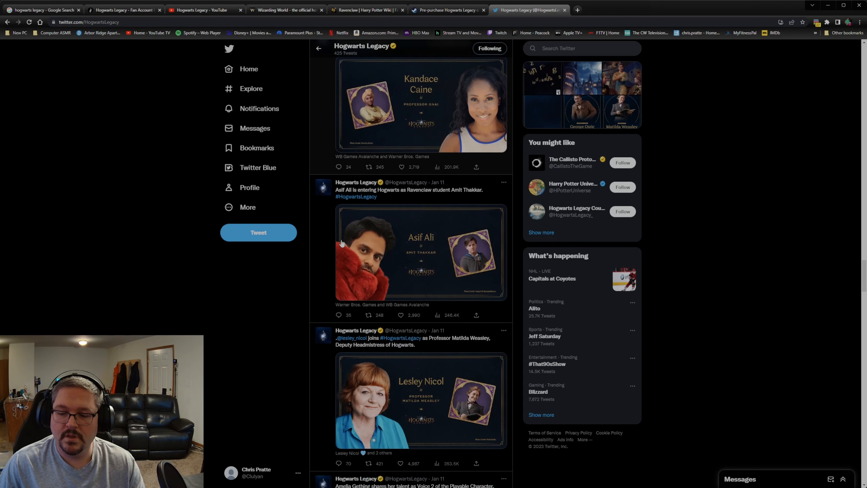
{"action": "scroll", "scroll_direction": "down", "scroll_amount": 3}
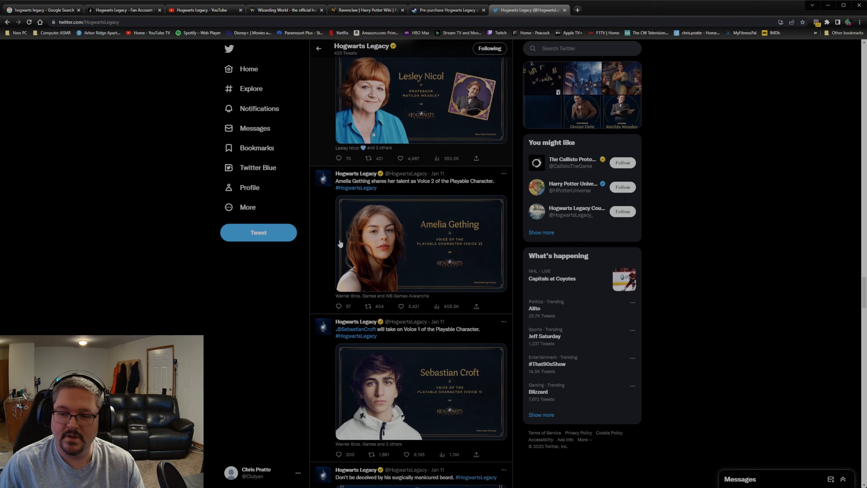
{"action": "scroll", "scroll_direction": "down", "scroll_amount": 3}
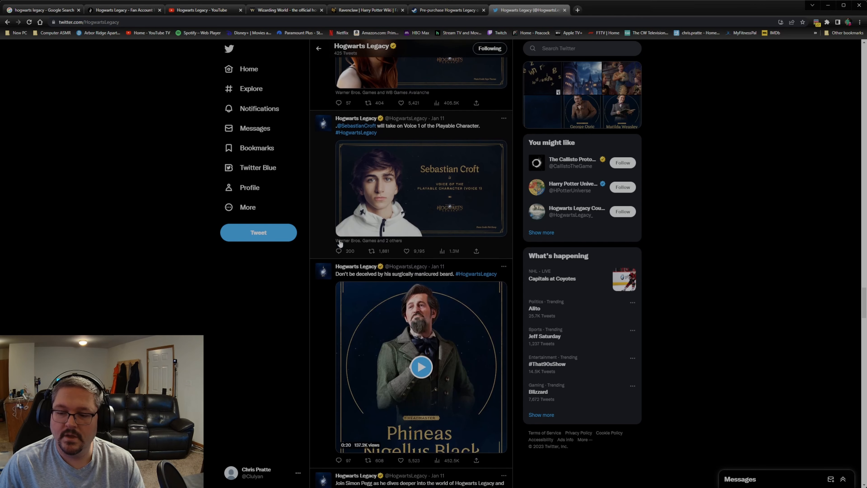
{"action": "scroll", "scroll_direction": "down", "scroll_amount": 3}
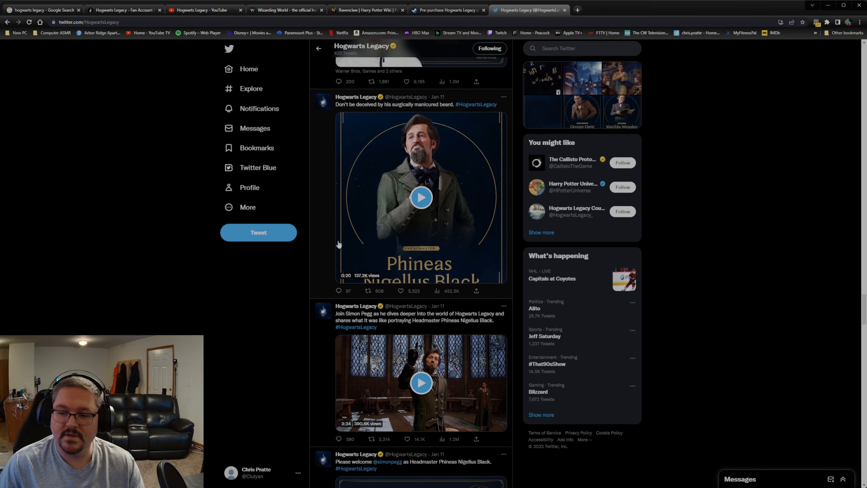
{"action": "scroll", "scroll_direction": "up", "scroll_amount": 3}
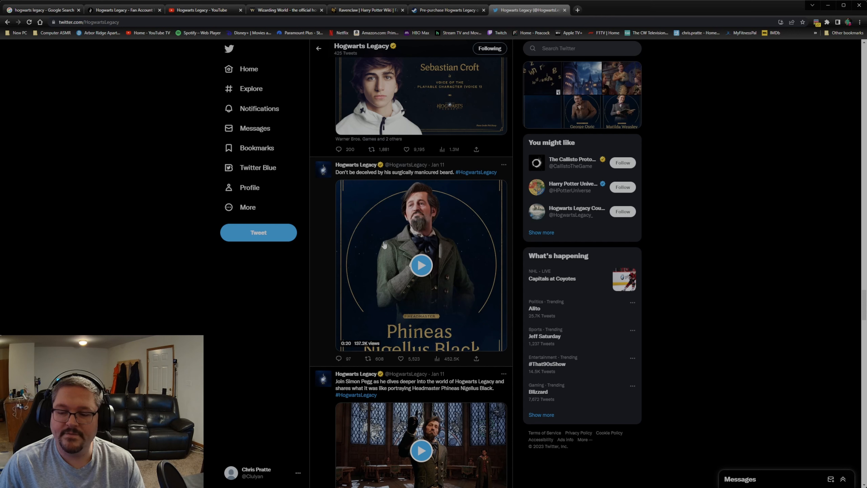
{"action": "mouse_move", "coordinate": [396, 262]}
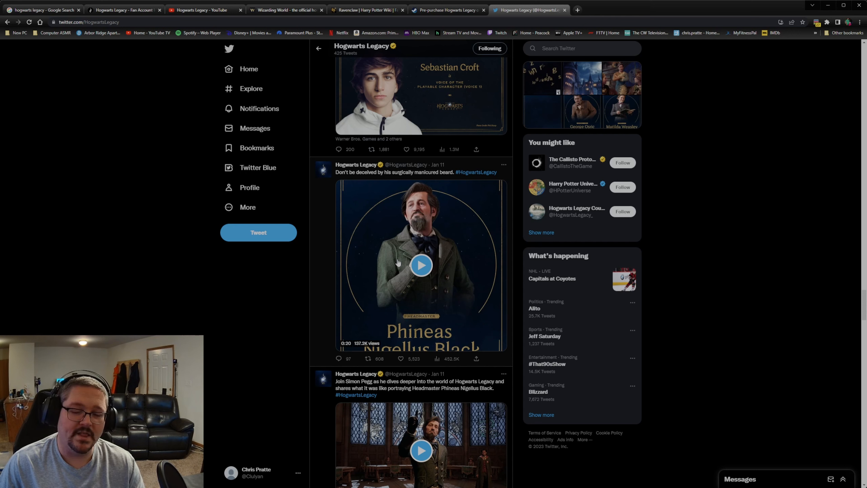
{"action": "scroll", "scroll_direction": "down", "scroll_amount": 3}
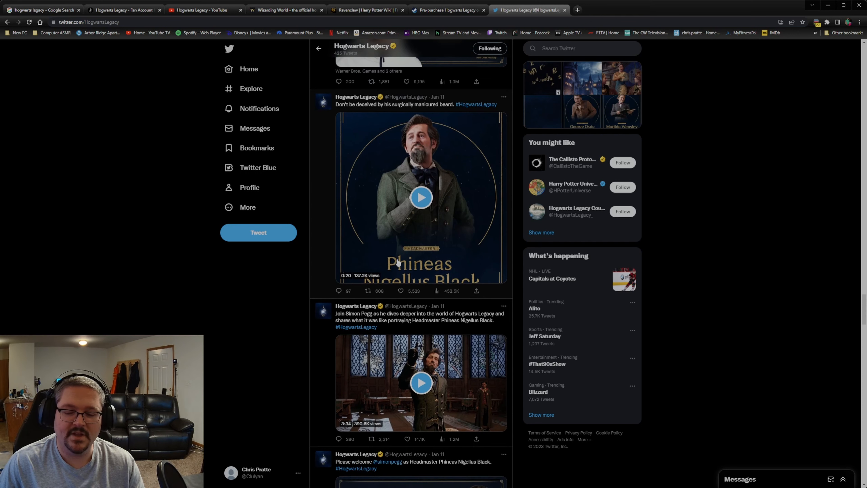
{"action": "scroll", "scroll_direction": "down", "scroll_amount": 3}
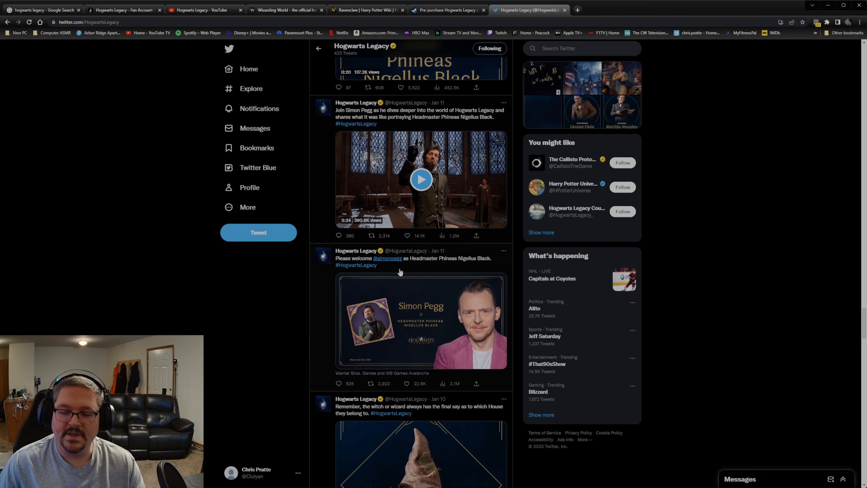
{"action": "mouse_move", "coordinate": [443, 318]}
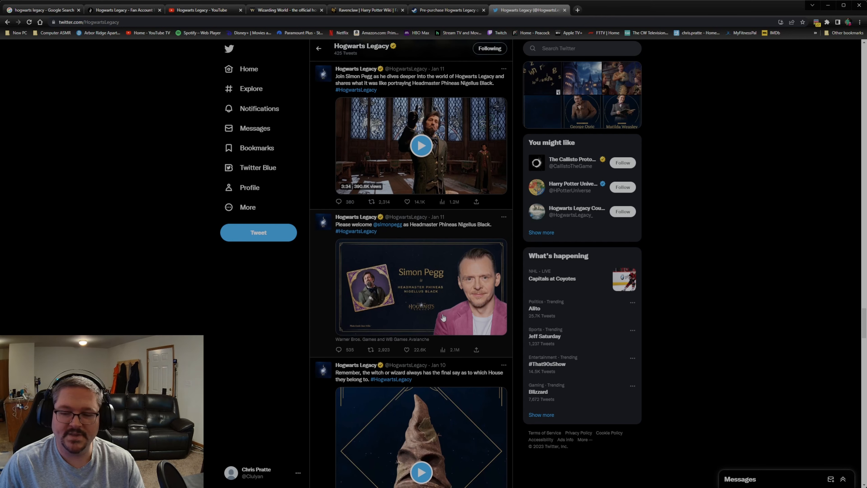
{"action": "mouse_move", "coordinate": [478, 289]}
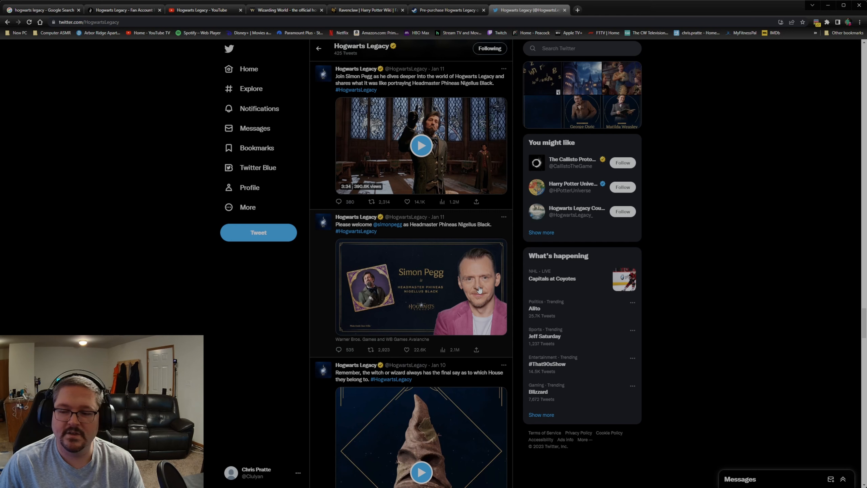
{"action": "scroll", "scroll_direction": "down", "scroll_amount": 3}
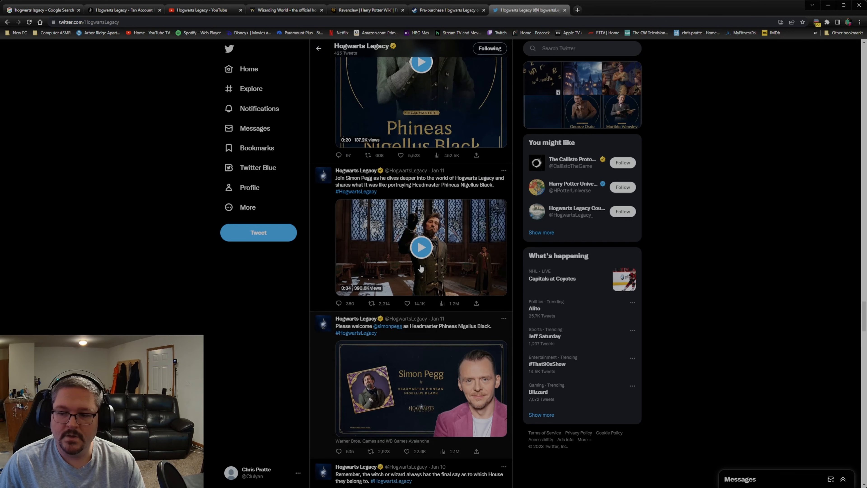
{"action": "scroll", "scroll_direction": "up", "scroll_amount": 3}
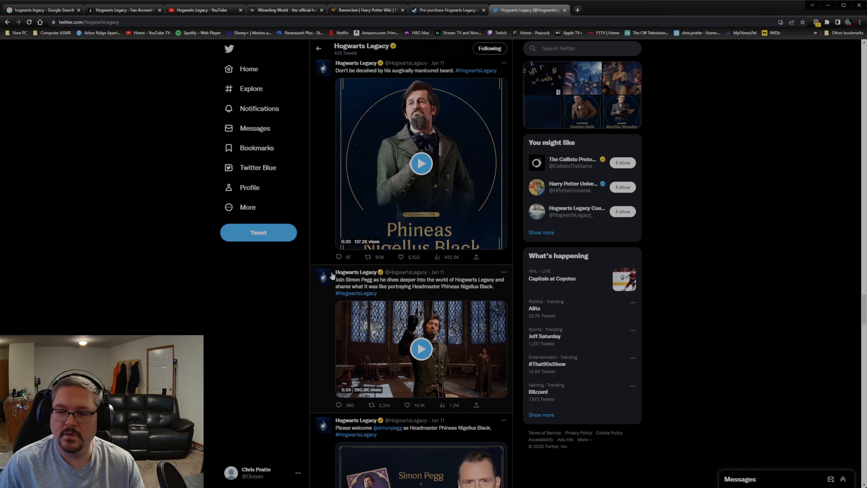
{"action": "mouse_move", "coordinate": [355, 311]}
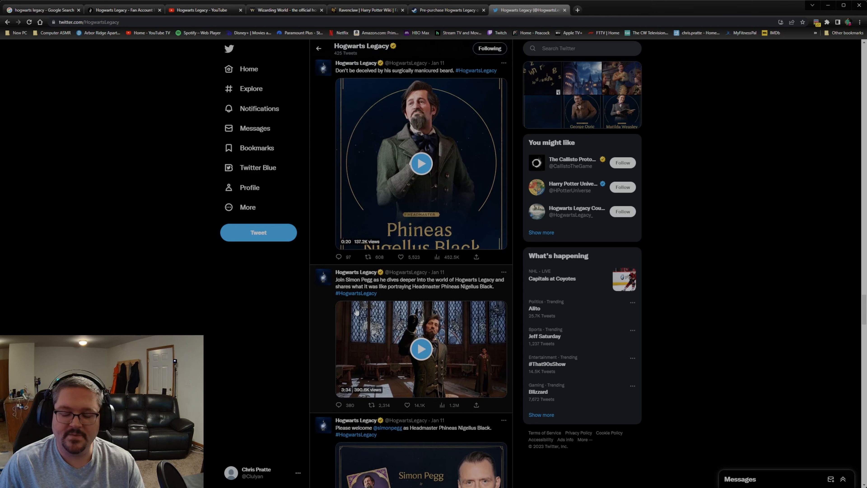
{"action": "scroll", "scroll_direction": "down", "scroll_amount": 3}
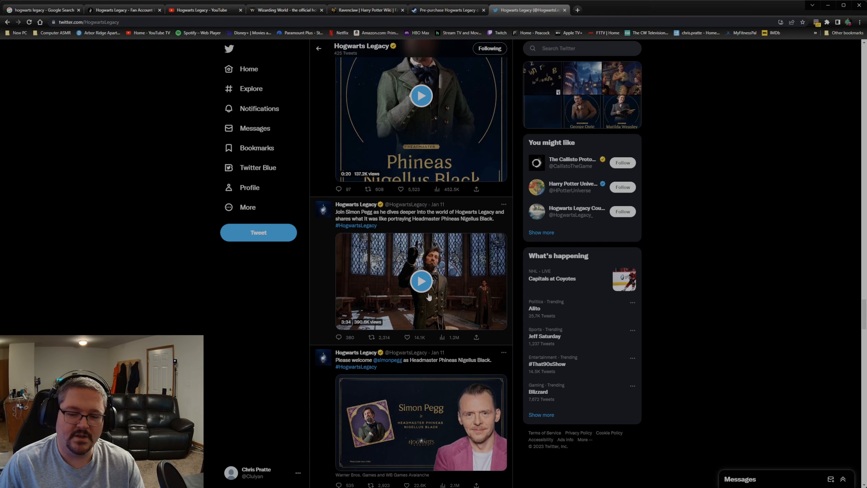
{"action": "mouse_move", "coordinate": [356, 235]}
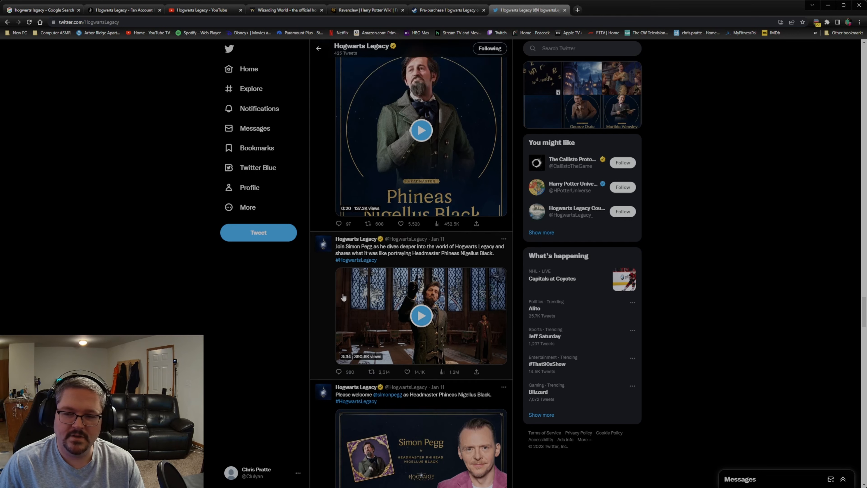
Finish browsing the feed and return to the profile header, bio and pinned tweet
{"action": "scroll", "scroll_direction": "up", "scroll_amount": 3}
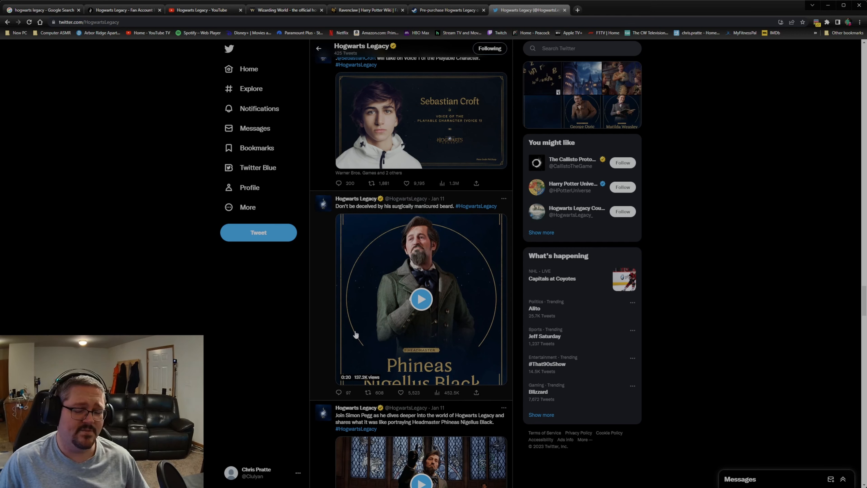
{"action": "mouse_move", "coordinate": [375, 254]}
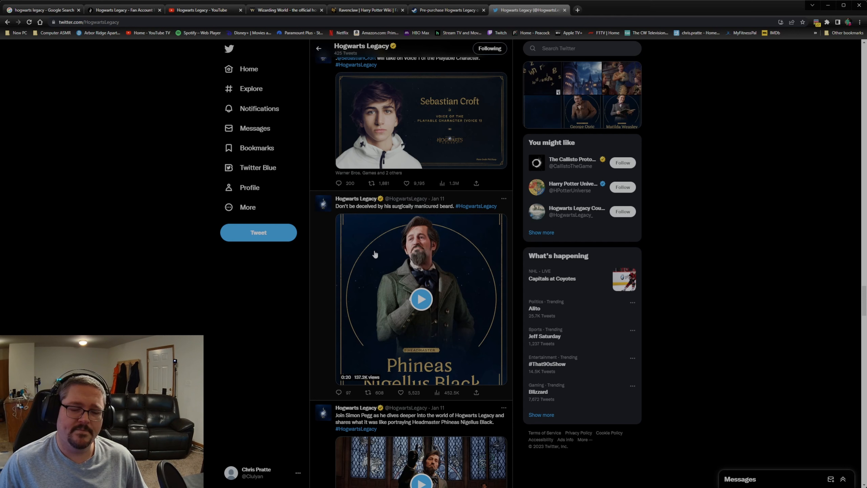
{"action": "mouse_move", "coordinate": [365, 283]}
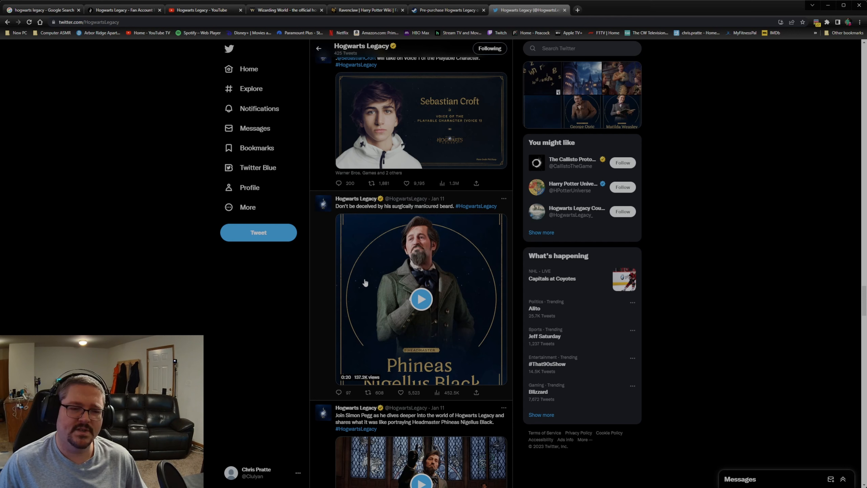
{"action": "mouse_move", "coordinate": [320, 230]}
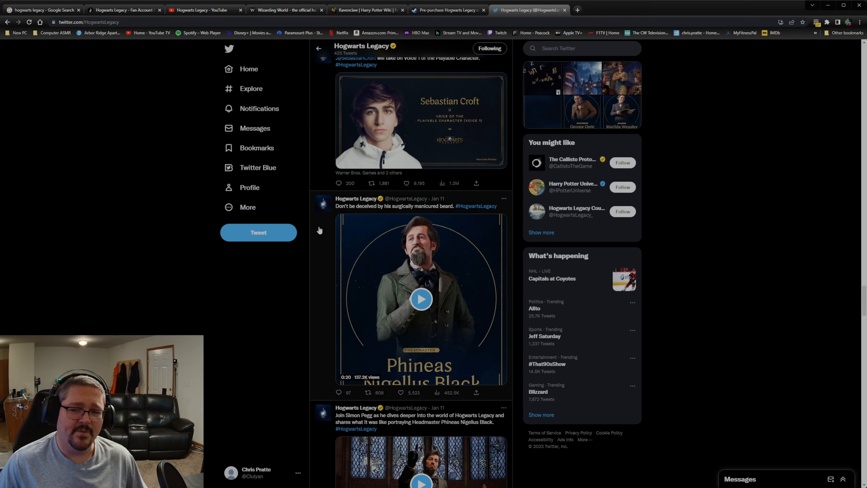
{"action": "scroll", "scroll_direction": "up", "scroll_amount": 3}
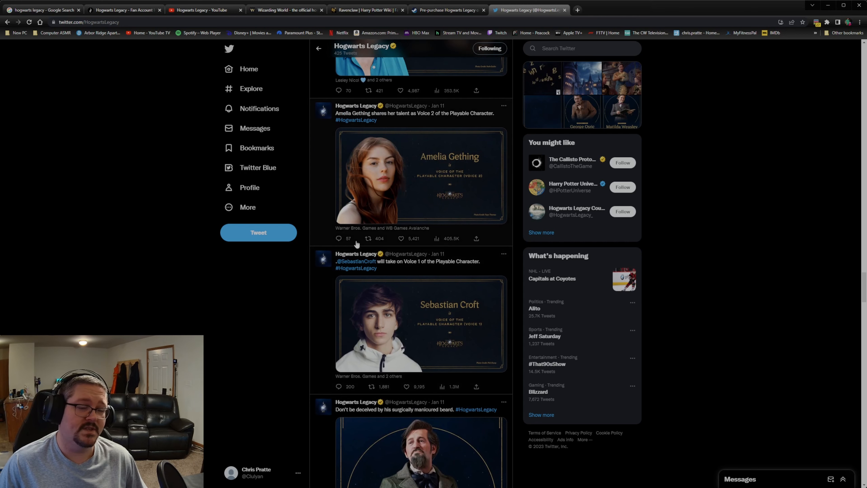
{"action": "scroll", "scroll_direction": "down", "scroll_amount": 3}
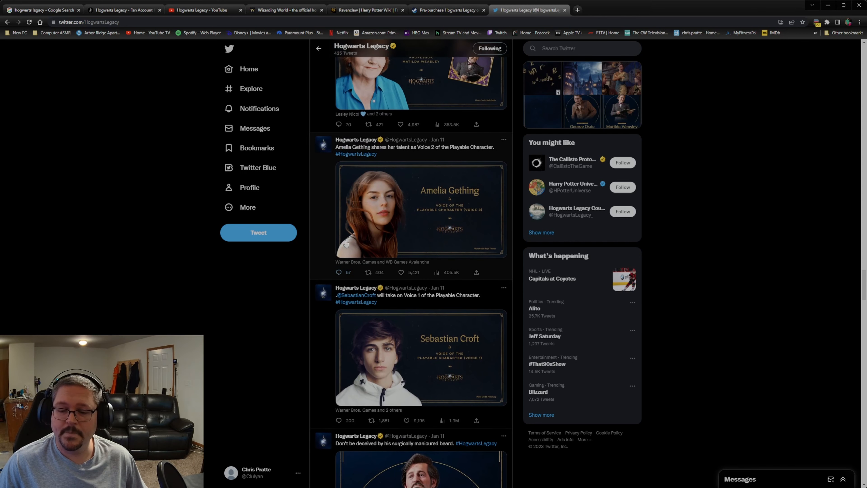
{"action": "mouse_move", "coordinate": [426, 287]}
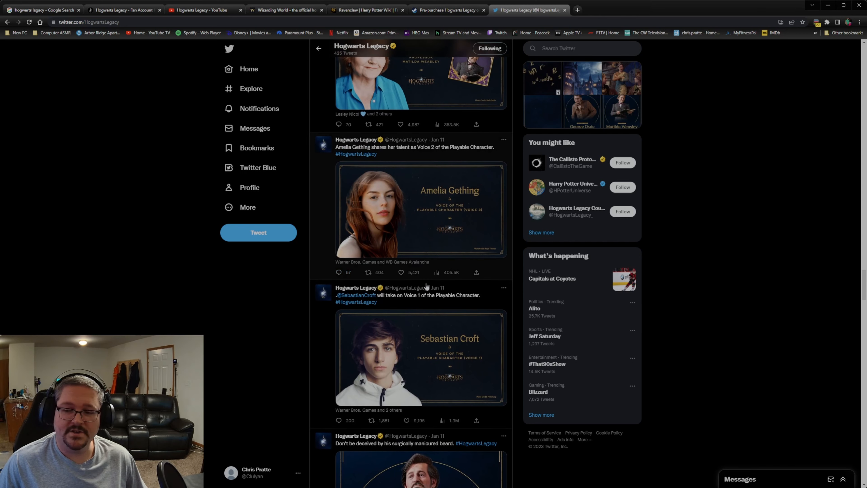
{"action": "mouse_move", "coordinate": [378, 233]}
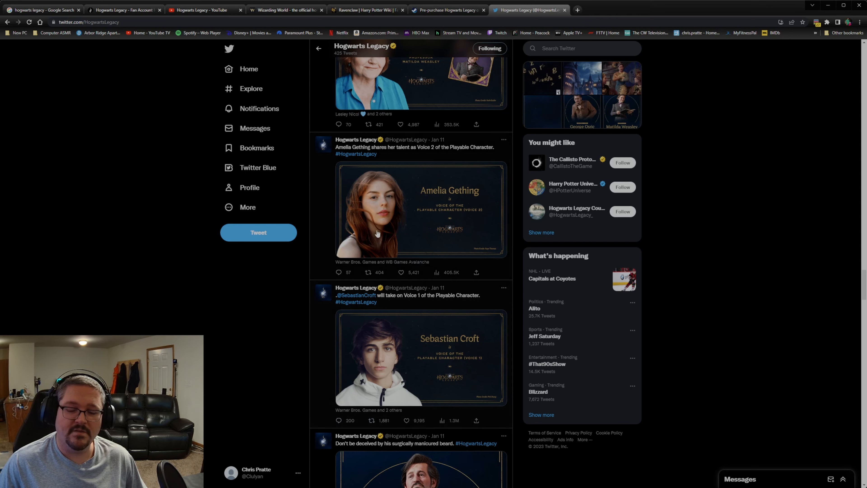
{"action": "mouse_move", "coordinate": [374, 372]}
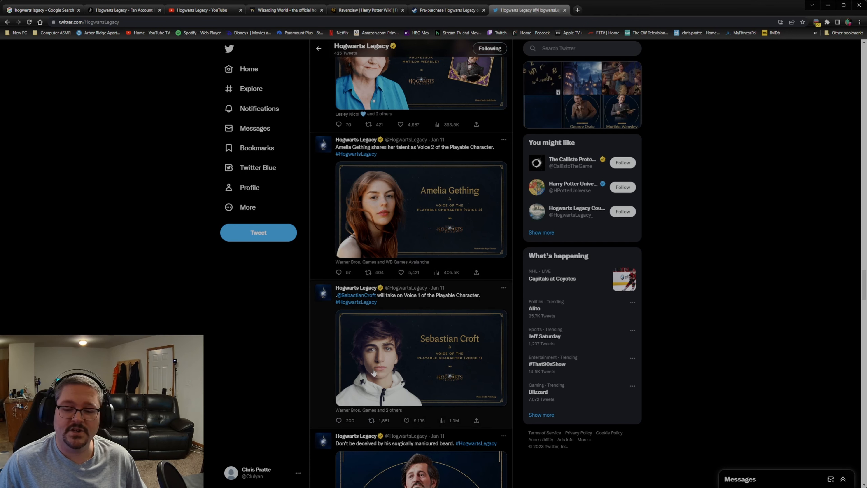
{"action": "mouse_move", "coordinate": [290, 326]}
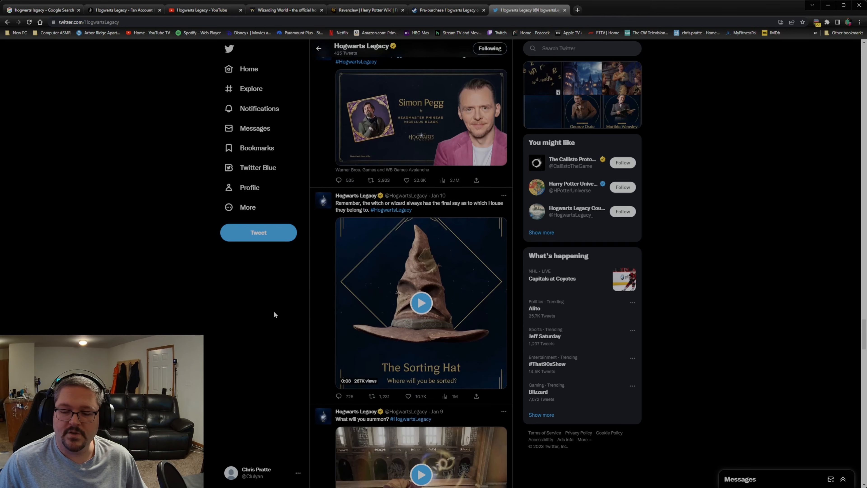
{"action": "scroll", "scroll_direction": "down", "scroll_amount": 3}
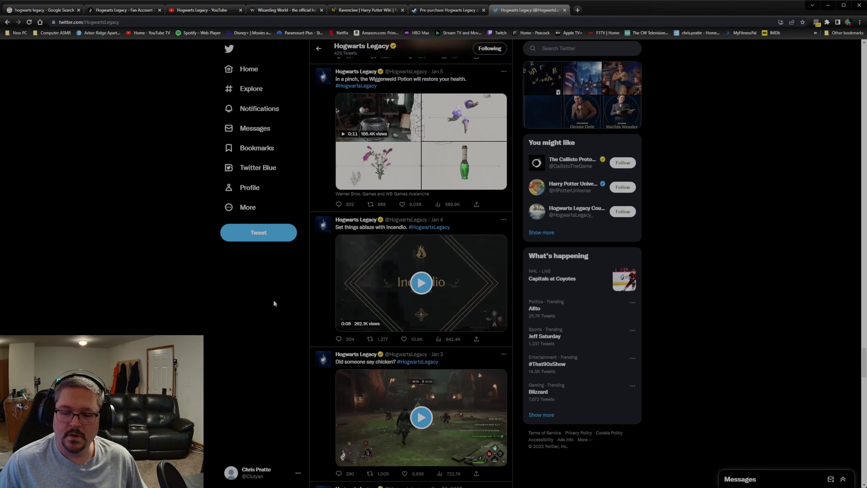
{"action": "scroll", "scroll_direction": "down", "scroll_amount": 3}
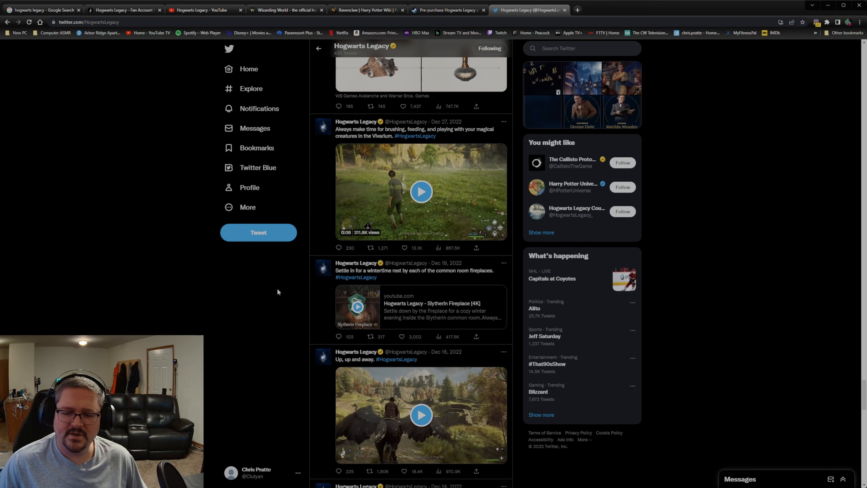
{"action": "scroll", "scroll_direction": "down", "scroll_amount": 3}
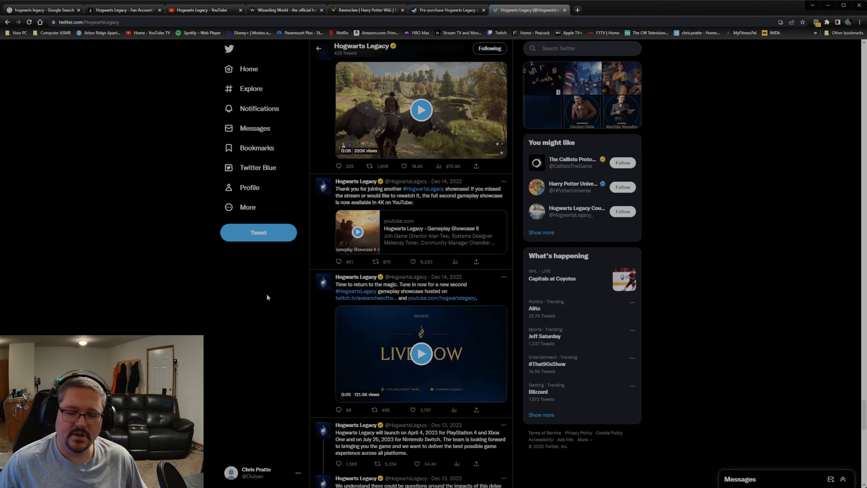
{"action": "scroll", "scroll_direction": "down", "scroll_amount": 3}
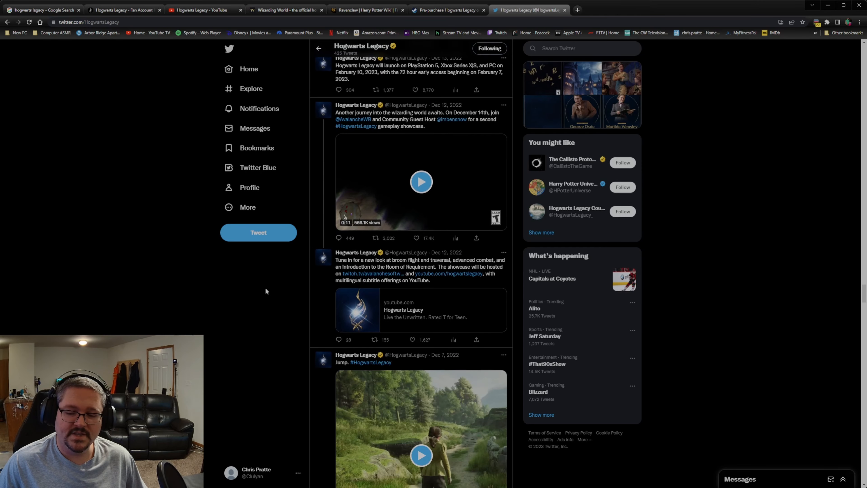
{"action": "scroll", "scroll_direction": "down", "scroll_amount": 3}
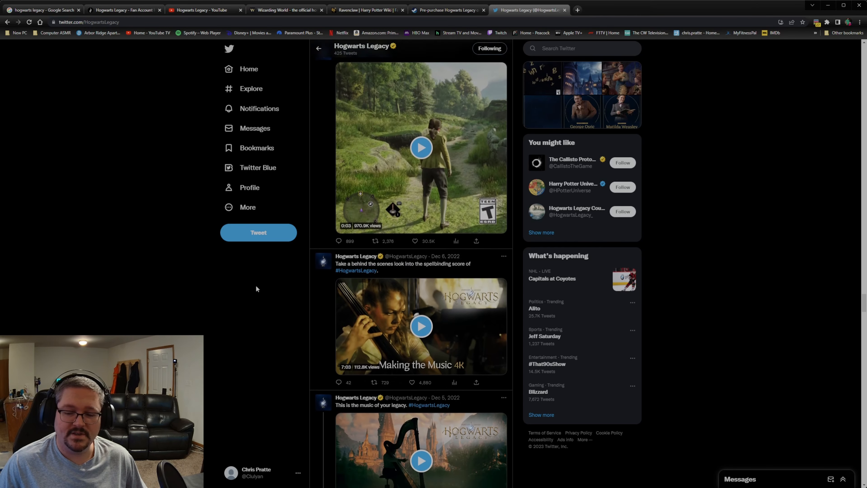
{"action": "scroll", "scroll_direction": "down", "scroll_amount": 3}
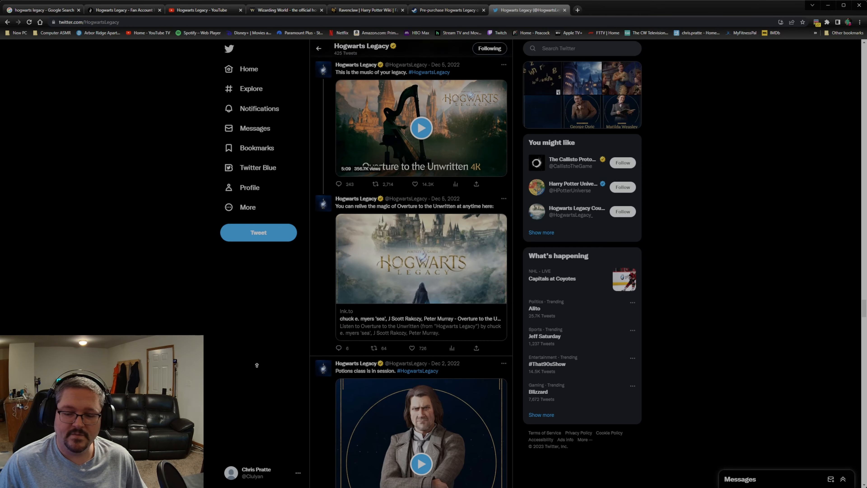
{"action": "scroll", "scroll_direction": "up", "scroll_amount": 3}
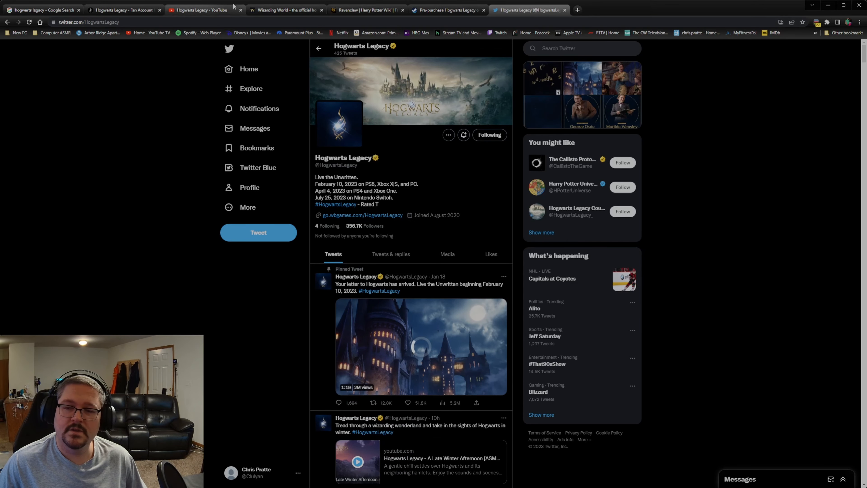
Revisit the Wizarding World Ravenclaw profile, then return to the Hogwarts Legacy official home page
{"action": "left_click", "coordinate": [285, 9]}
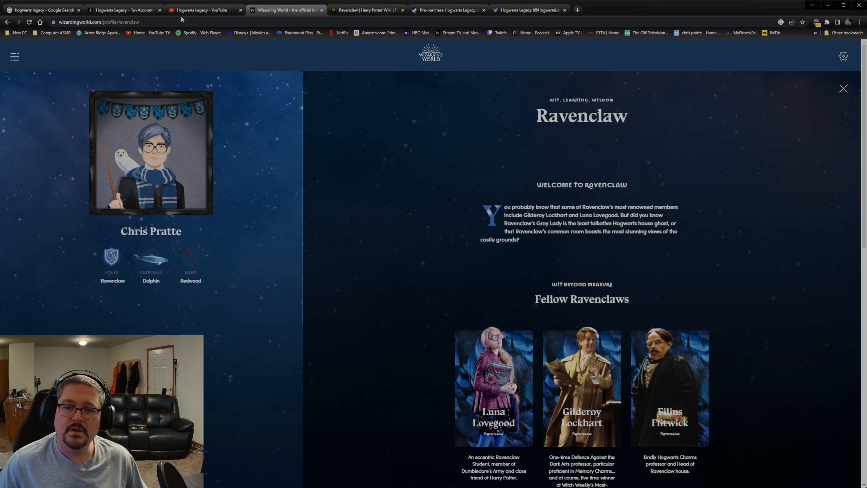
{"action": "left_click", "coordinate": [121, 10]}
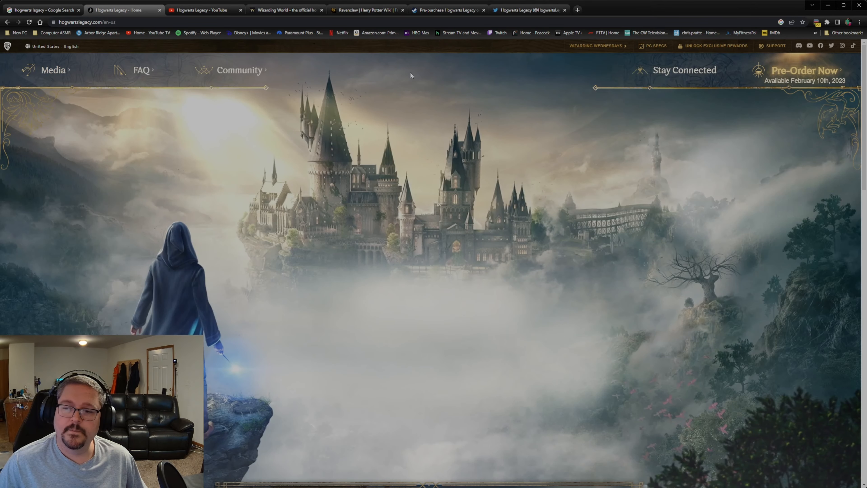
{"action": "scroll", "scroll_direction": "down", "scroll_amount": 3}
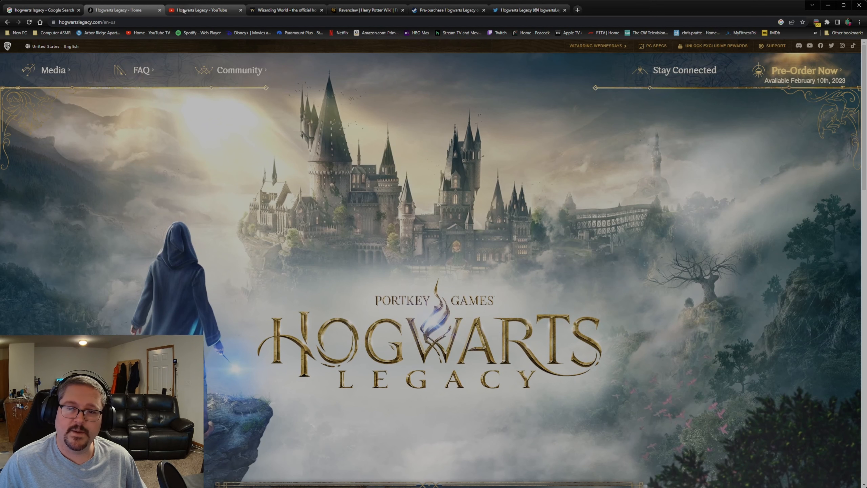
Return to the Hogwarts Legacy YouTube channel's Videos page and browse its newest uploads
{"action": "left_click", "coordinate": [205, 10]}
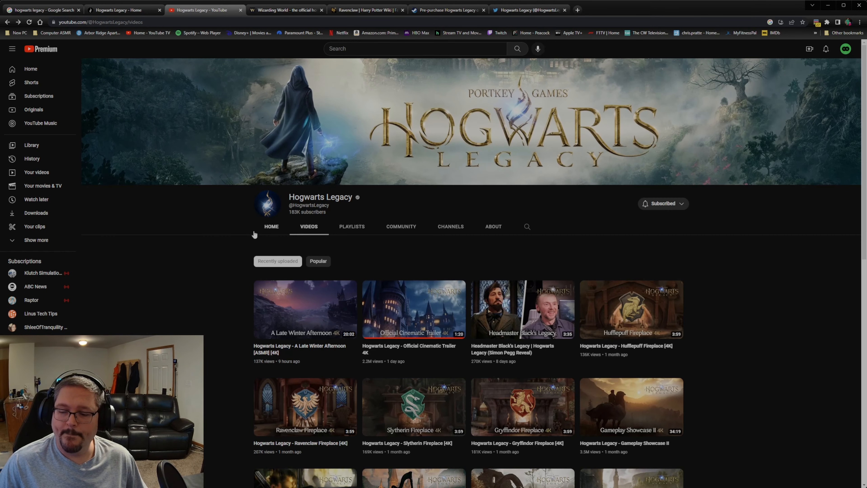
{"action": "mouse_move", "coordinate": [246, 226]}
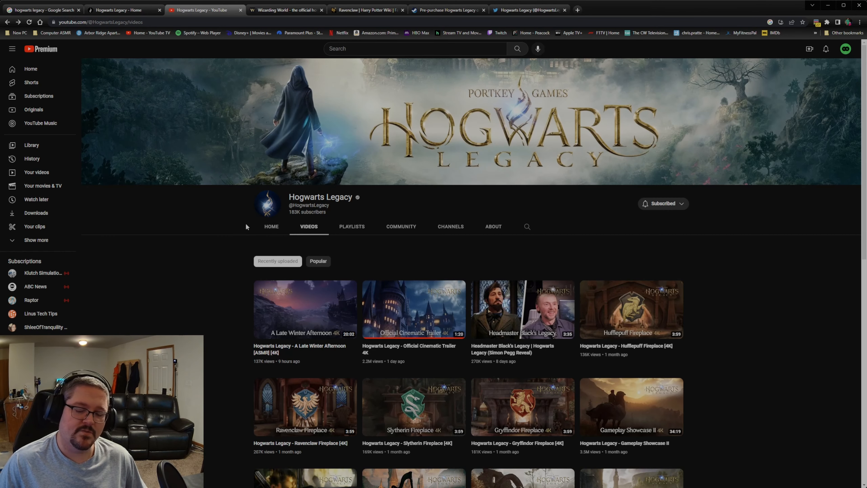
{"action": "scroll", "scroll_direction": "down", "scroll_amount": 3}
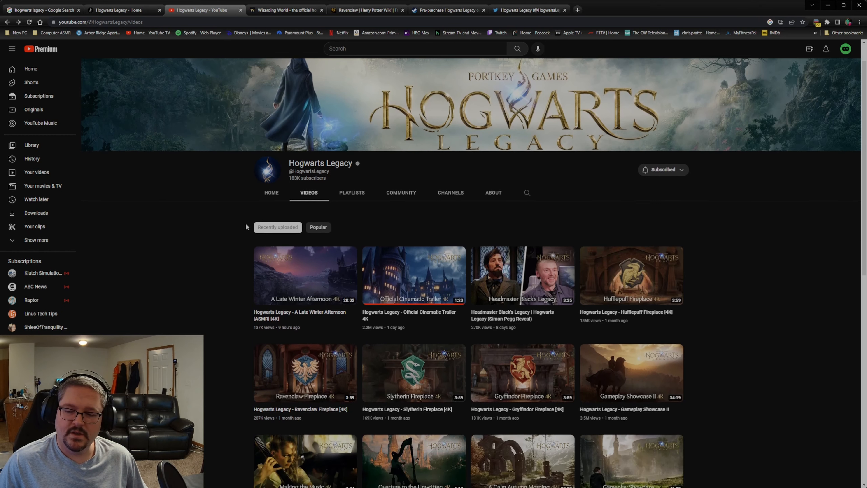
{"action": "scroll", "scroll_direction": "down", "scroll_amount": 3}
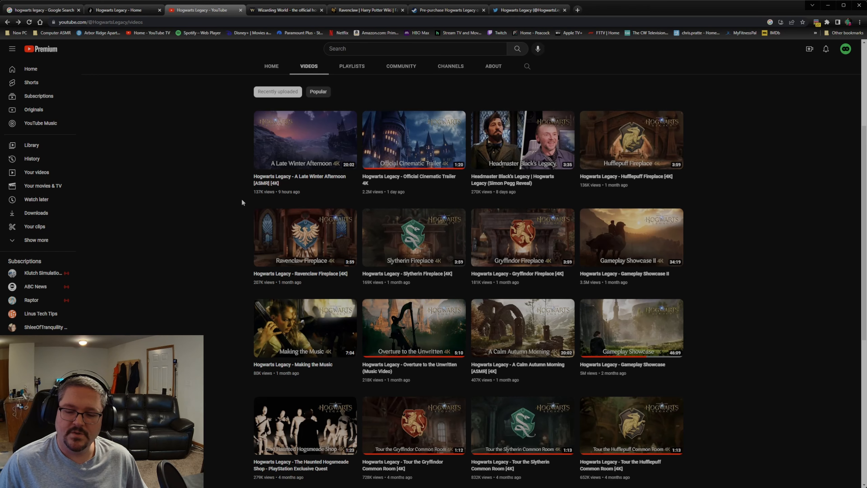
{"action": "scroll", "scroll_direction": "up", "scroll_amount": 3}
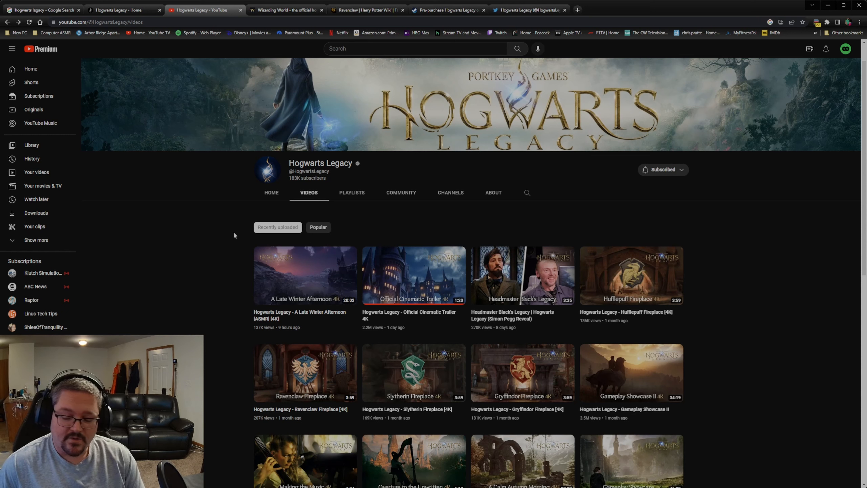
{"action": "mouse_move", "coordinate": [308, 178]}
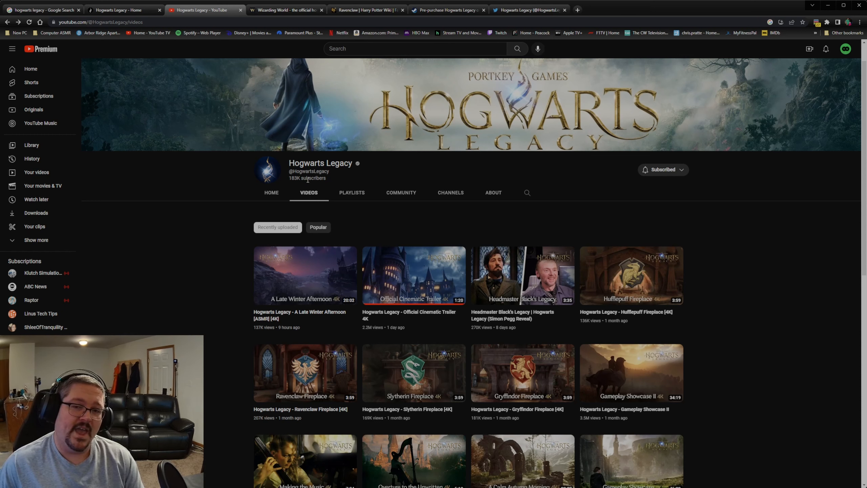
{"action": "mouse_move", "coordinate": [176, 190]}
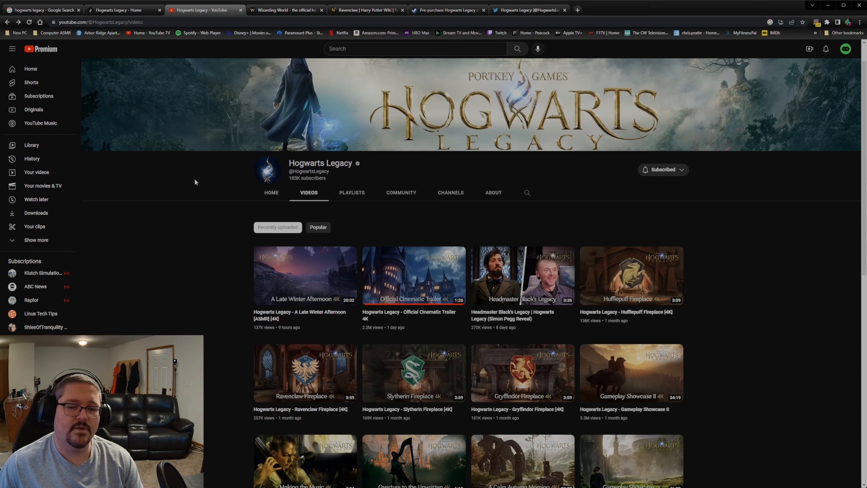
{"action": "mouse_move", "coordinate": [210, 176]}
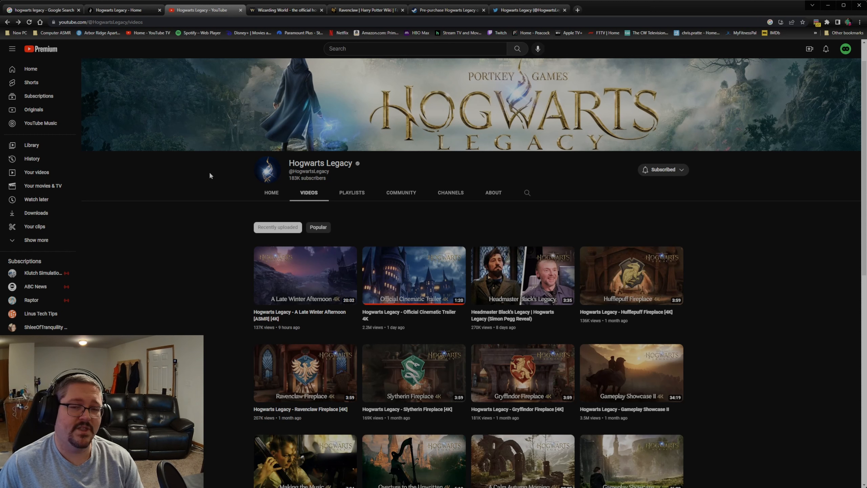
{"action": "mouse_move", "coordinate": [209, 138]}
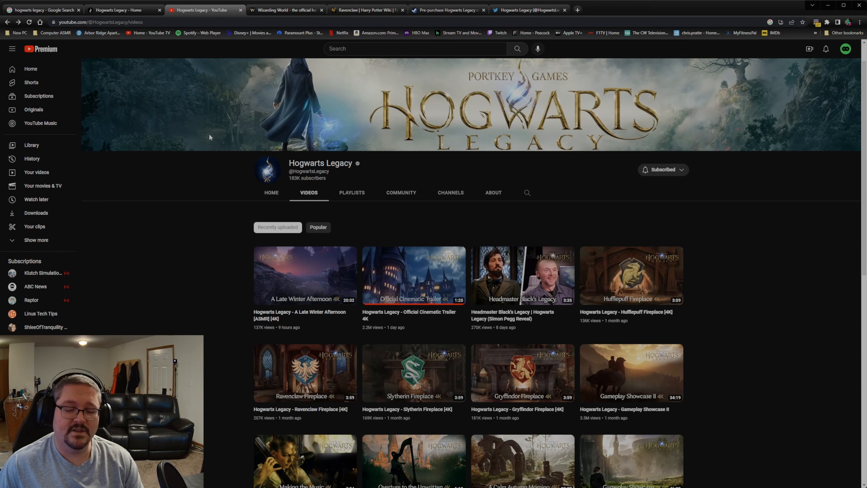
{"action": "mouse_move", "coordinate": [317, 198]}
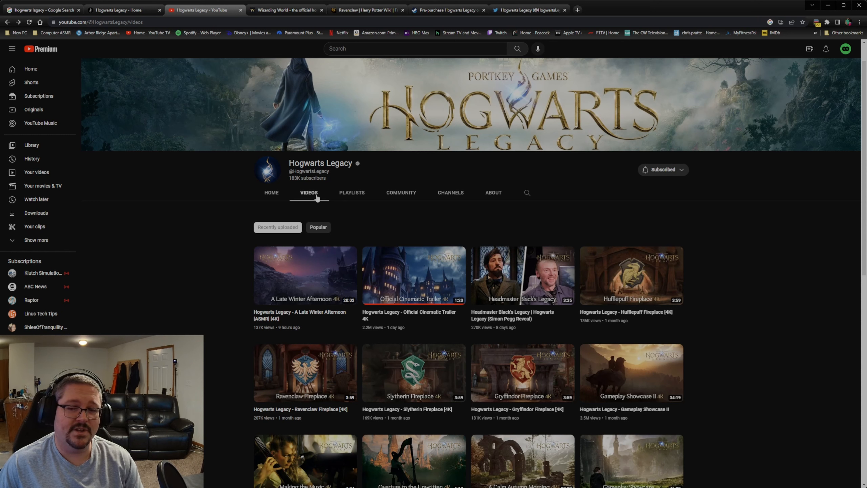
{"action": "mouse_move", "coordinate": [145, 207]}
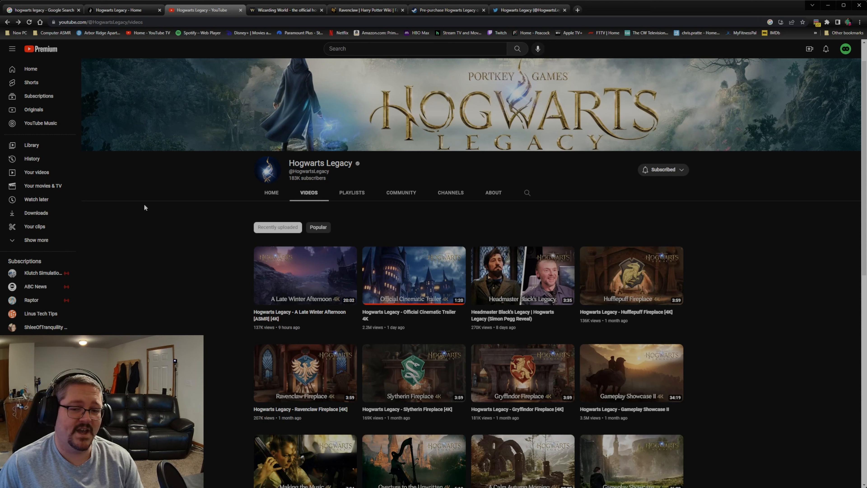
{"action": "mouse_move", "coordinate": [215, 180]}
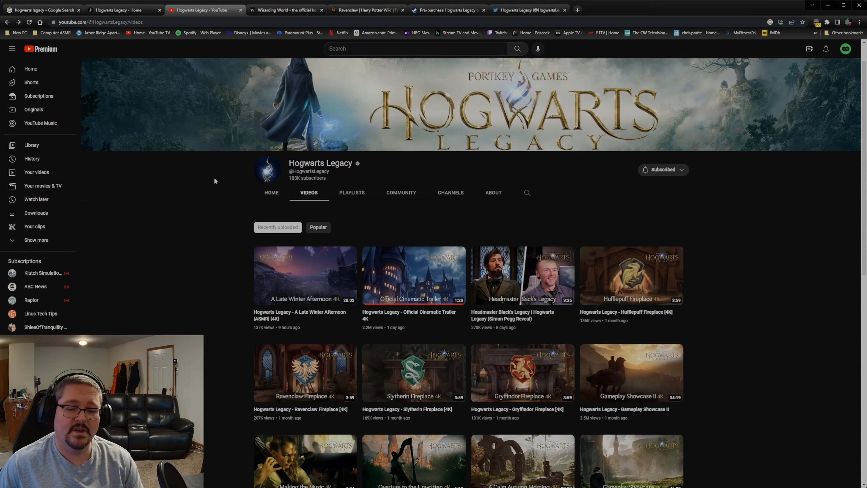
{"action": "mouse_move", "coordinate": [190, 170]}
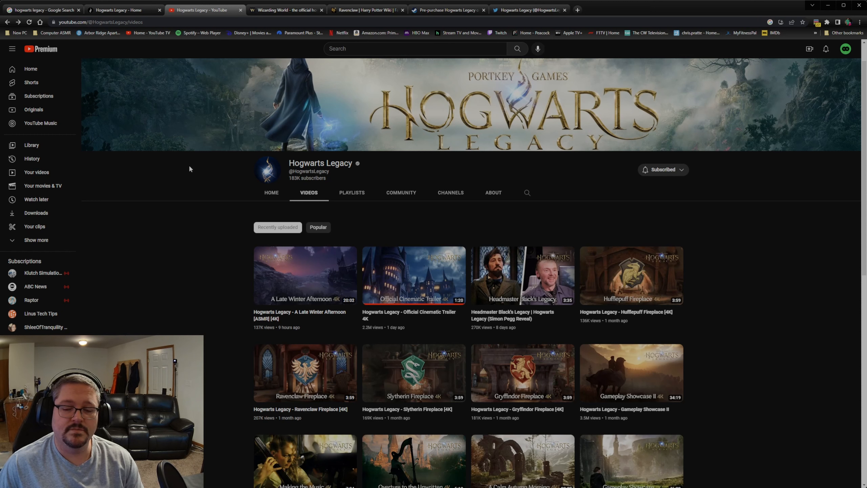
{"action": "mouse_move", "coordinate": [209, 167]}
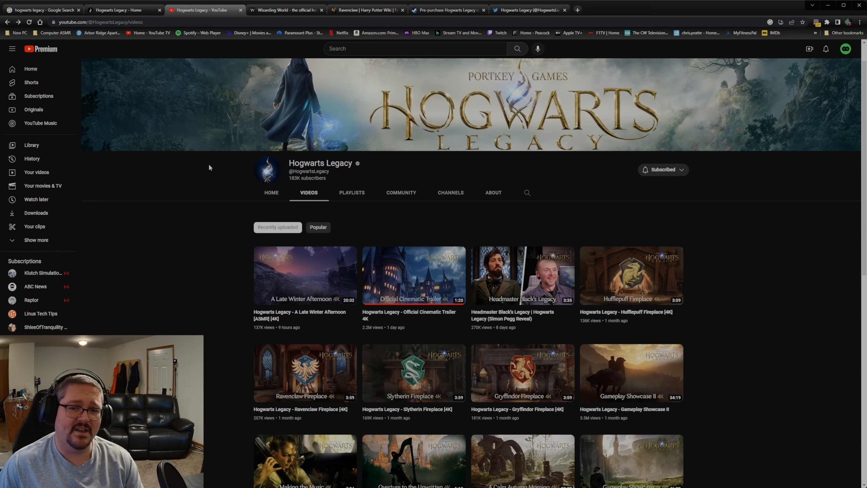
{"action": "mouse_move", "coordinate": [390, 173]}
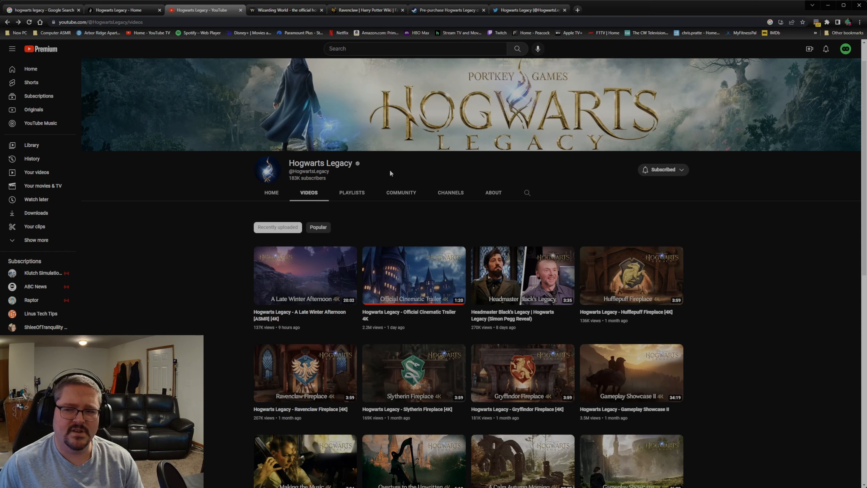
{"action": "mouse_move", "coordinate": [242, 178]}
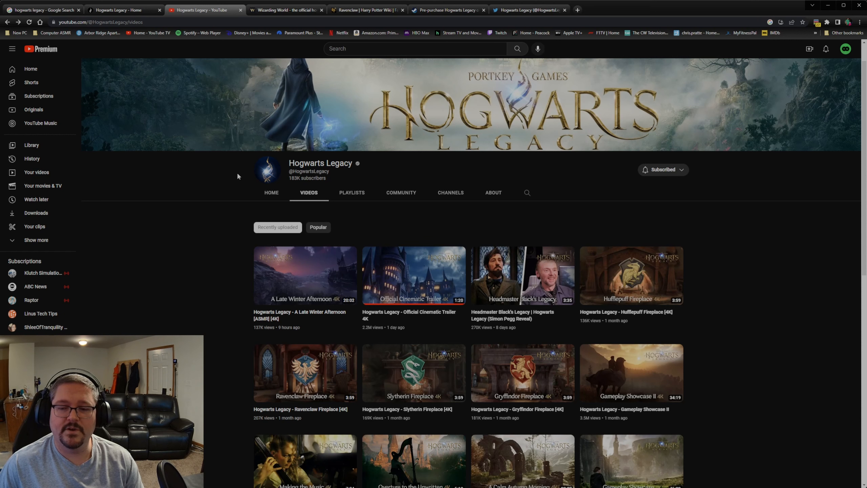
{"action": "mouse_move", "coordinate": [264, 181]}
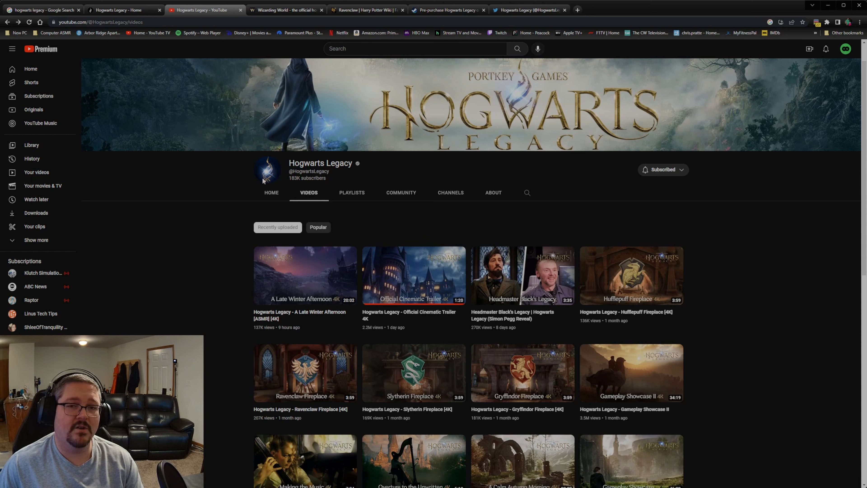
{"action": "mouse_move", "coordinate": [175, 197]}
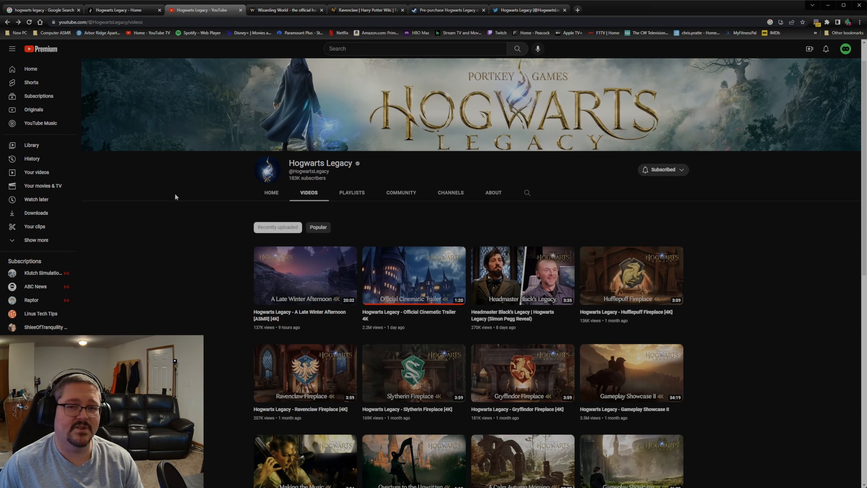